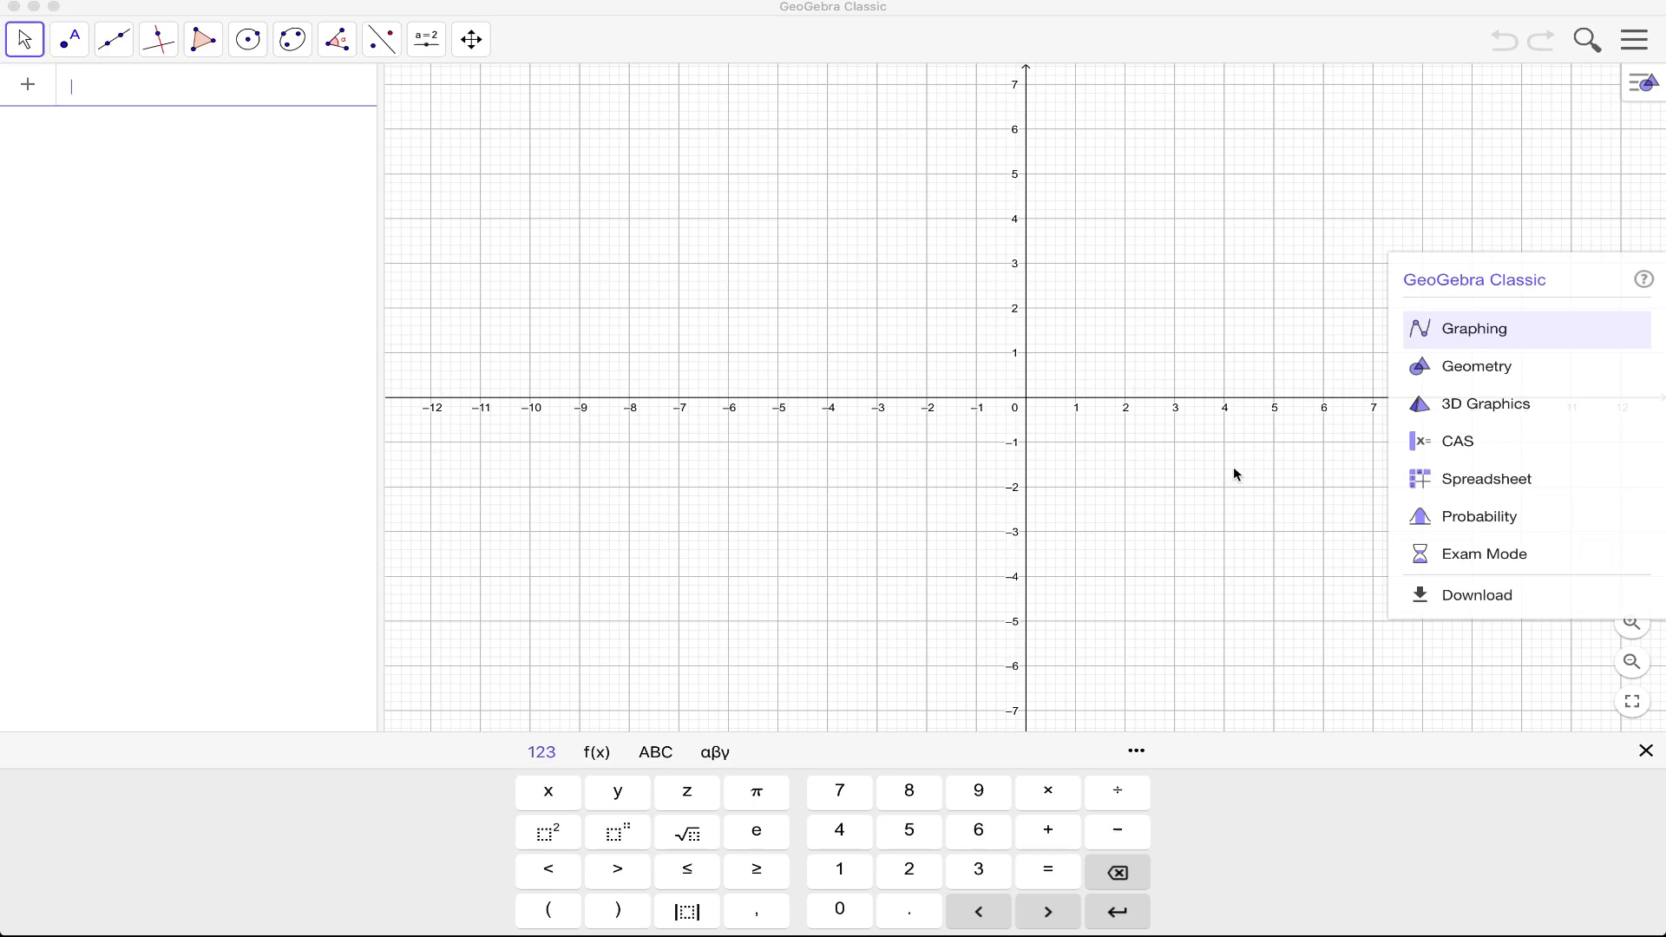
{"action": "mouse_move", "coordinate": [678, 374]}
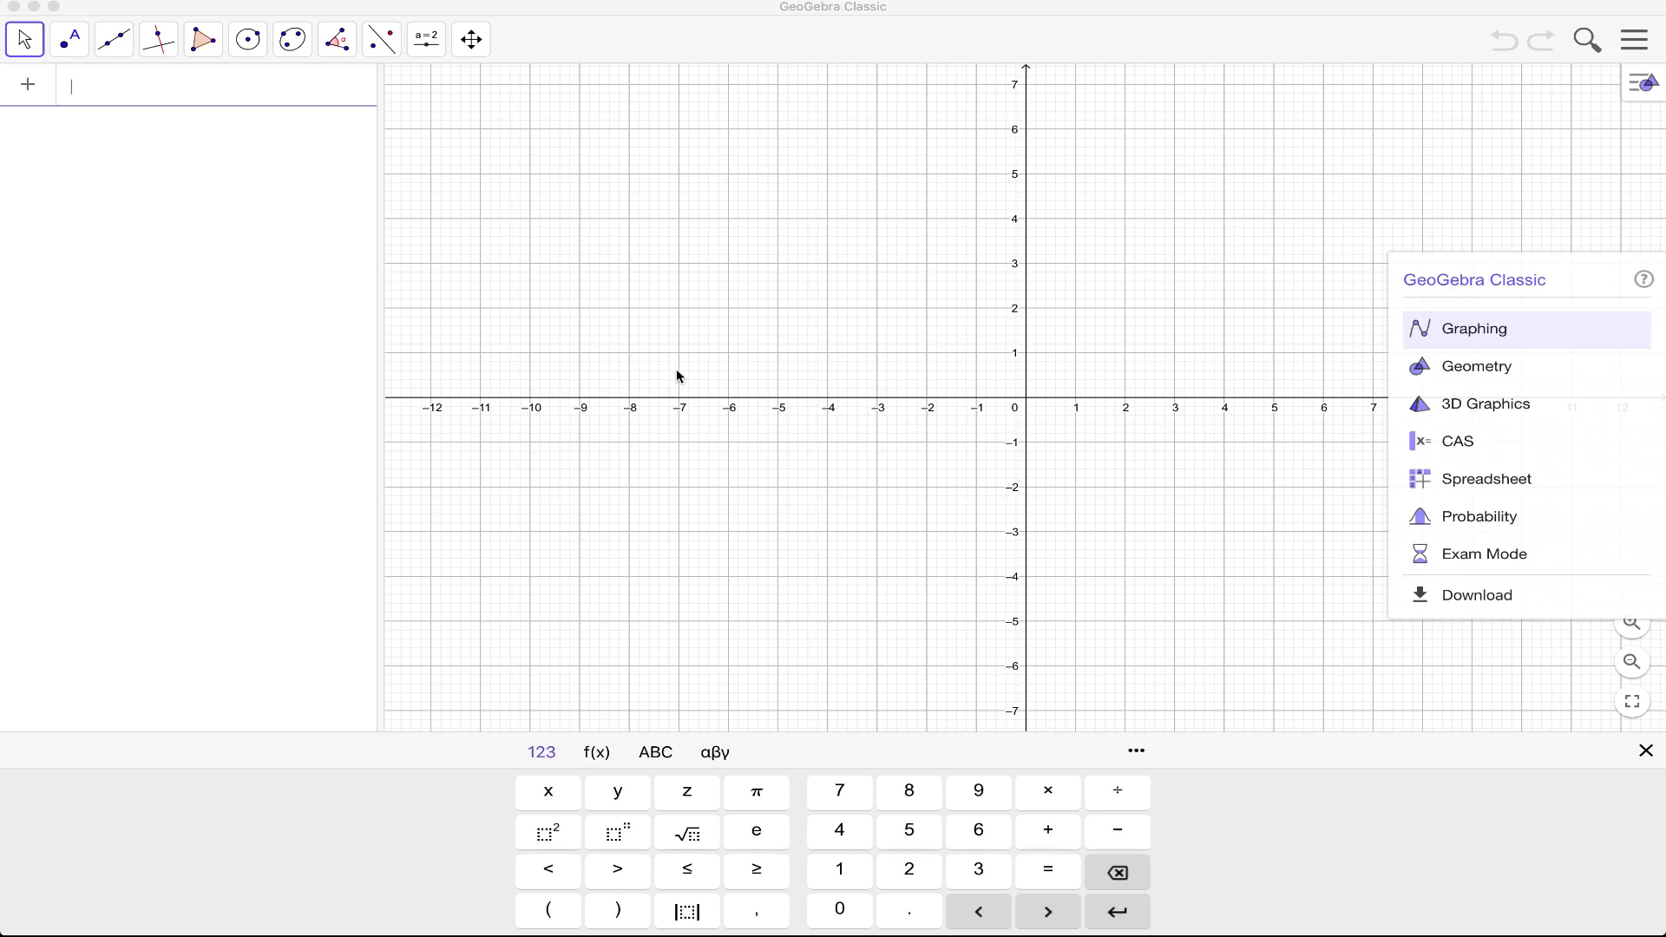
{"action": "mouse_move", "coordinate": [1008, 526]}
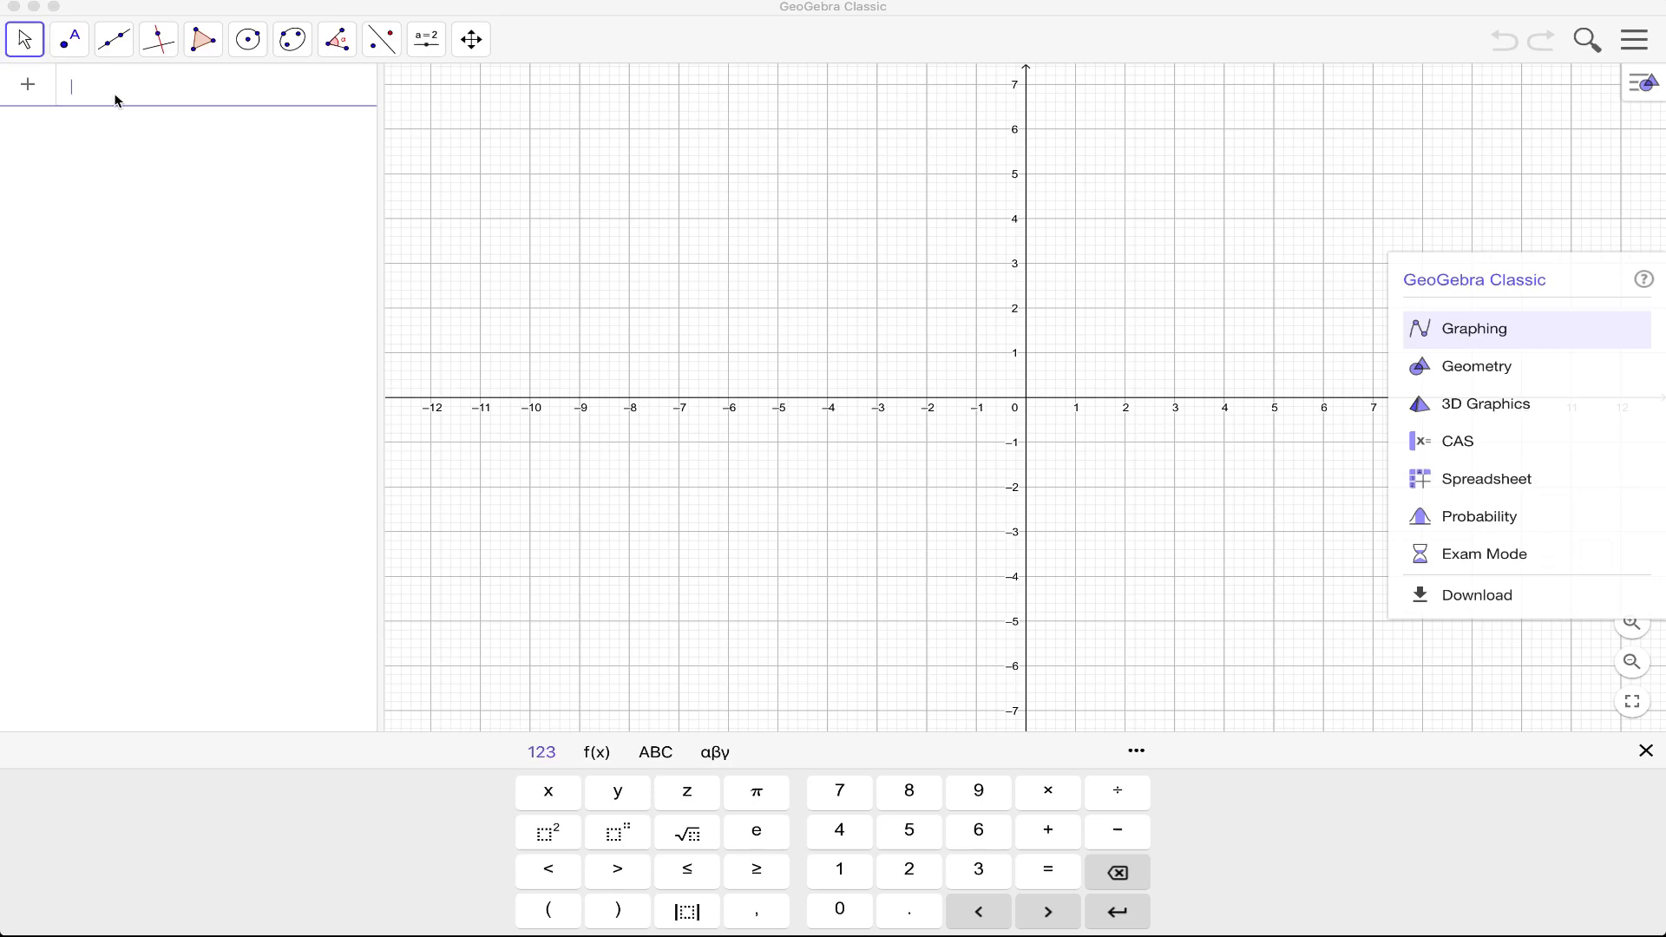
{"action": "mouse_move", "coordinate": [143, 93]}
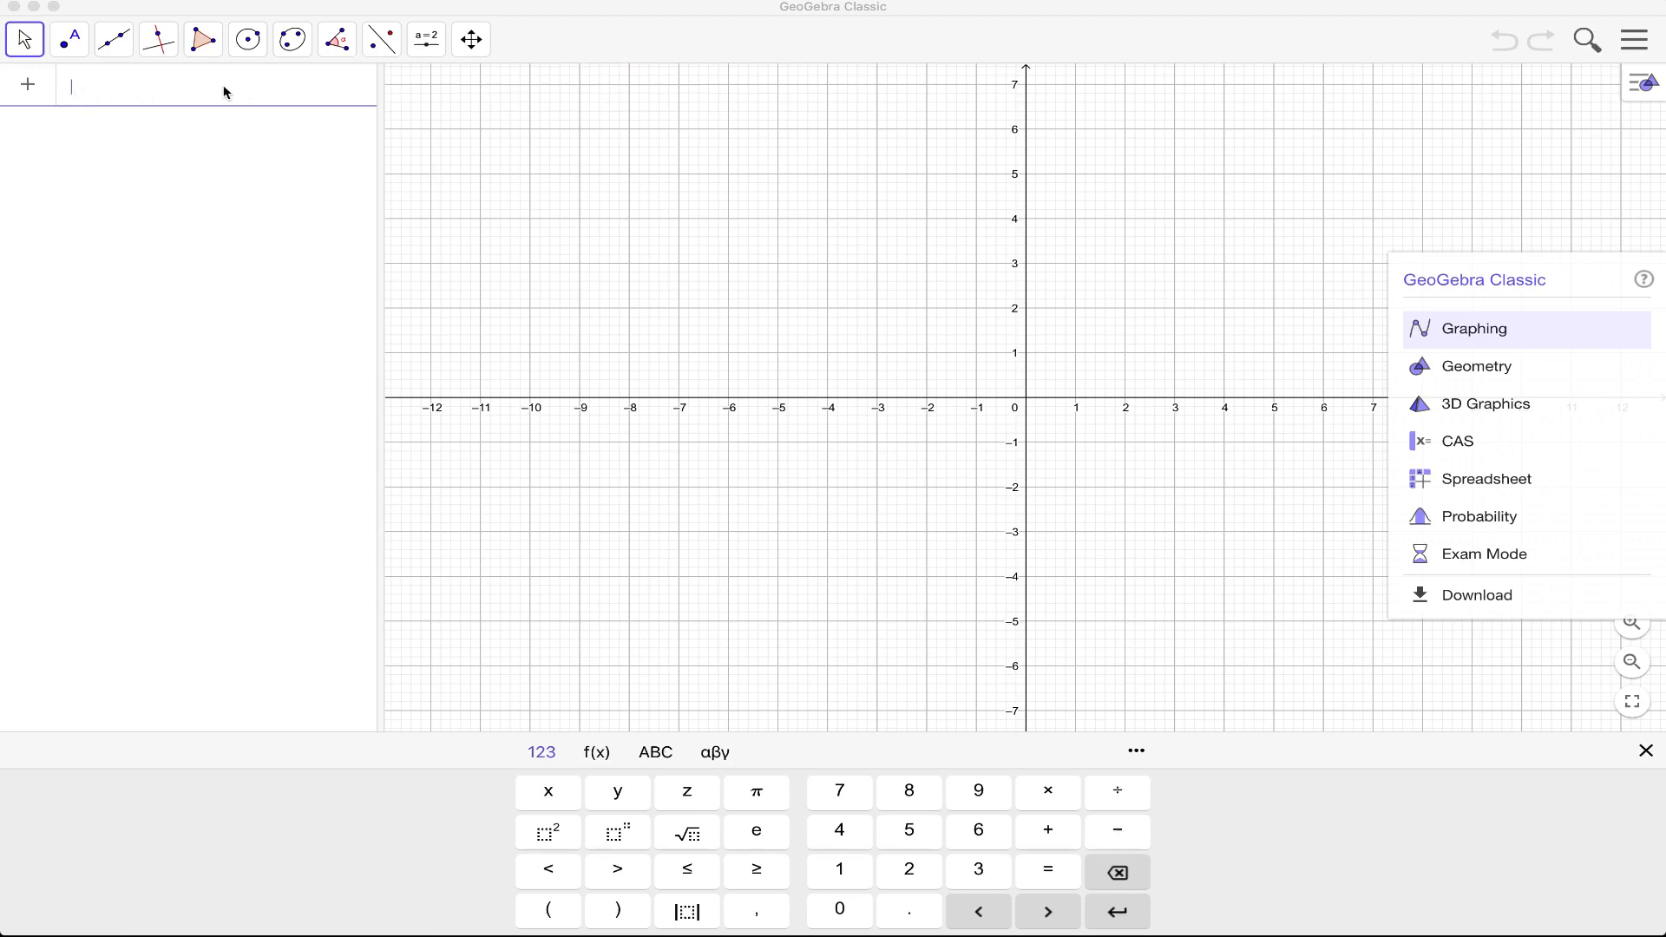
{"action": "mouse_move", "coordinate": [76, 93]}
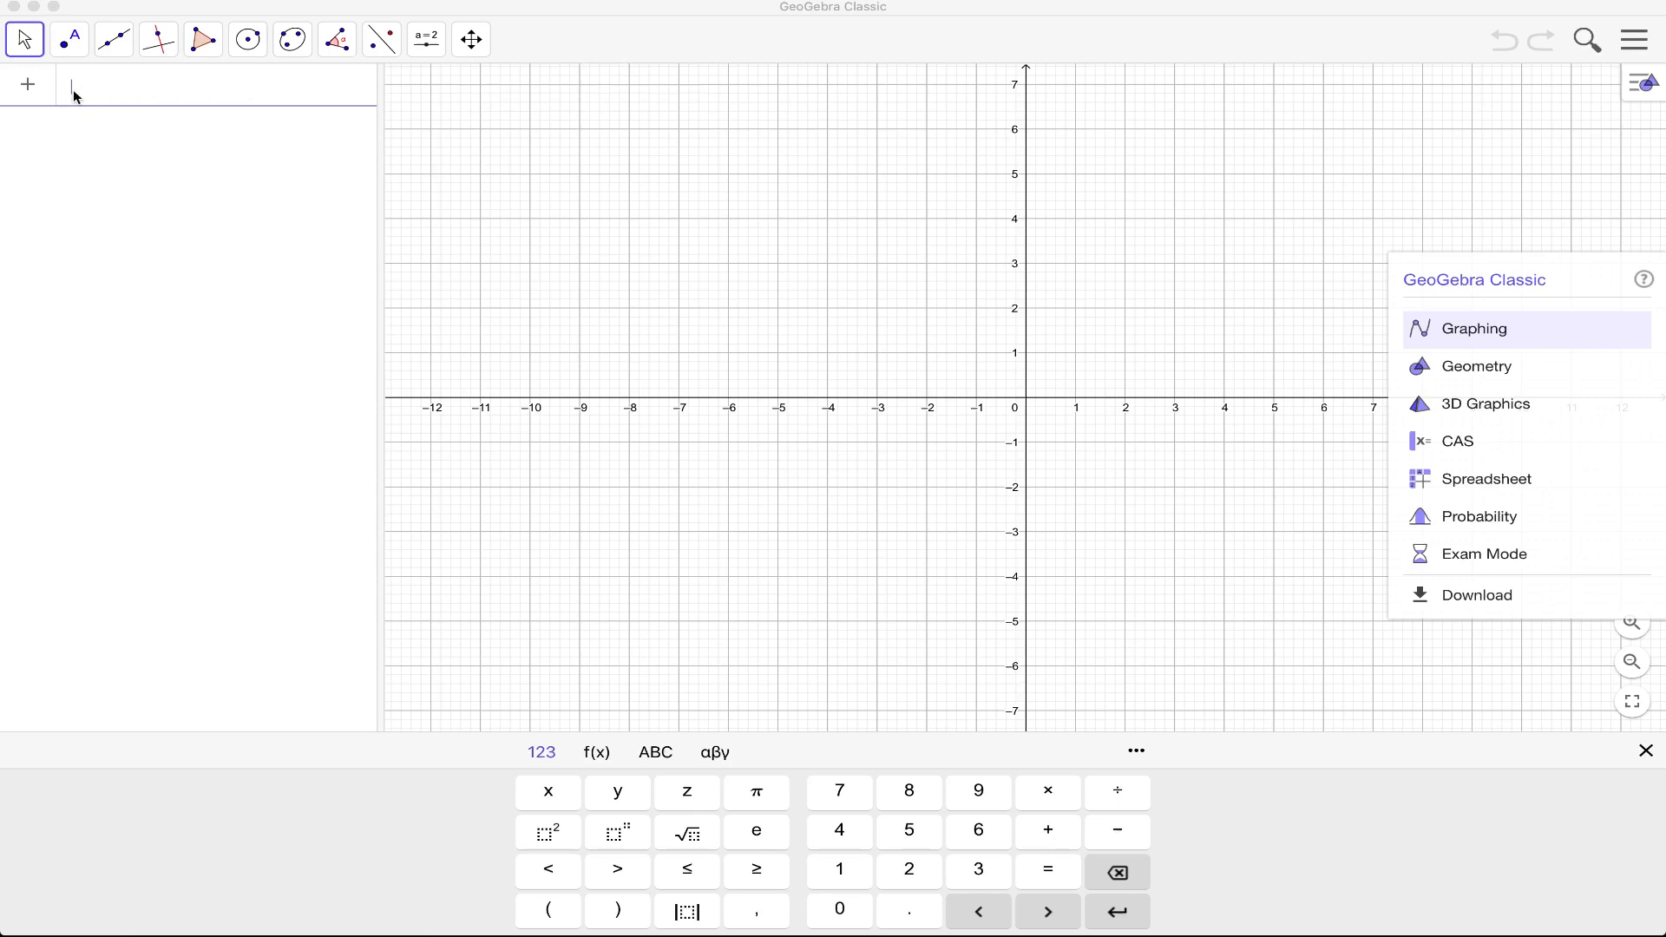
{"action": "mouse_move", "coordinate": [224, 121]}
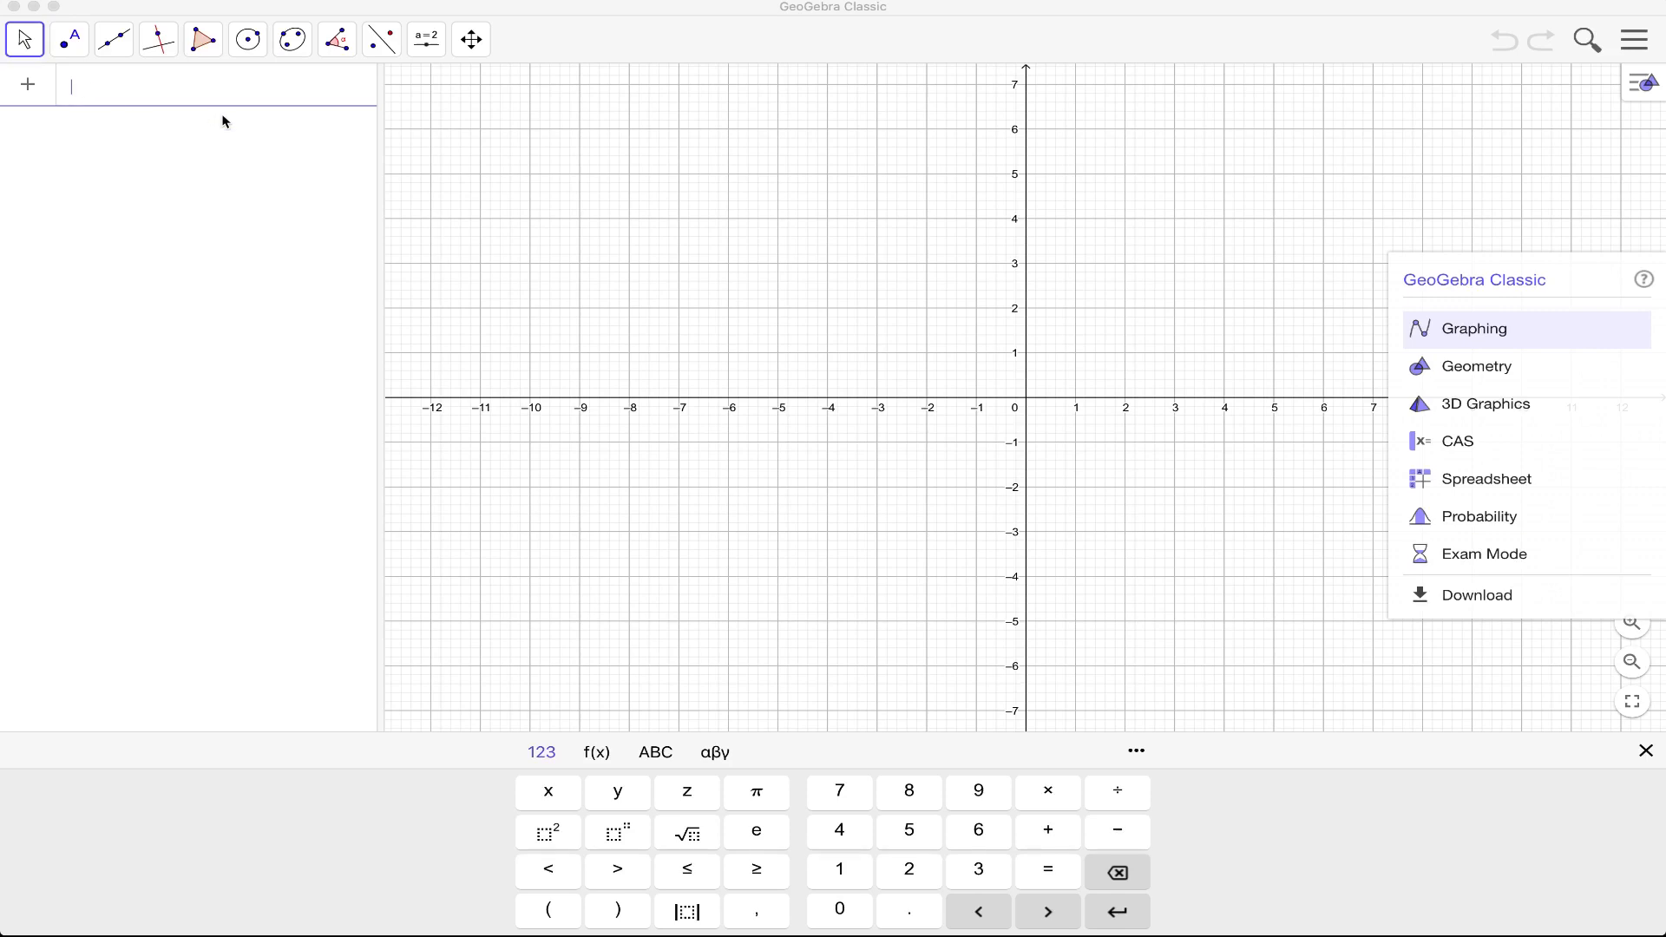
{"action": "mouse_move", "coordinate": [262, 131]}
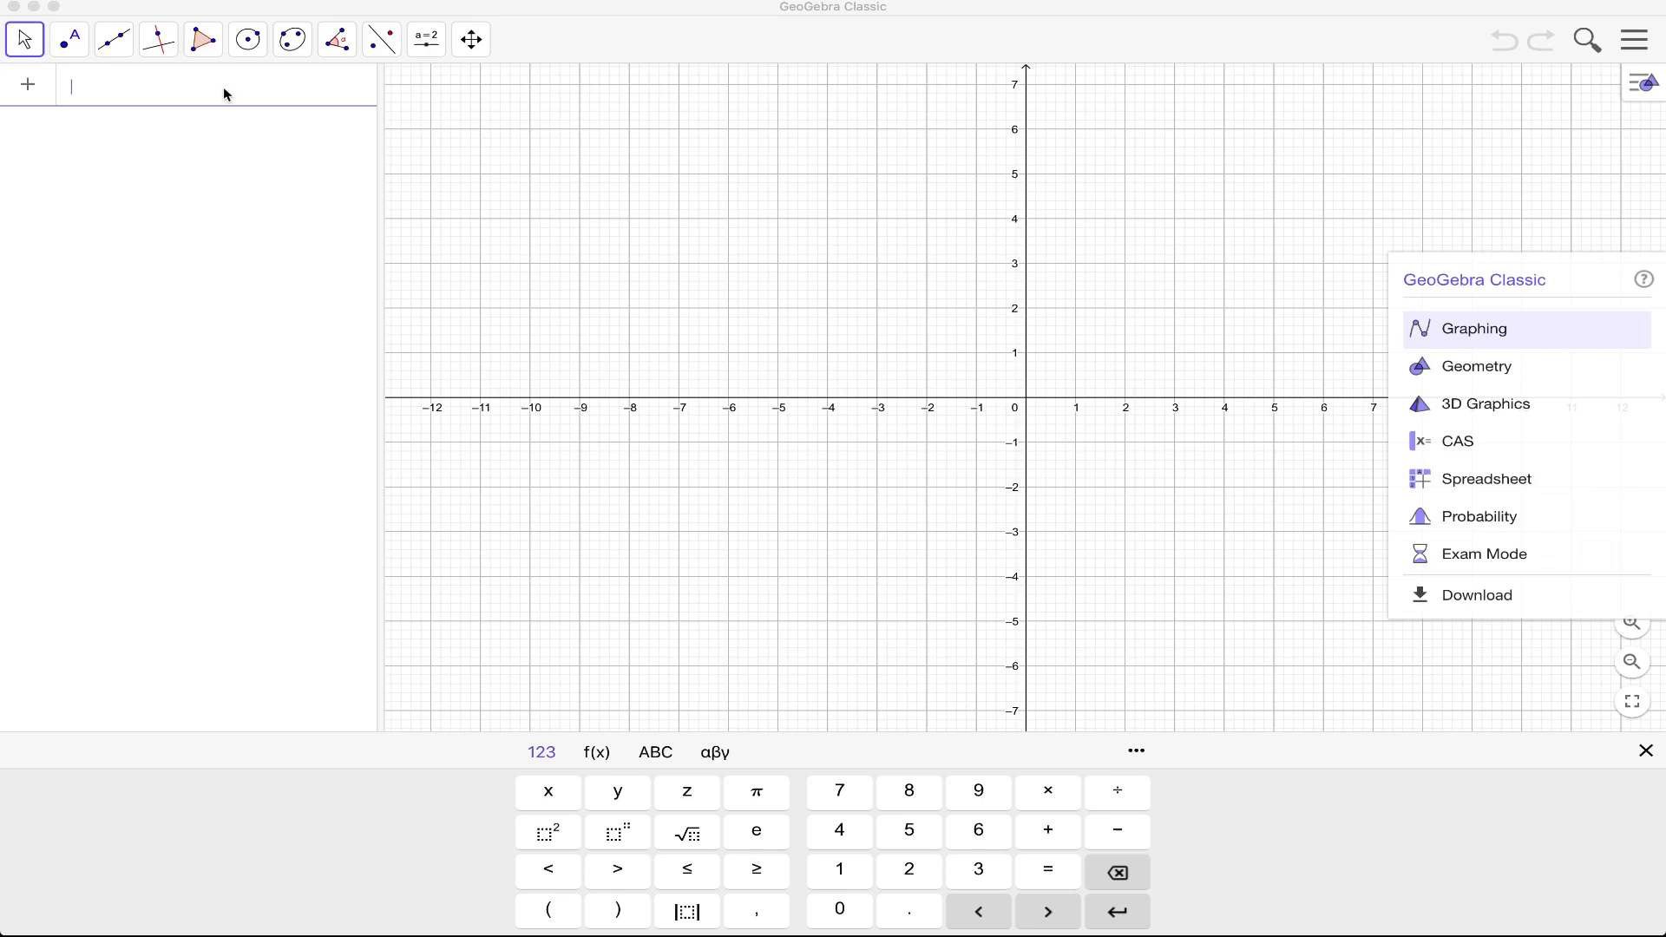
{"action": "mouse_move", "coordinate": [61, 530]}
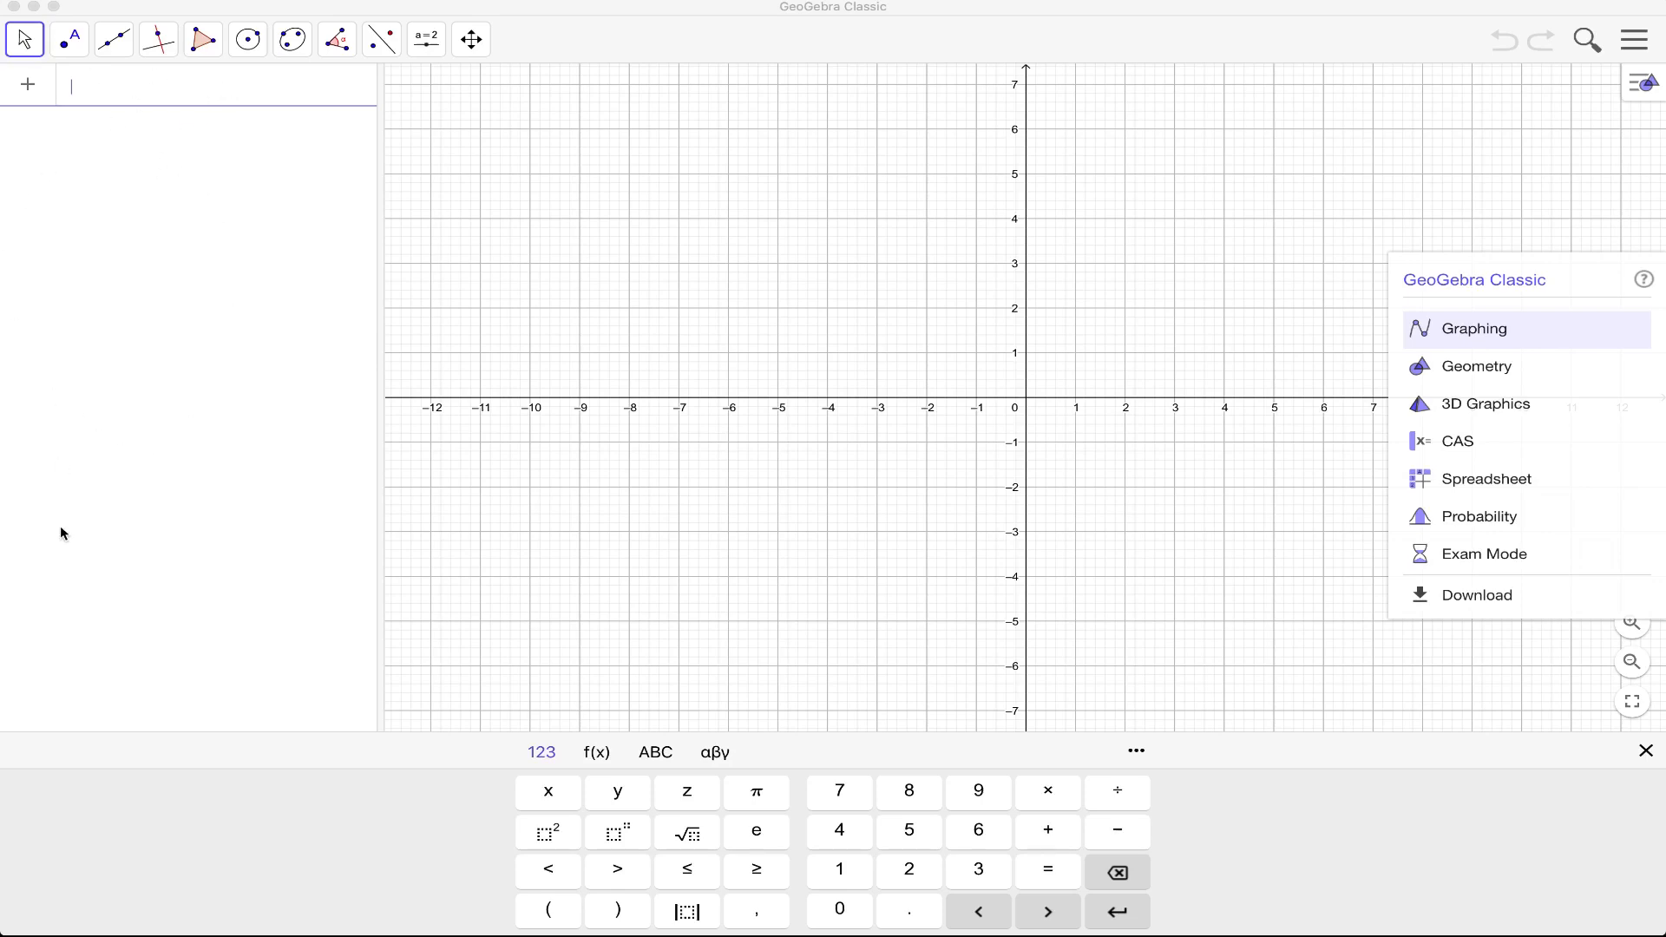
{"action": "mouse_move", "coordinate": [145, 164]}
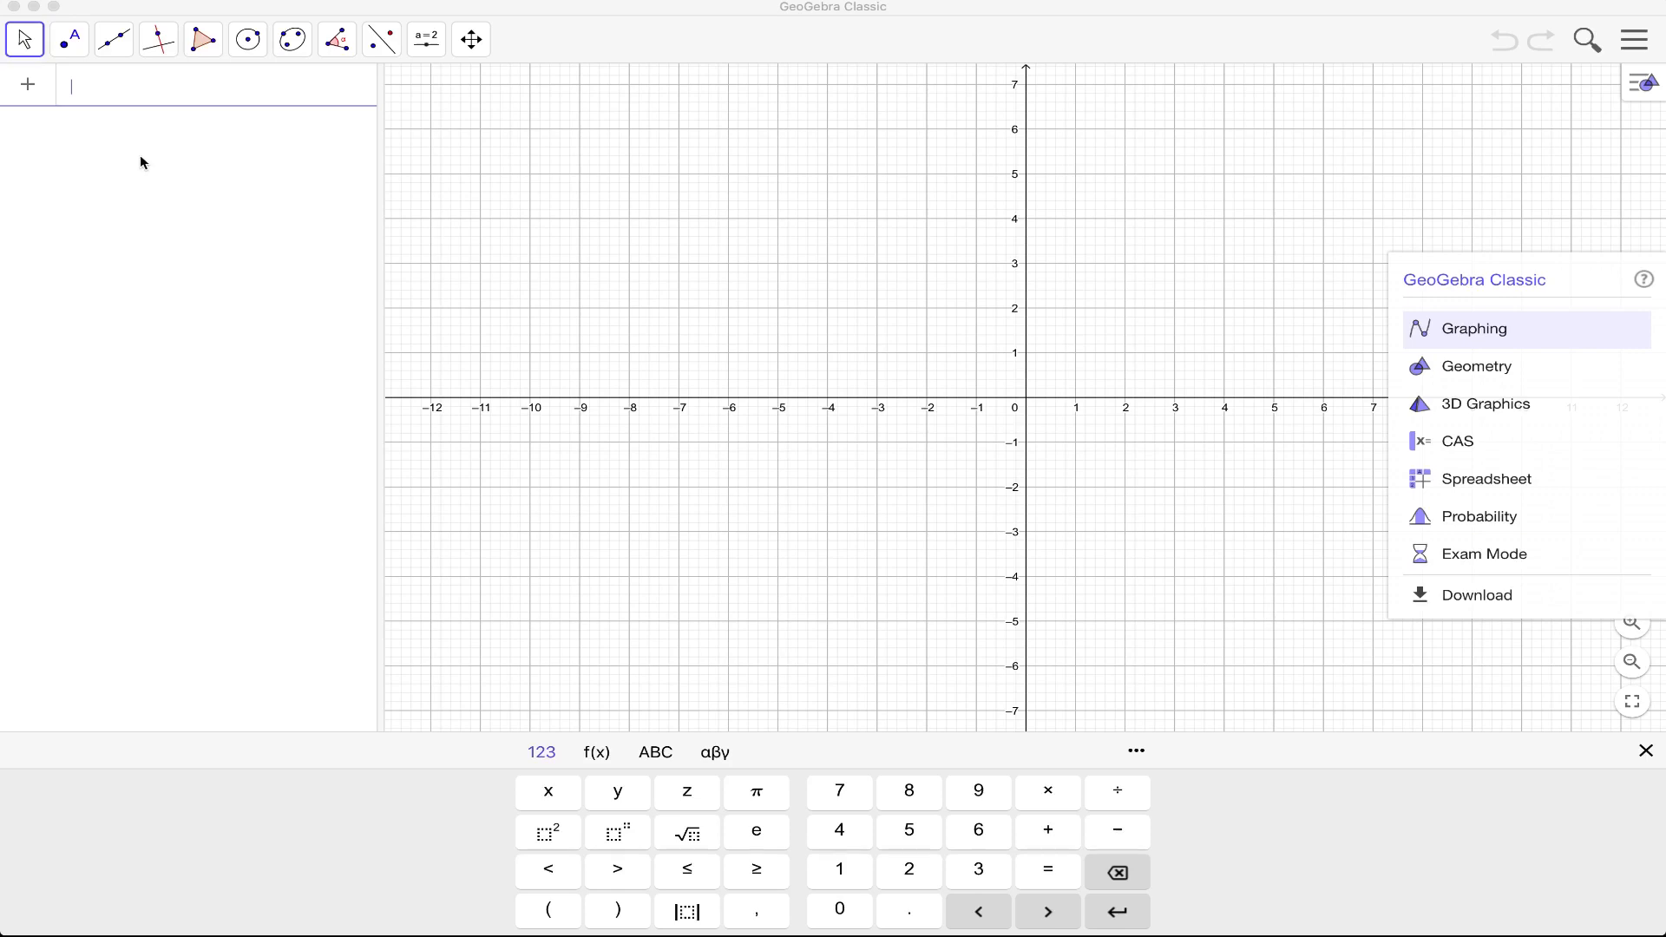
{"action": "mouse_move", "coordinate": [250, 149]}
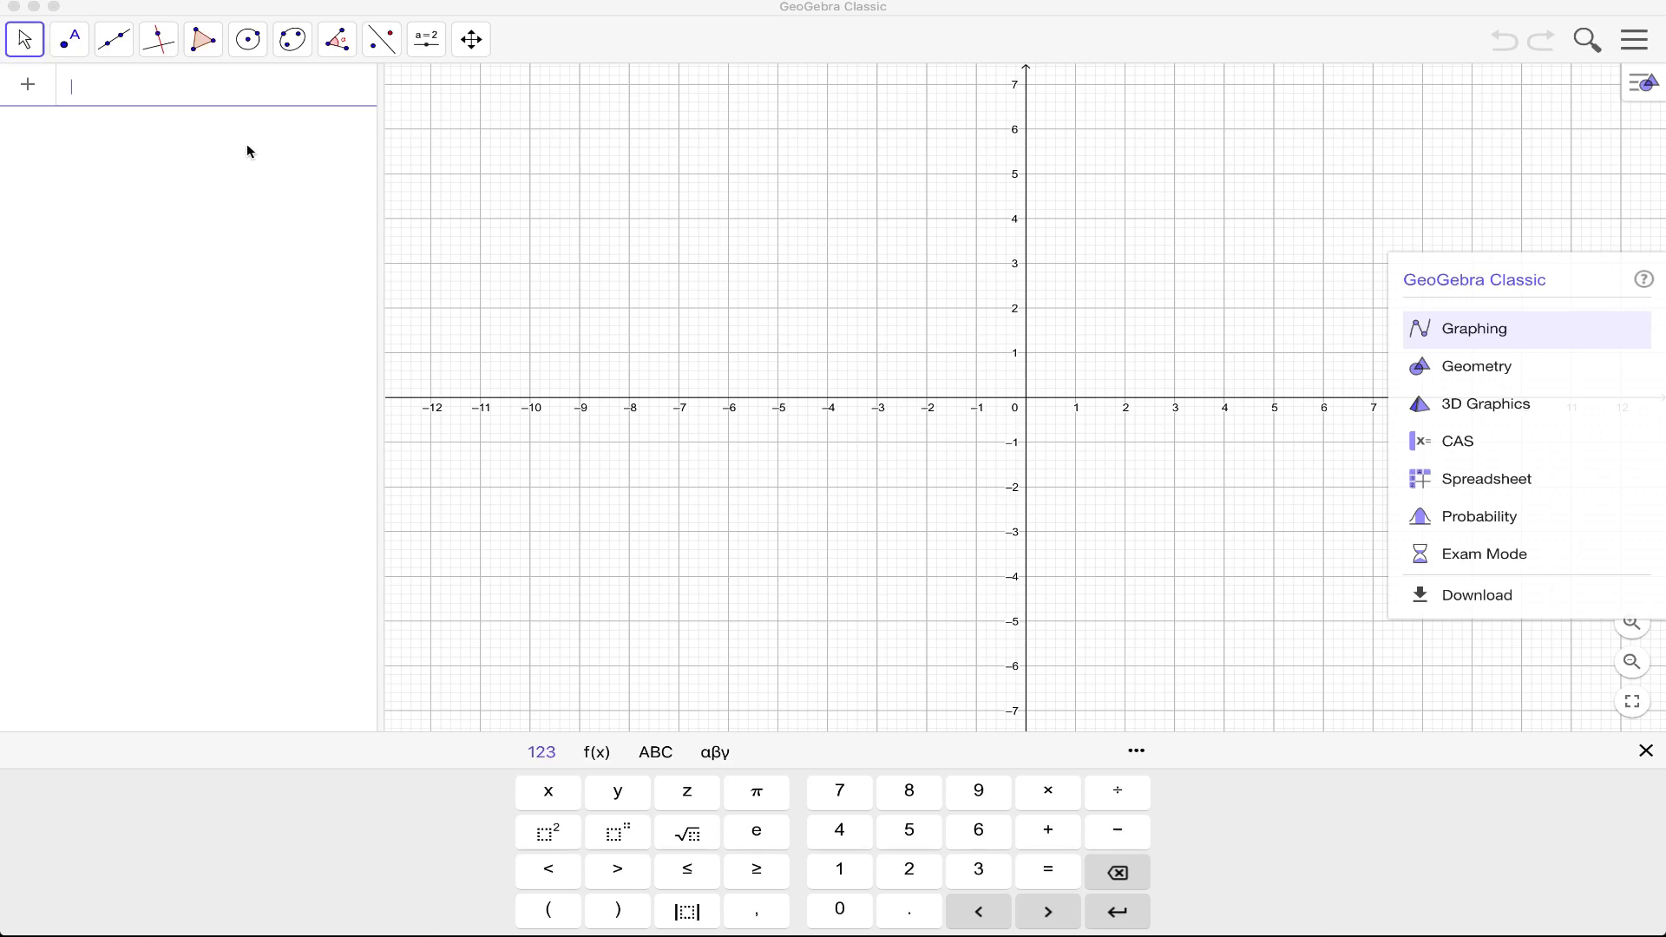
{"action": "mouse_move", "coordinate": [137, 213]}
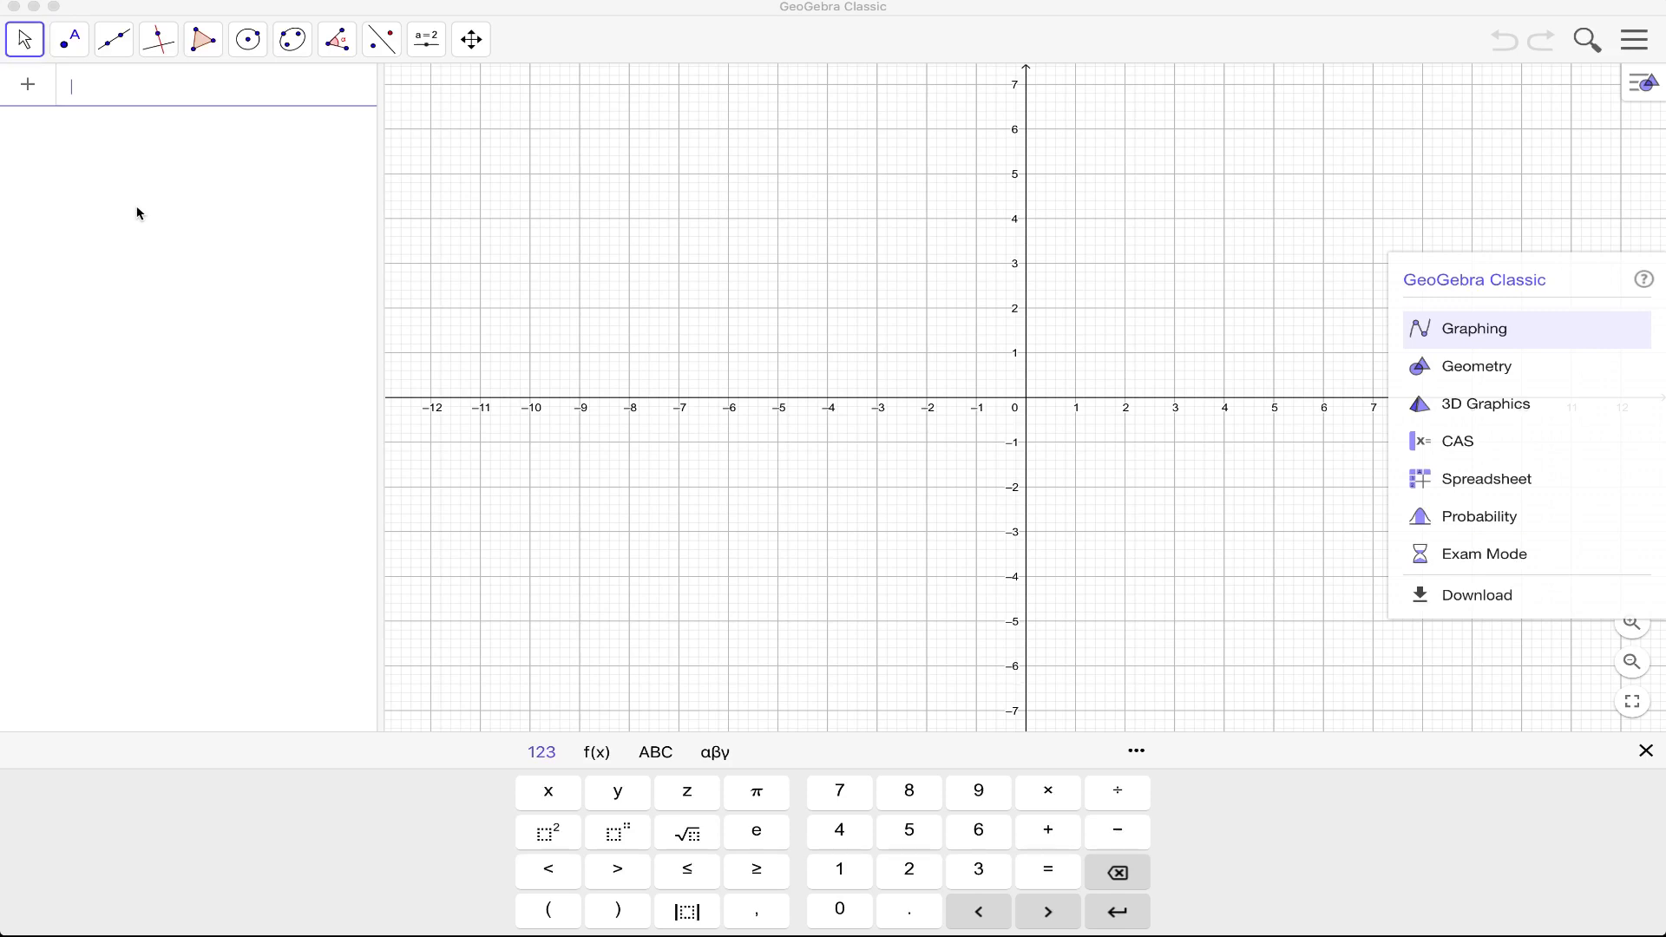
{"action": "mouse_move", "coordinate": [211, 603]}
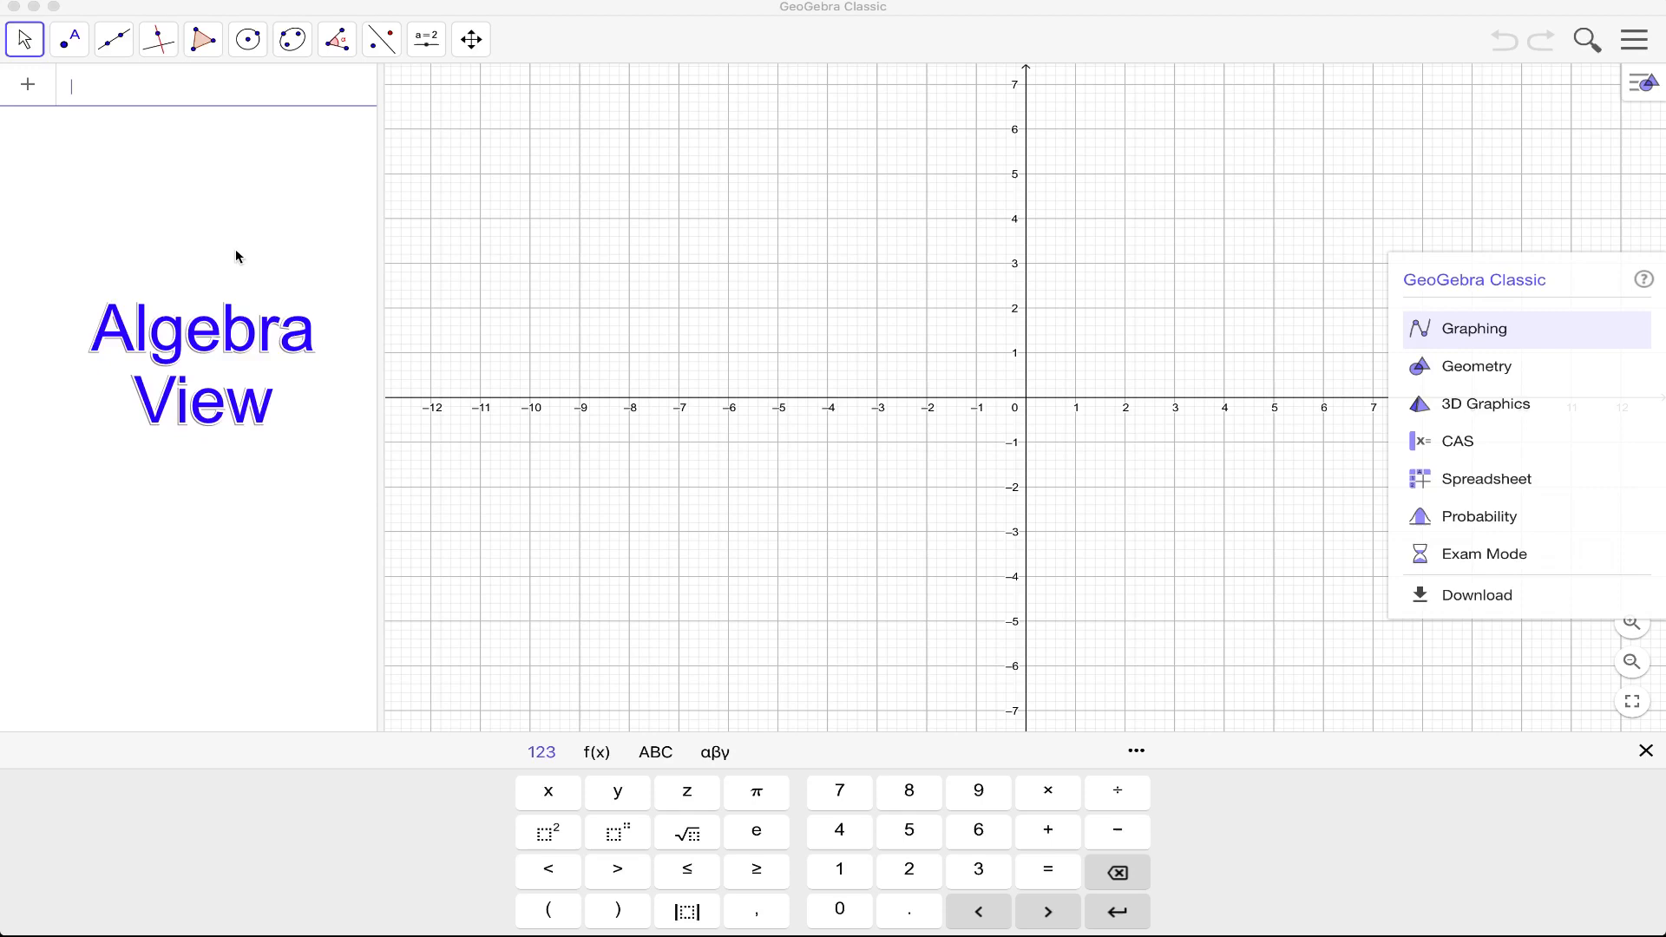
{"action": "mouse_move", "coordinate": [1024, 217]}
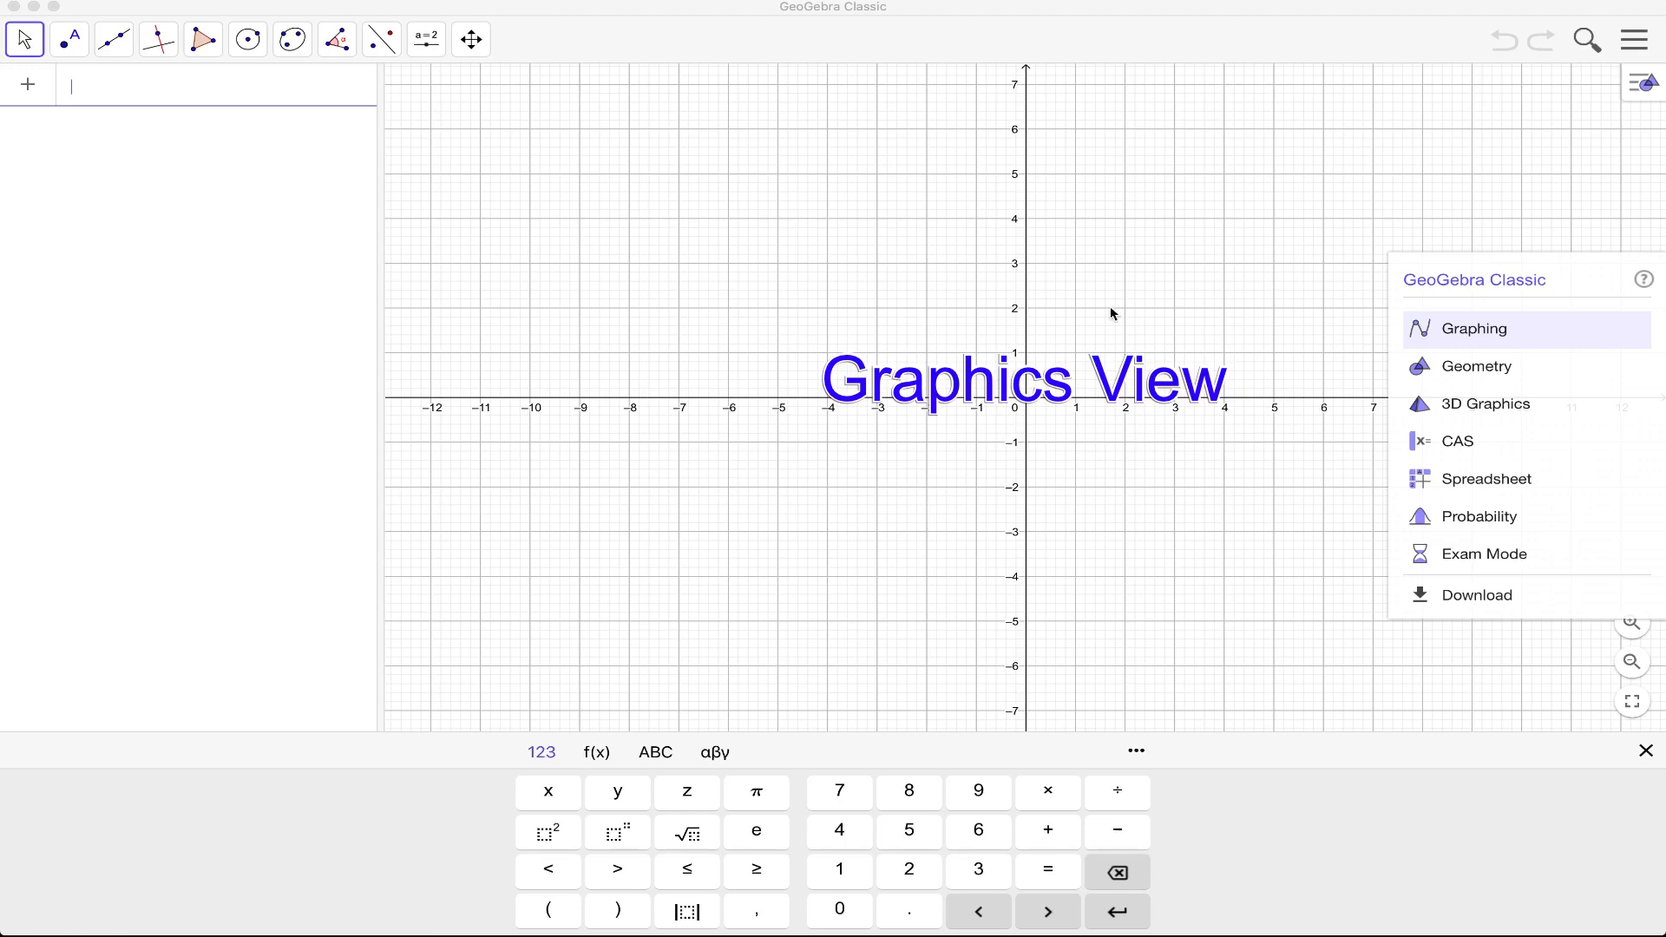
{"action": "mouse_move", "coordinate": [1179, 517]}
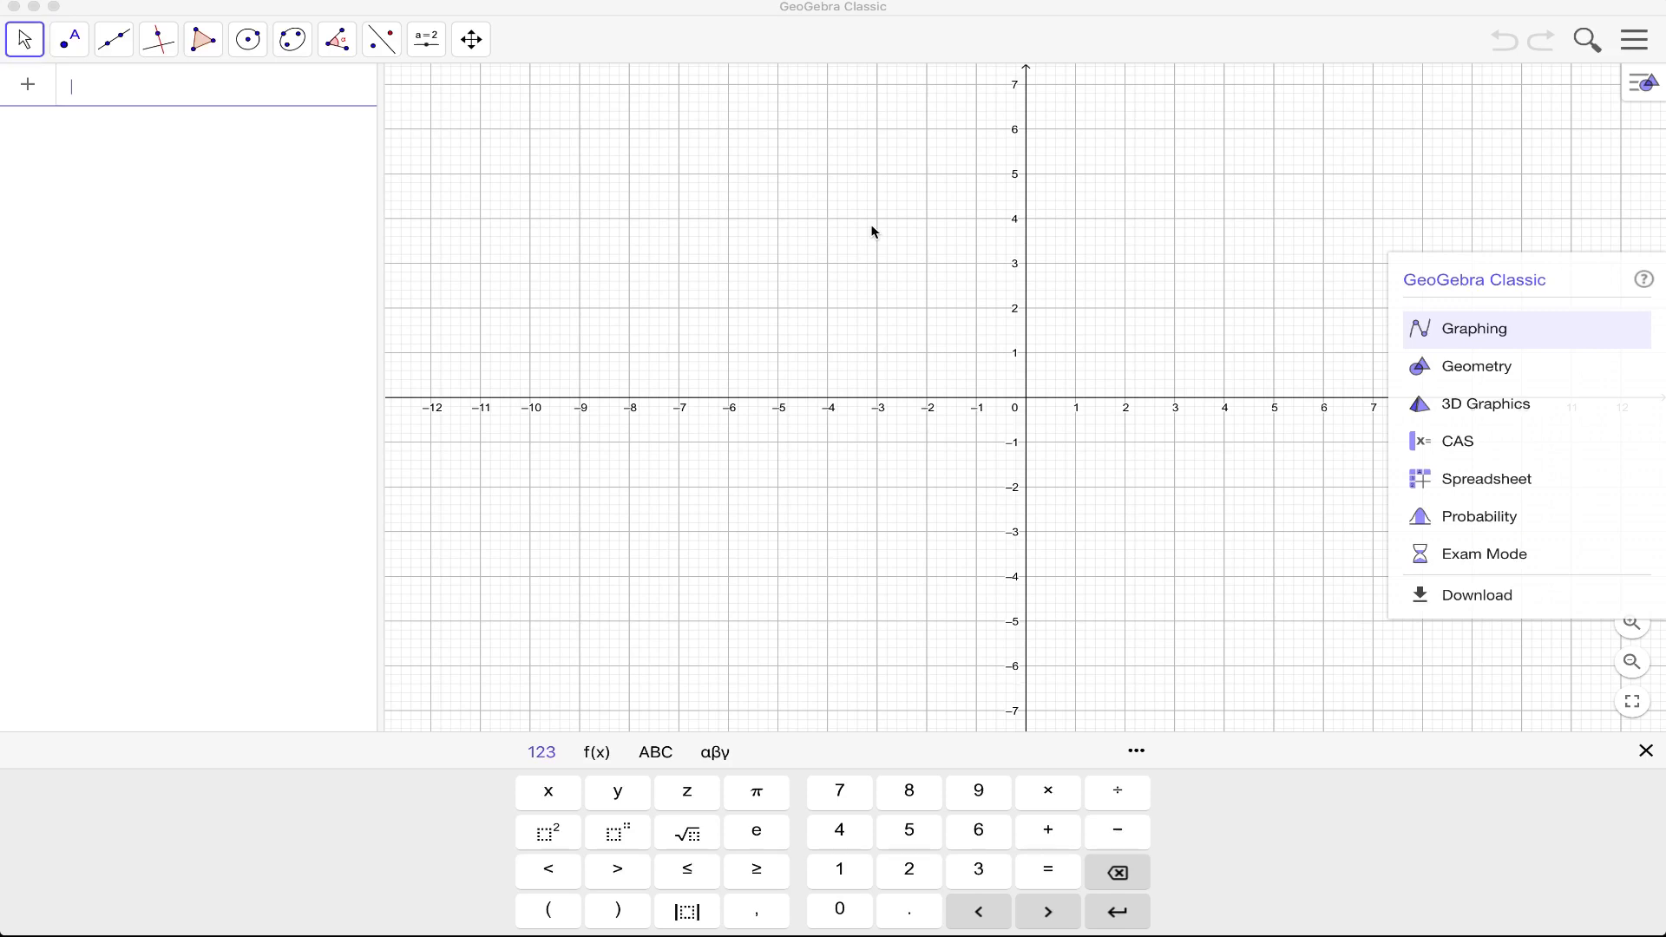
{"action": "mouse_move", "coordinate": [714, 348]}
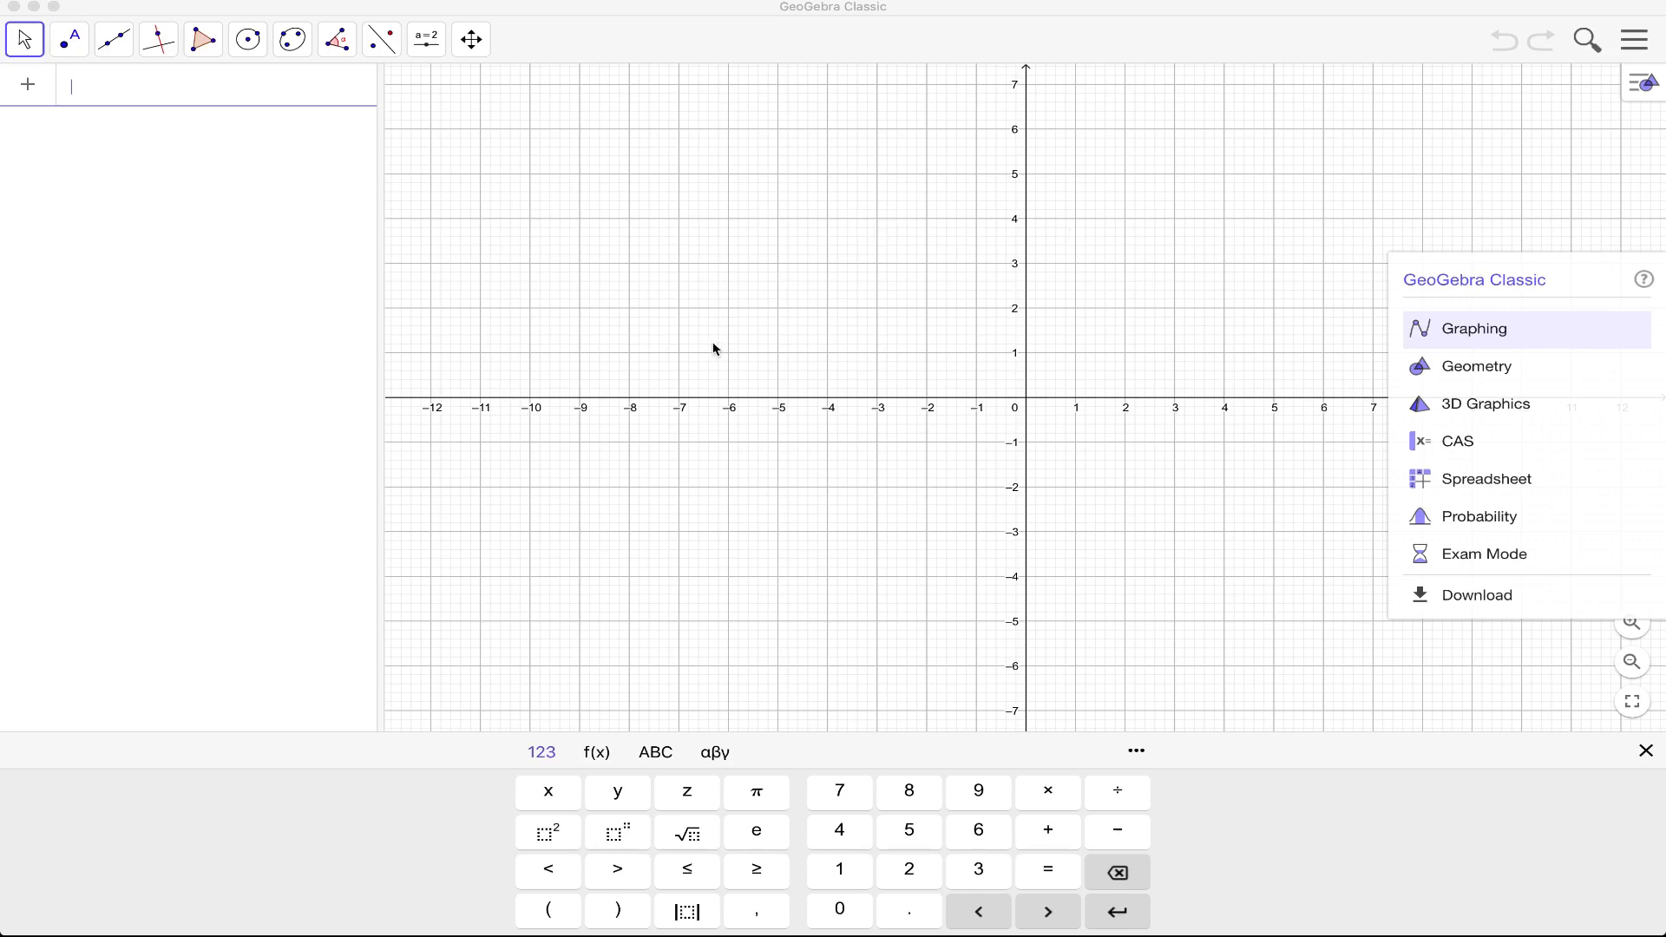
{"action": "mouse_move", "coordinate": [1163, 403]}
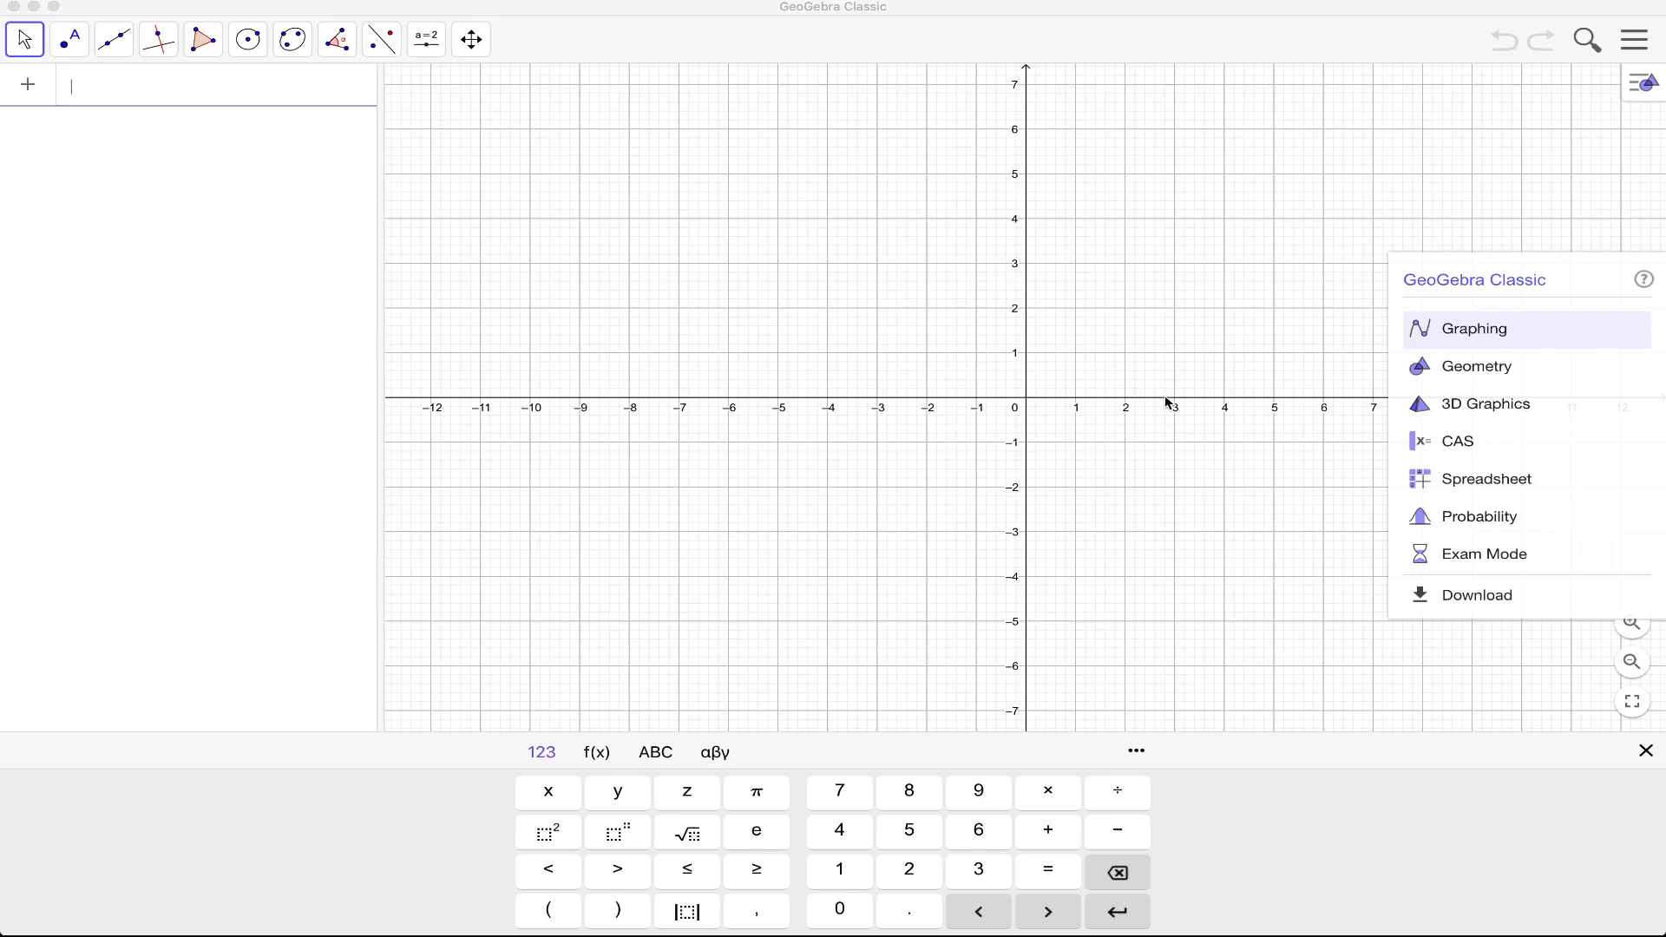
{"action": "mouse_move", "coordinate": [1172, 399]}
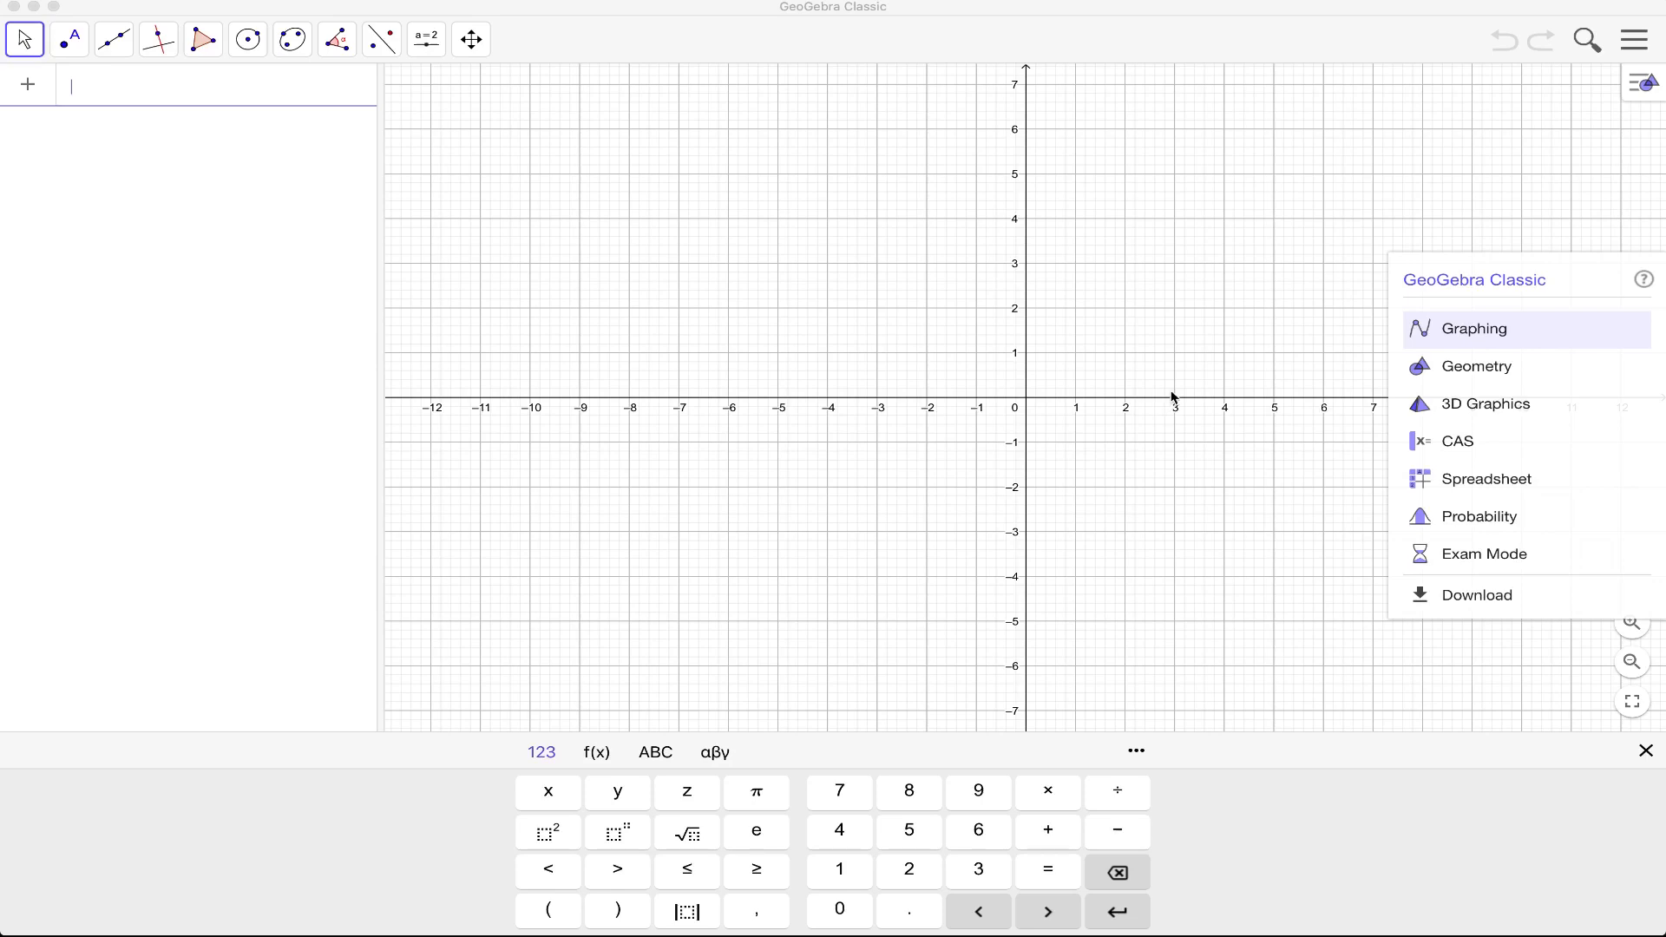
{"action": "mouse_move", "coordinate": [1077, 506]}
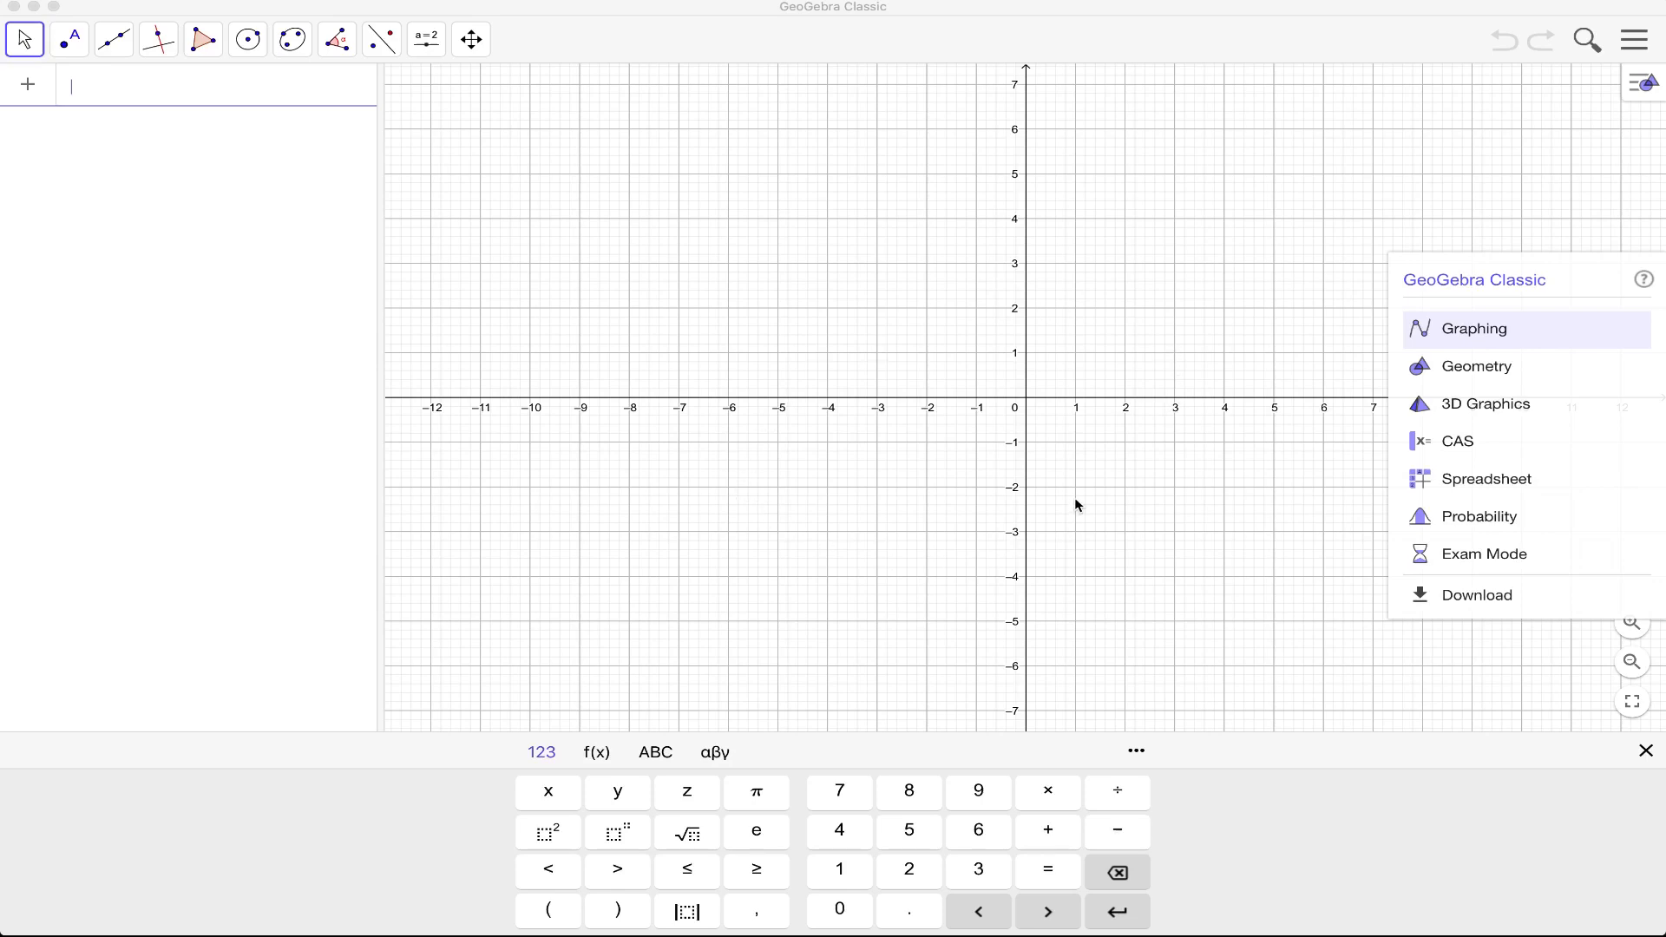
{"action": "mouse_move", "coordinate": [689, 833]}
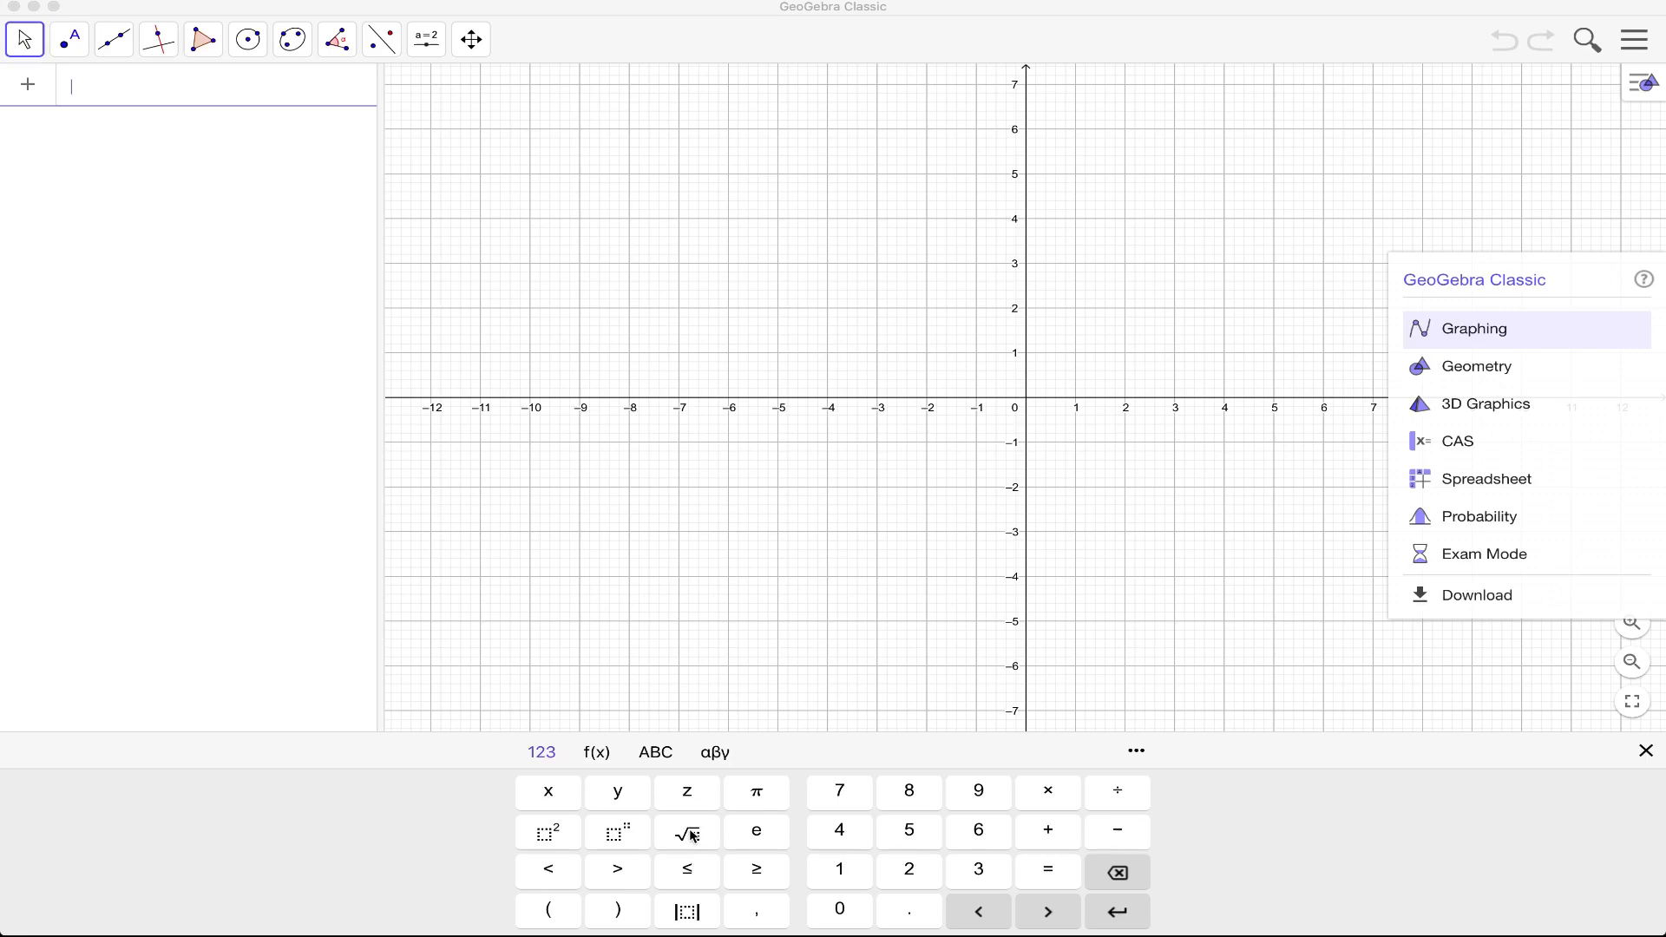
{"action": "mouse_move", "coordinate": [574, 788]}
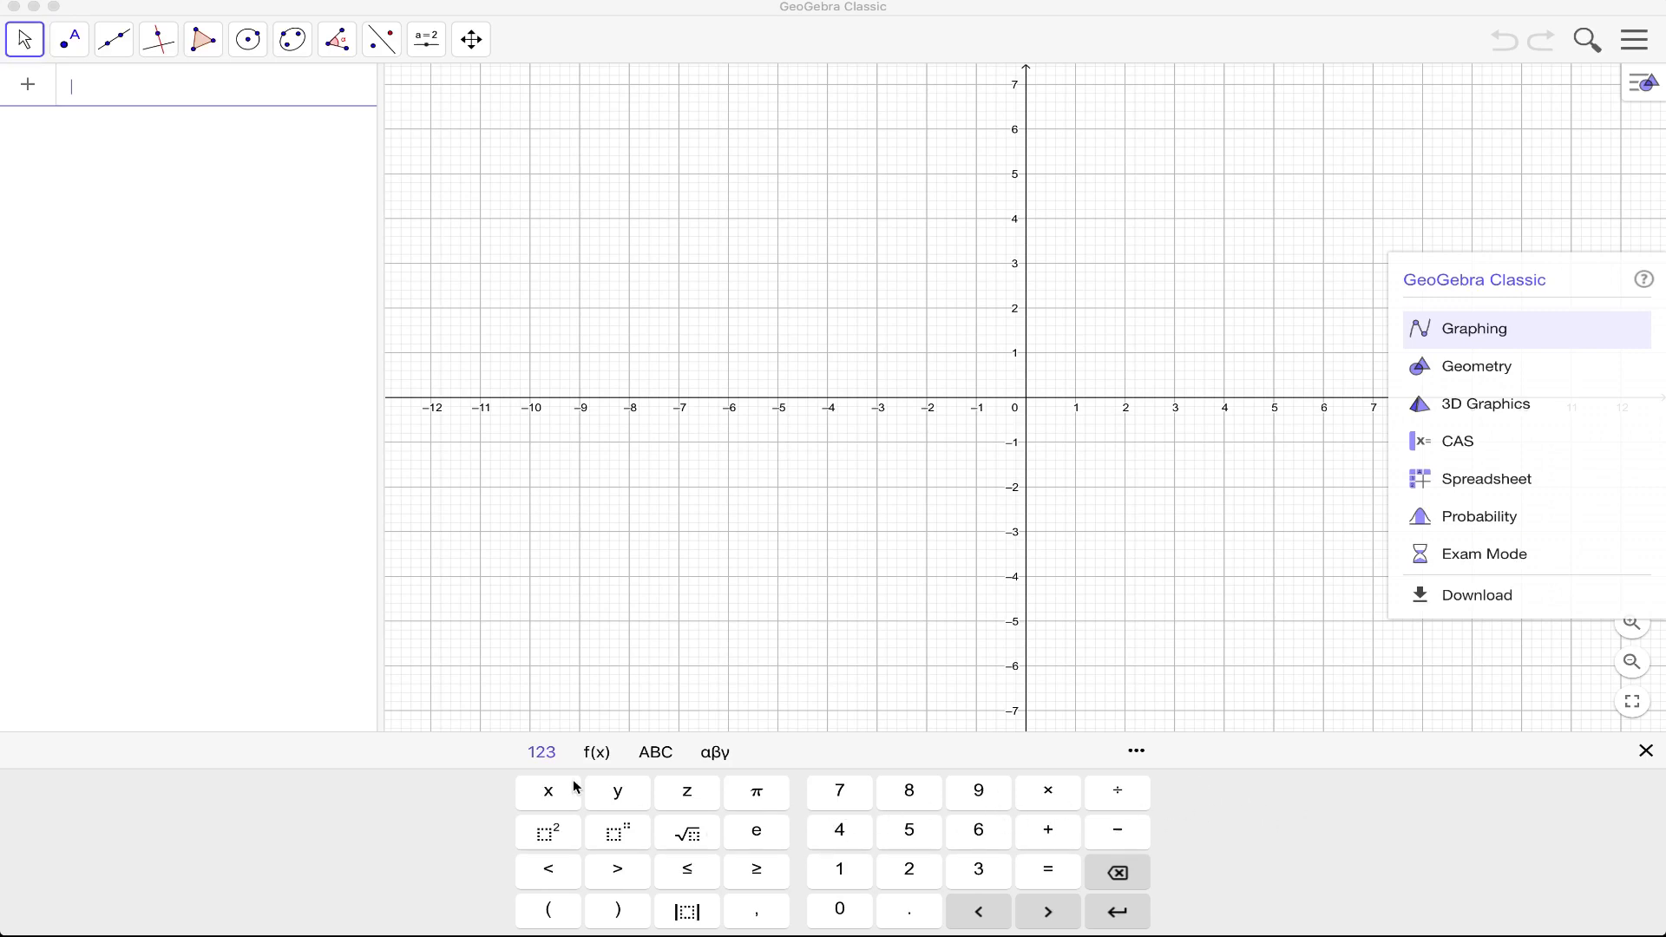
{"action": "mouse_move", "coordinate": [1489, 326]}
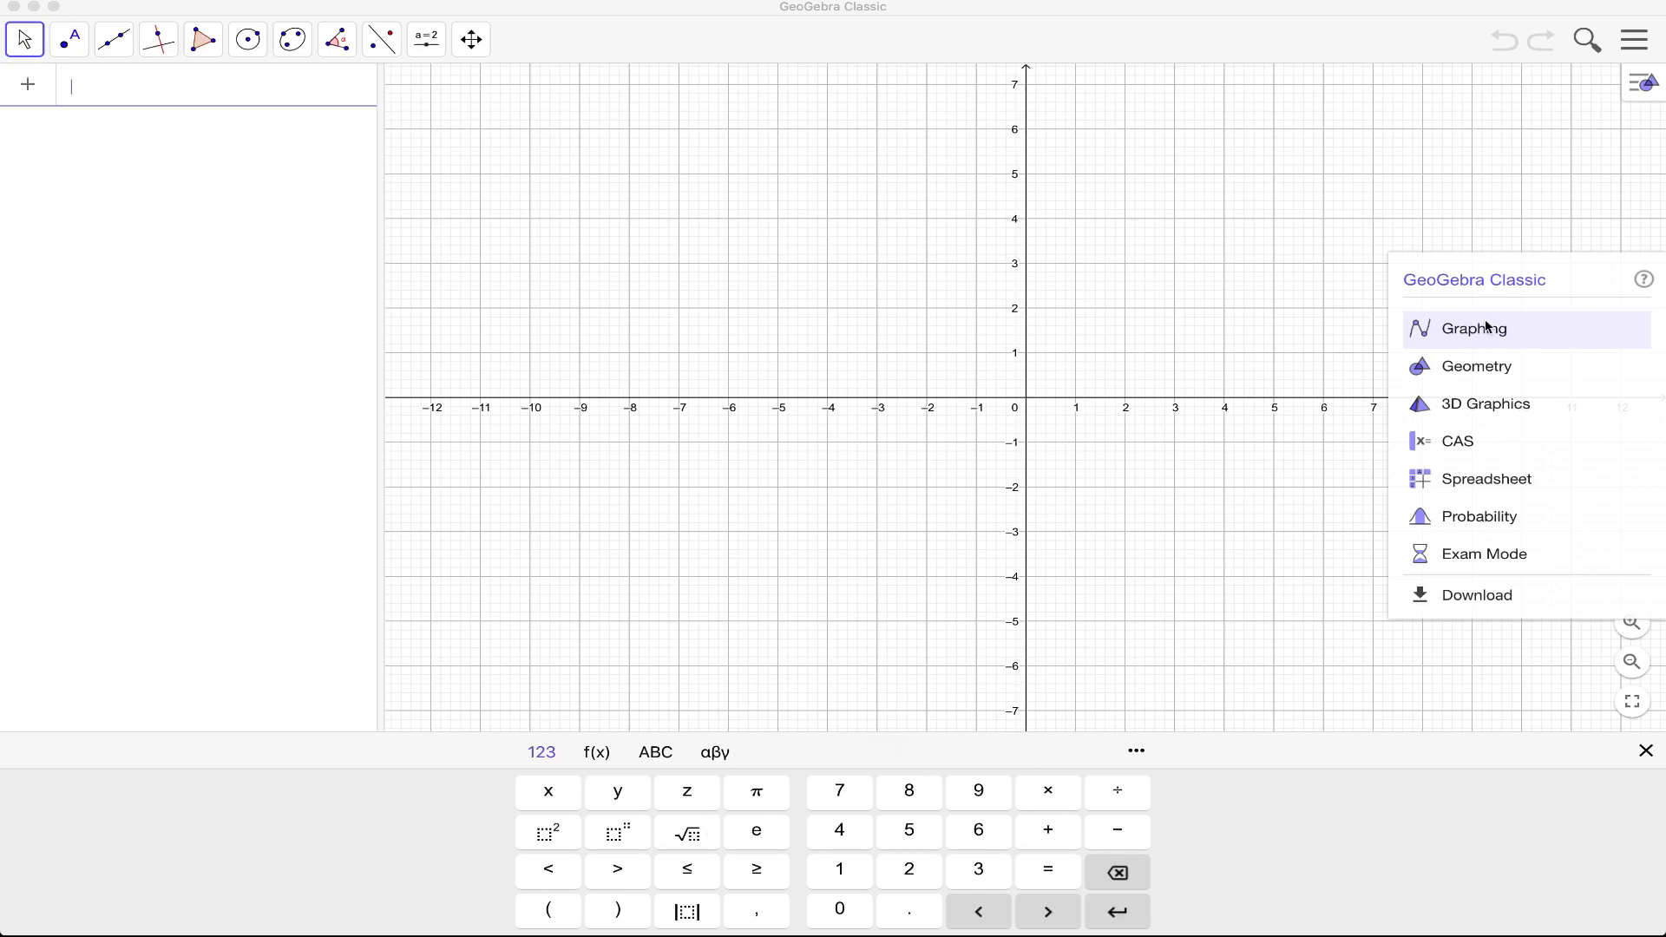
{"action": "mouse_move", "coordinate": [1530, 609]}
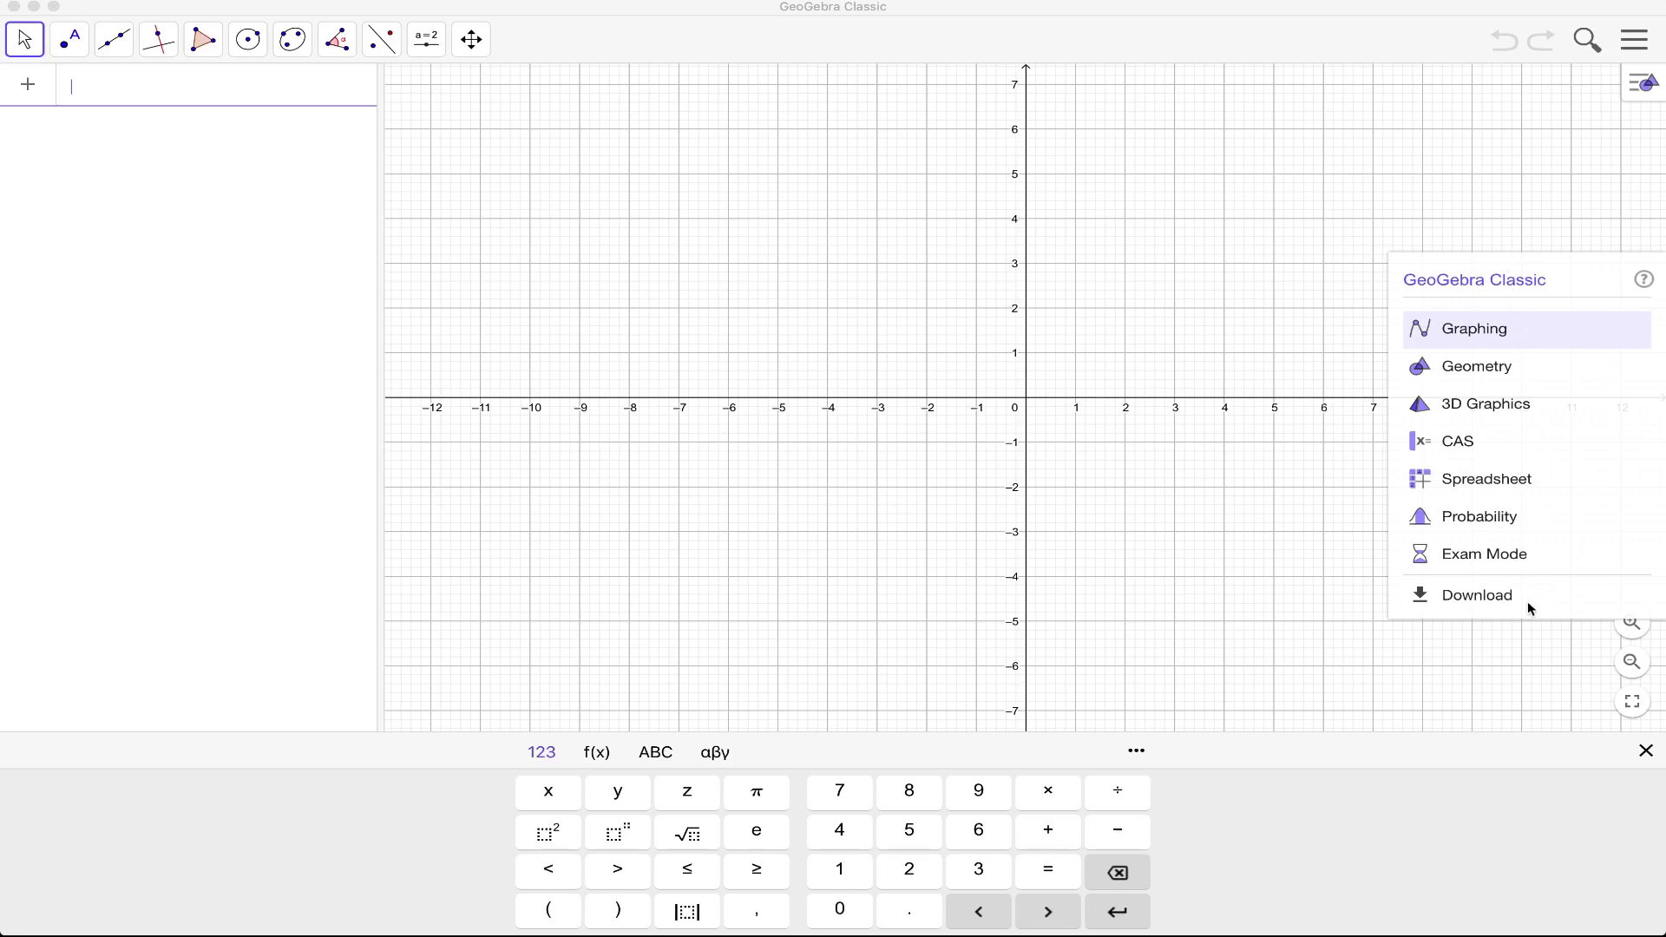
{"action": "mouse_move", "coordinate": [1513, 304]}
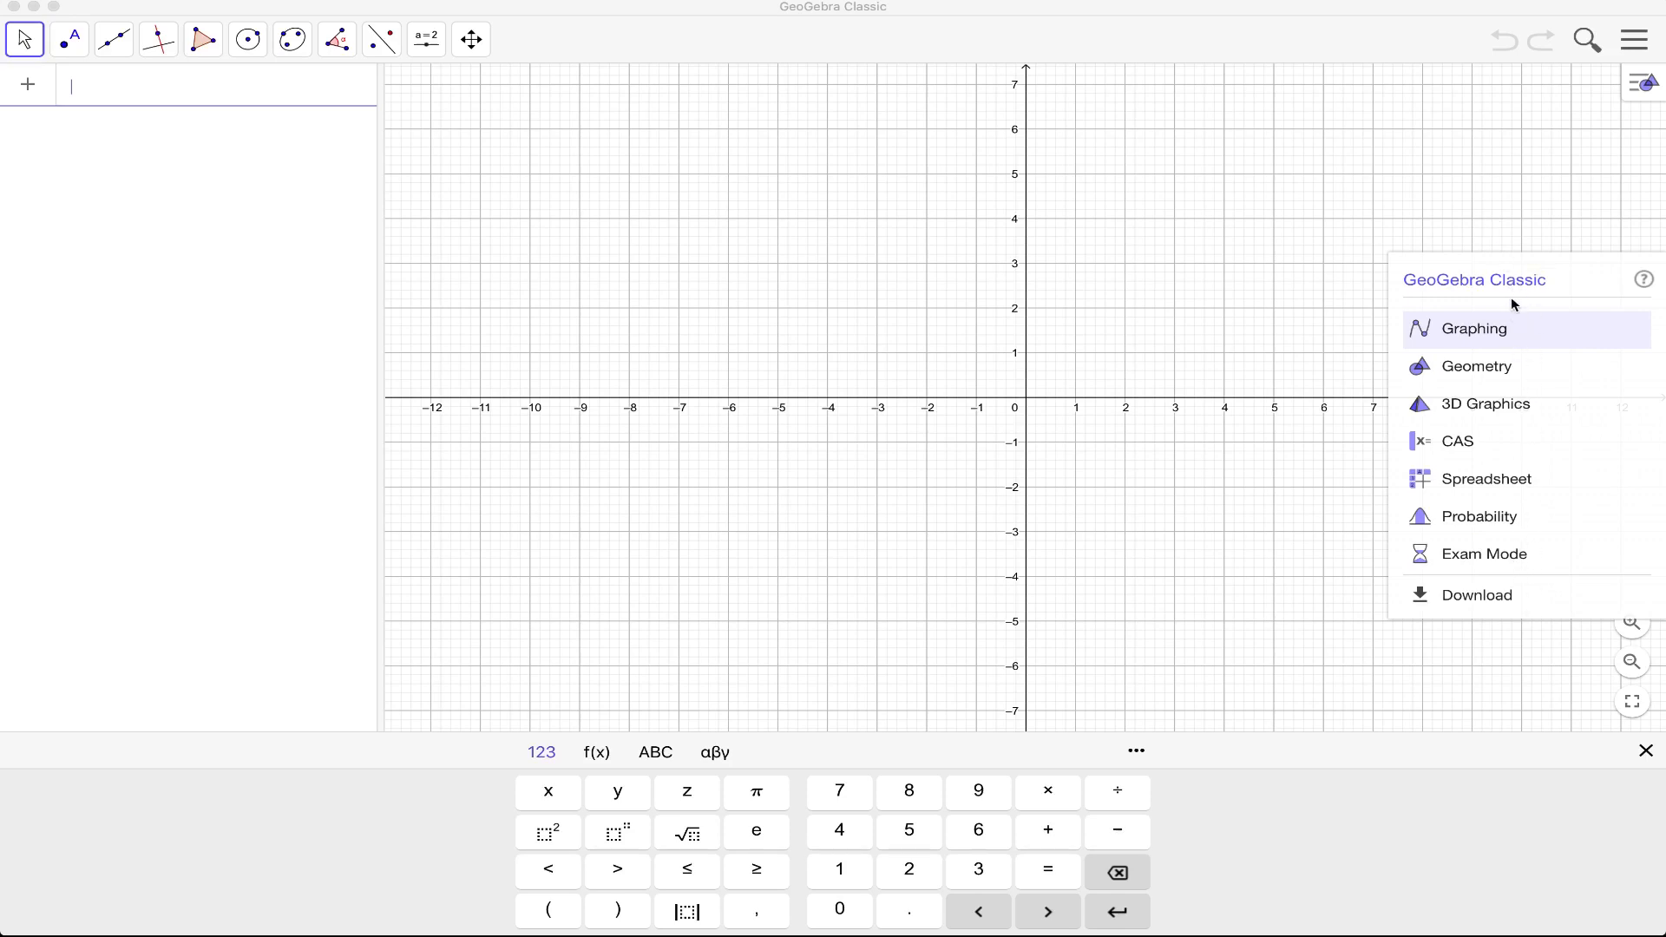
{"action": "mouse_move", "coordinate": [1513, 355]}
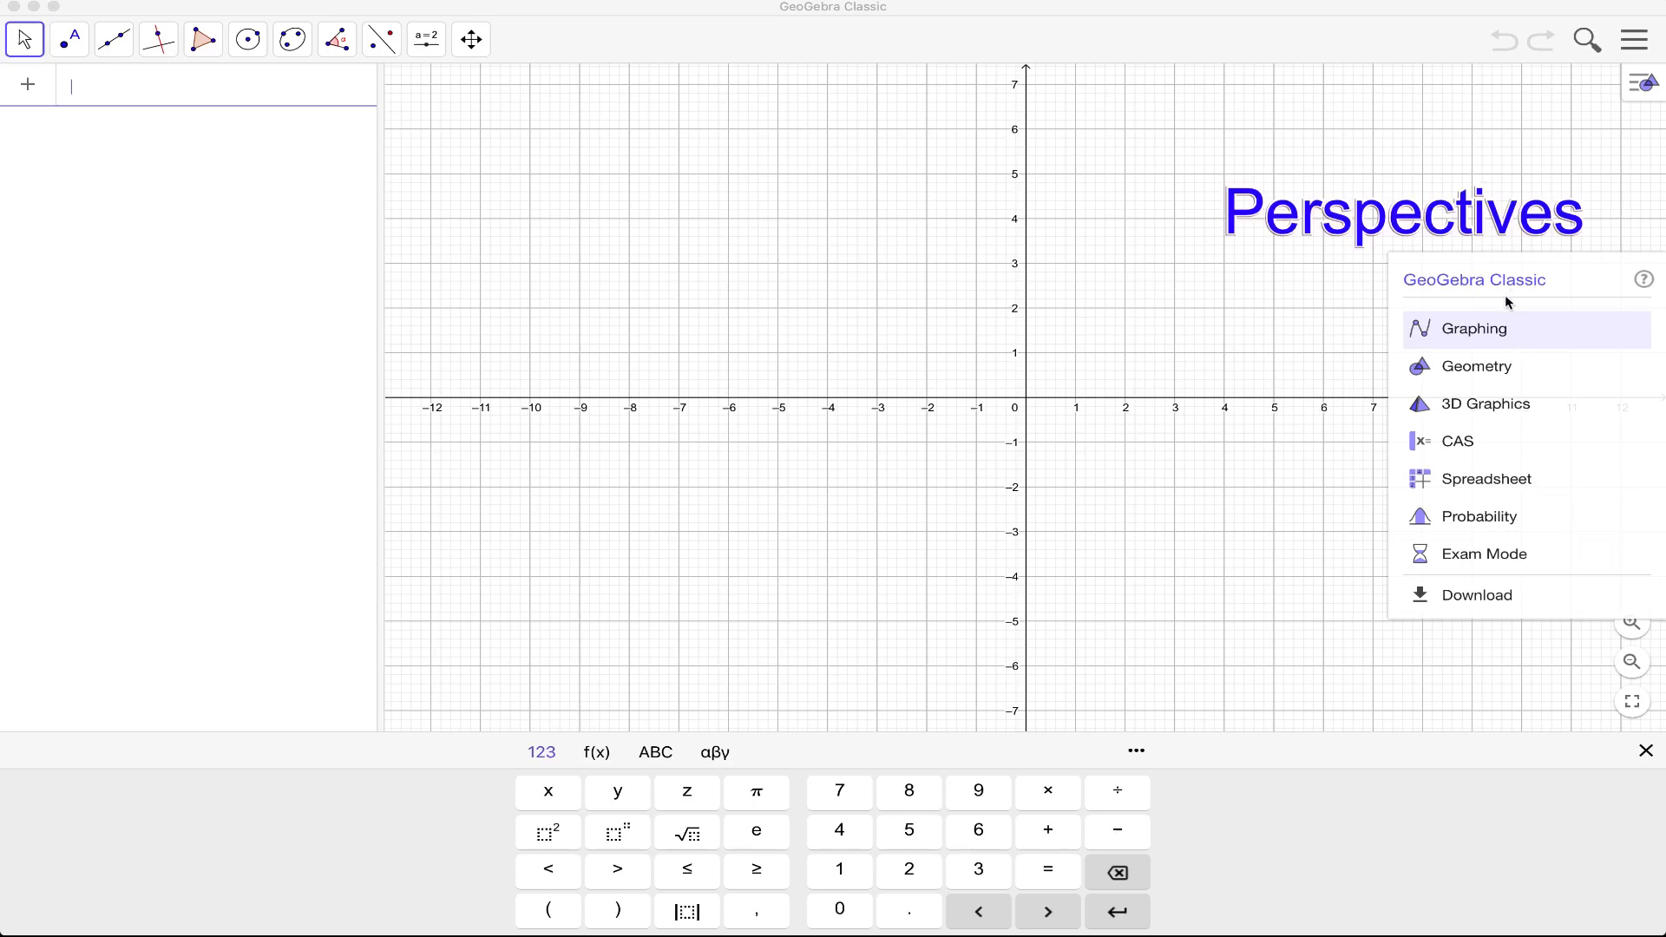
{"action": "mouse_move", "coordinate": [1471, 324]}
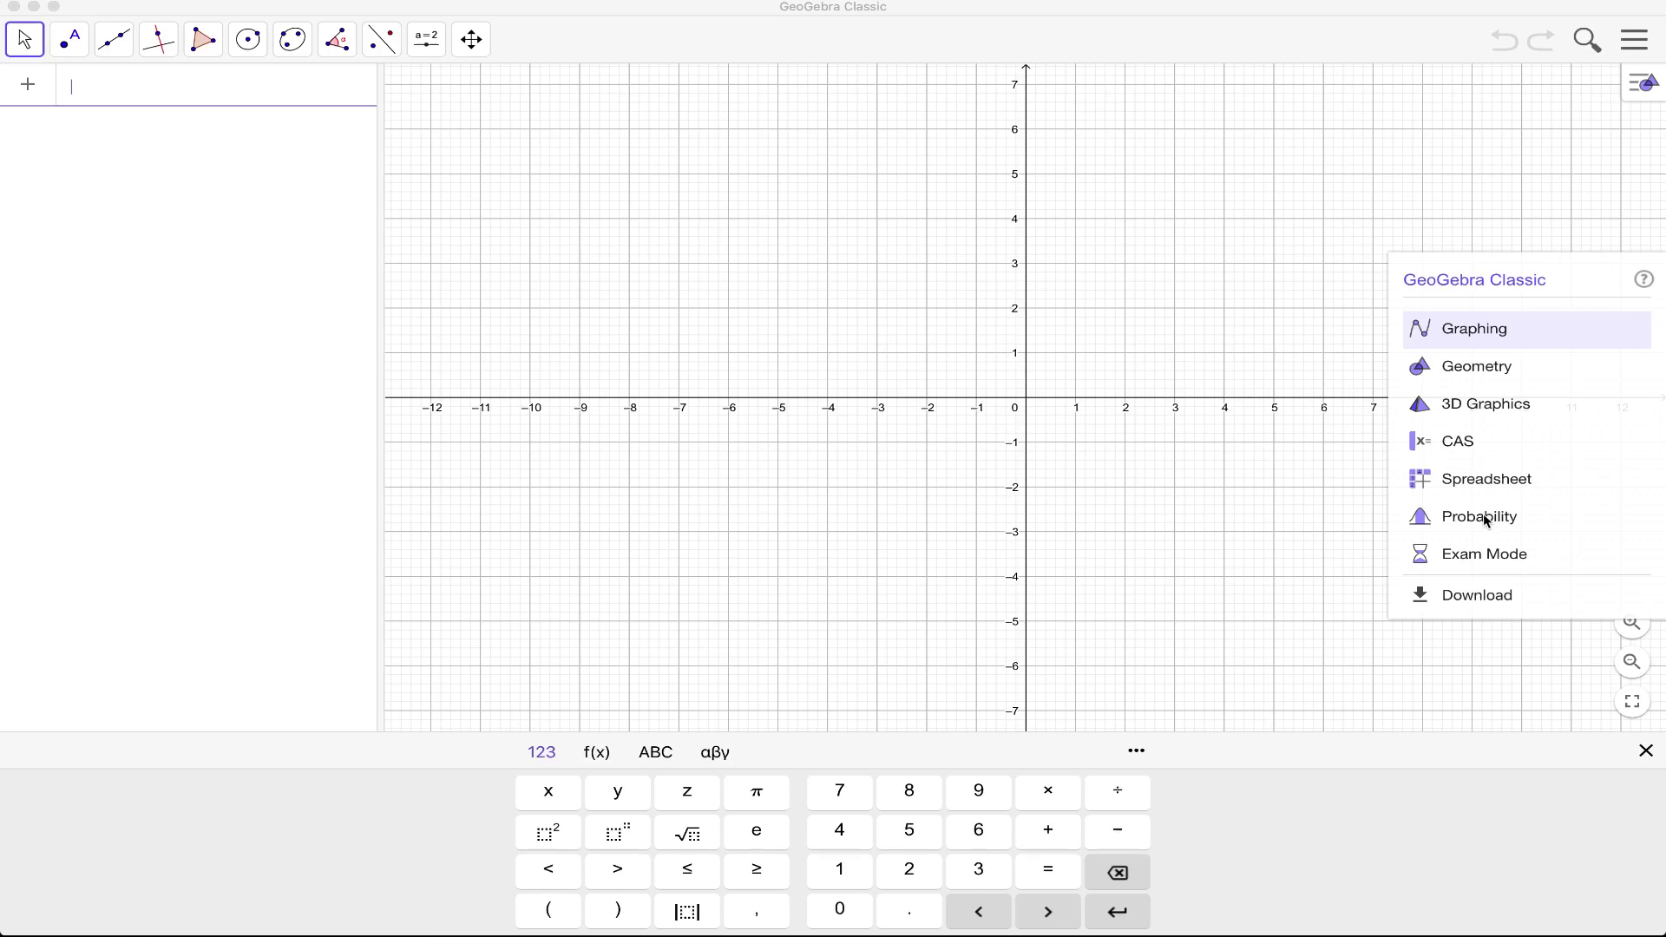
{"action": "mouse_move", "coordinate": [1466, 518]}
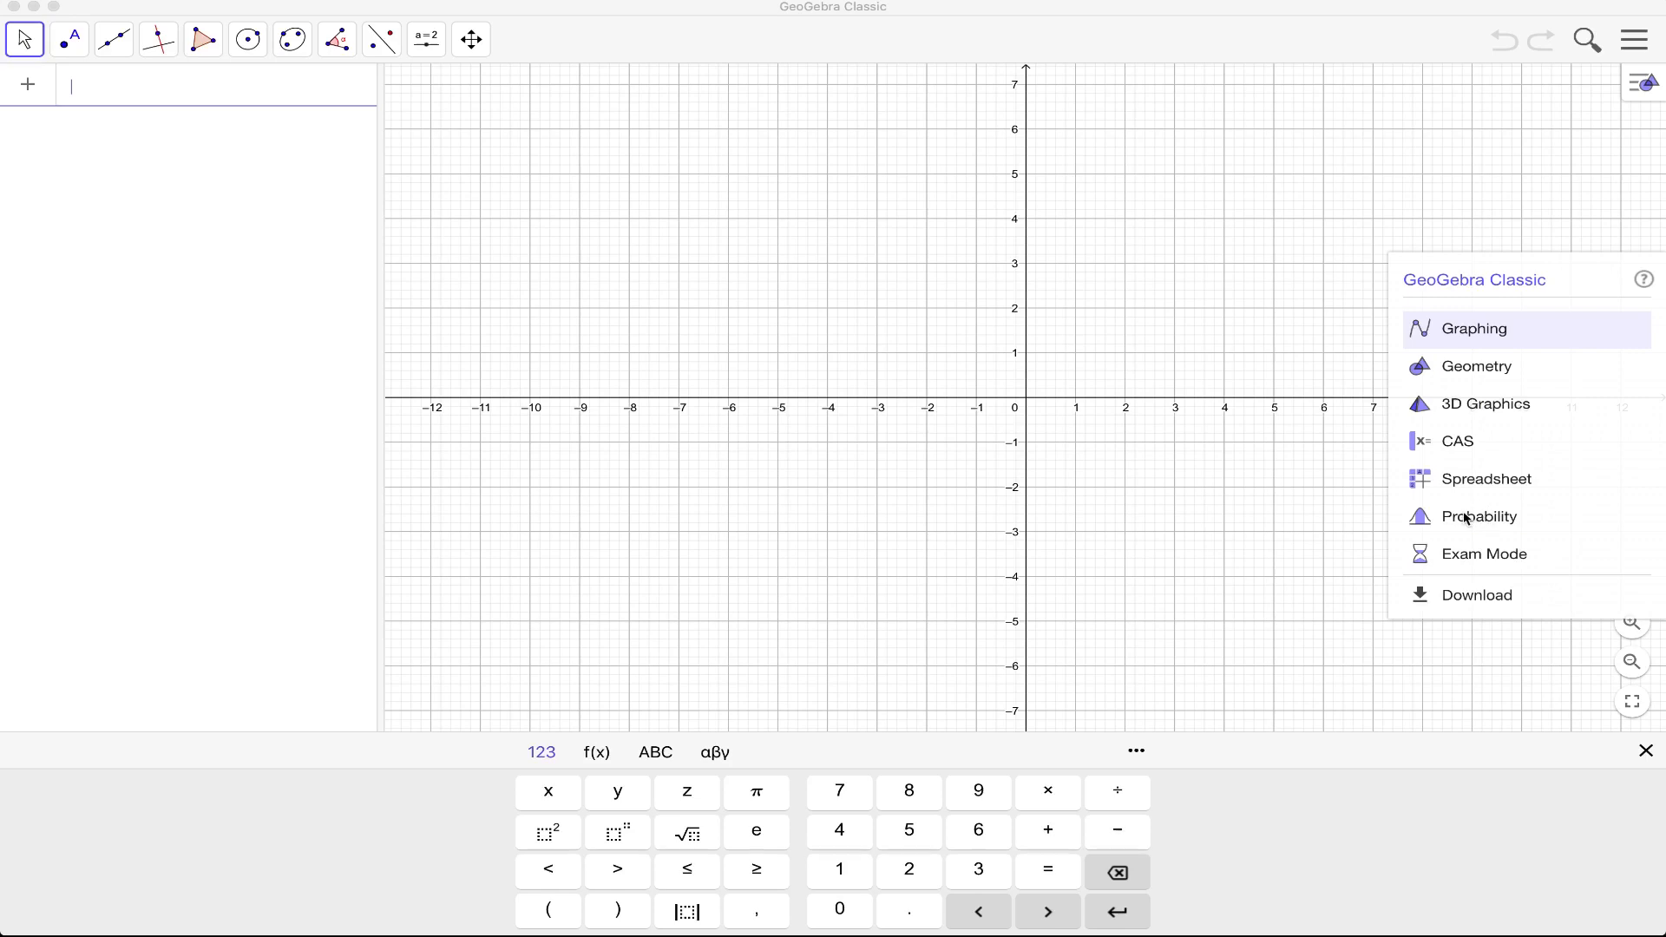
{"action": "mouse_move", "coordinate": [1467, 432]}
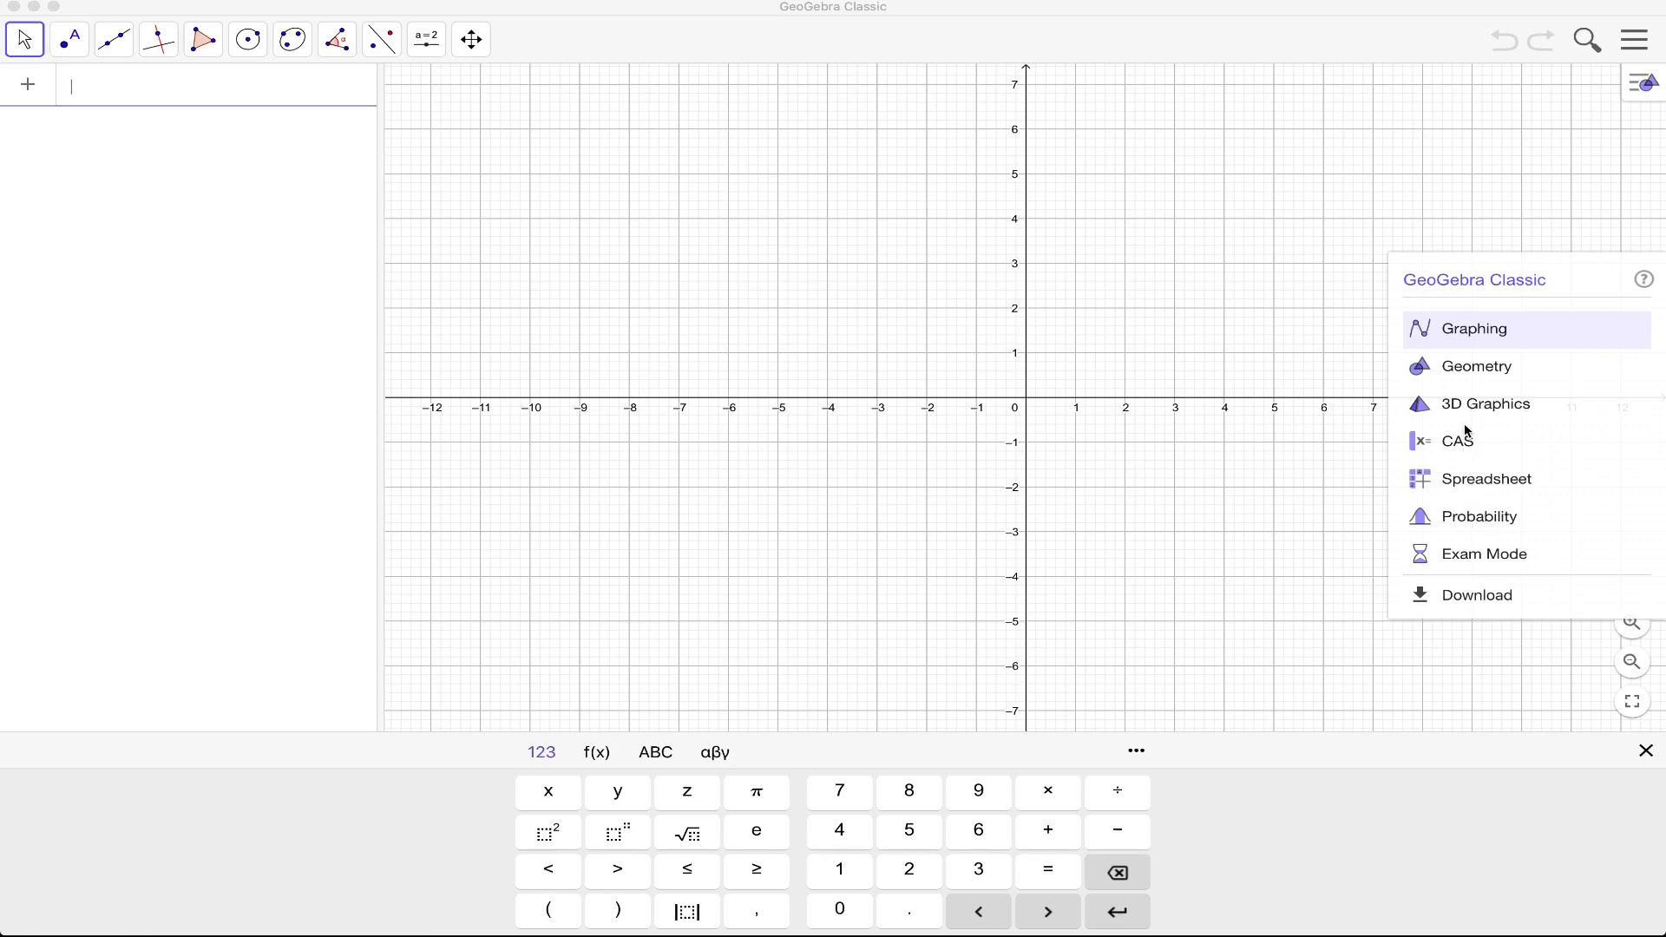
{"action": "mouse_move", "coordinate": [1459, 425]}
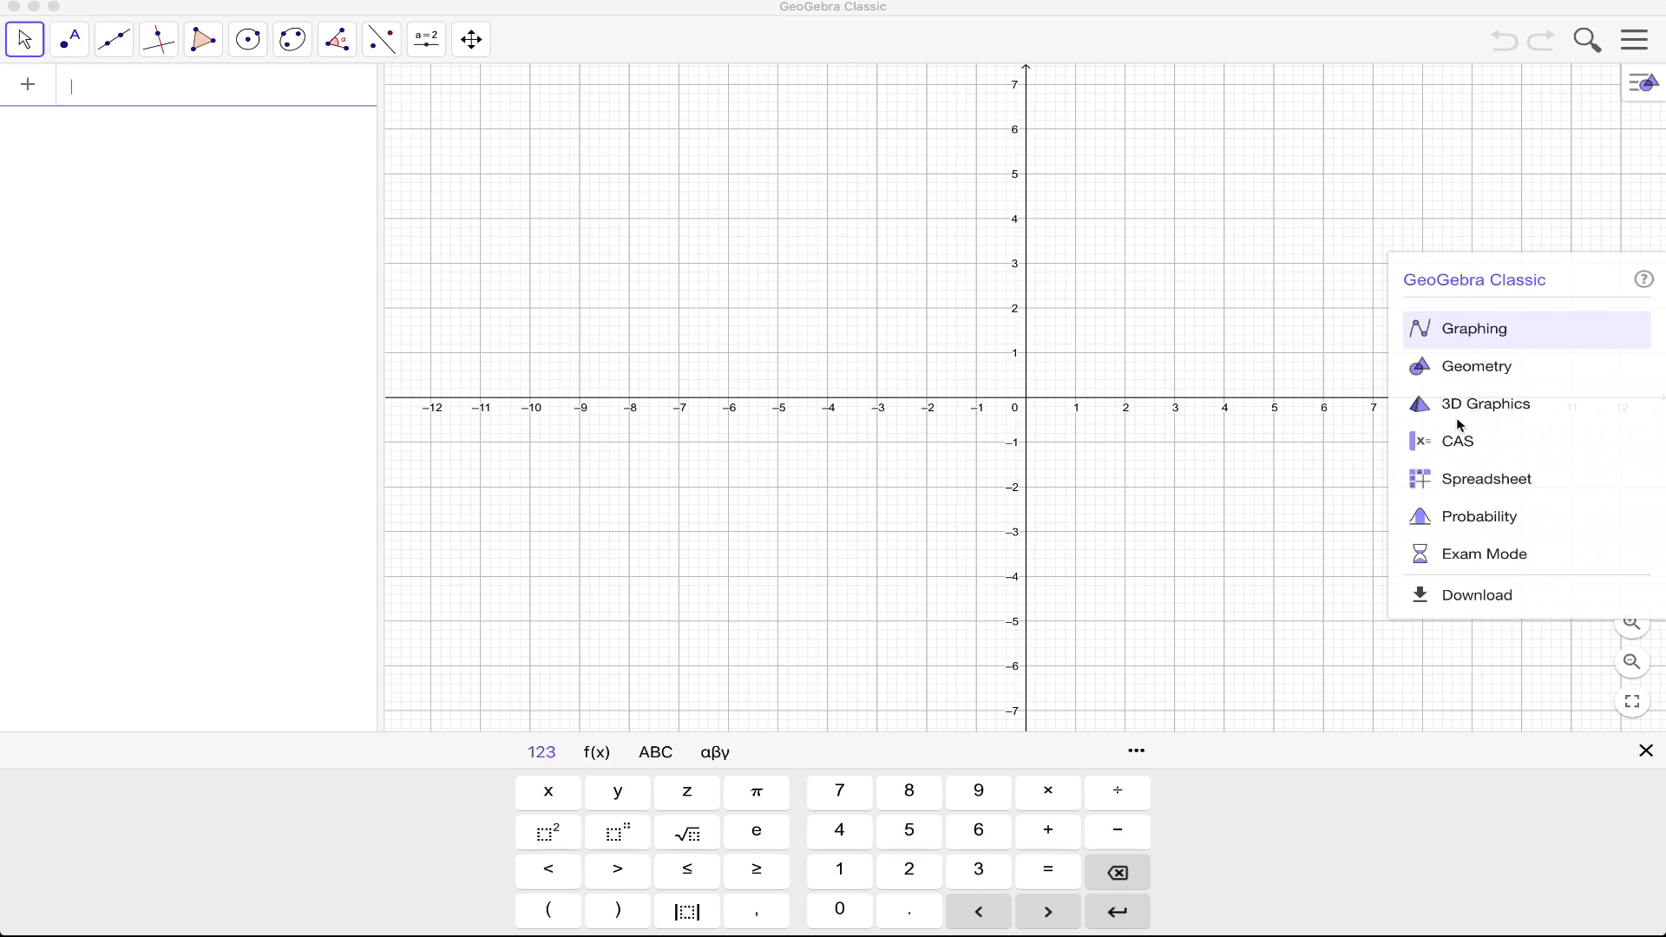
{"action": "mouse_move", "coordinate": [1527, 413]}
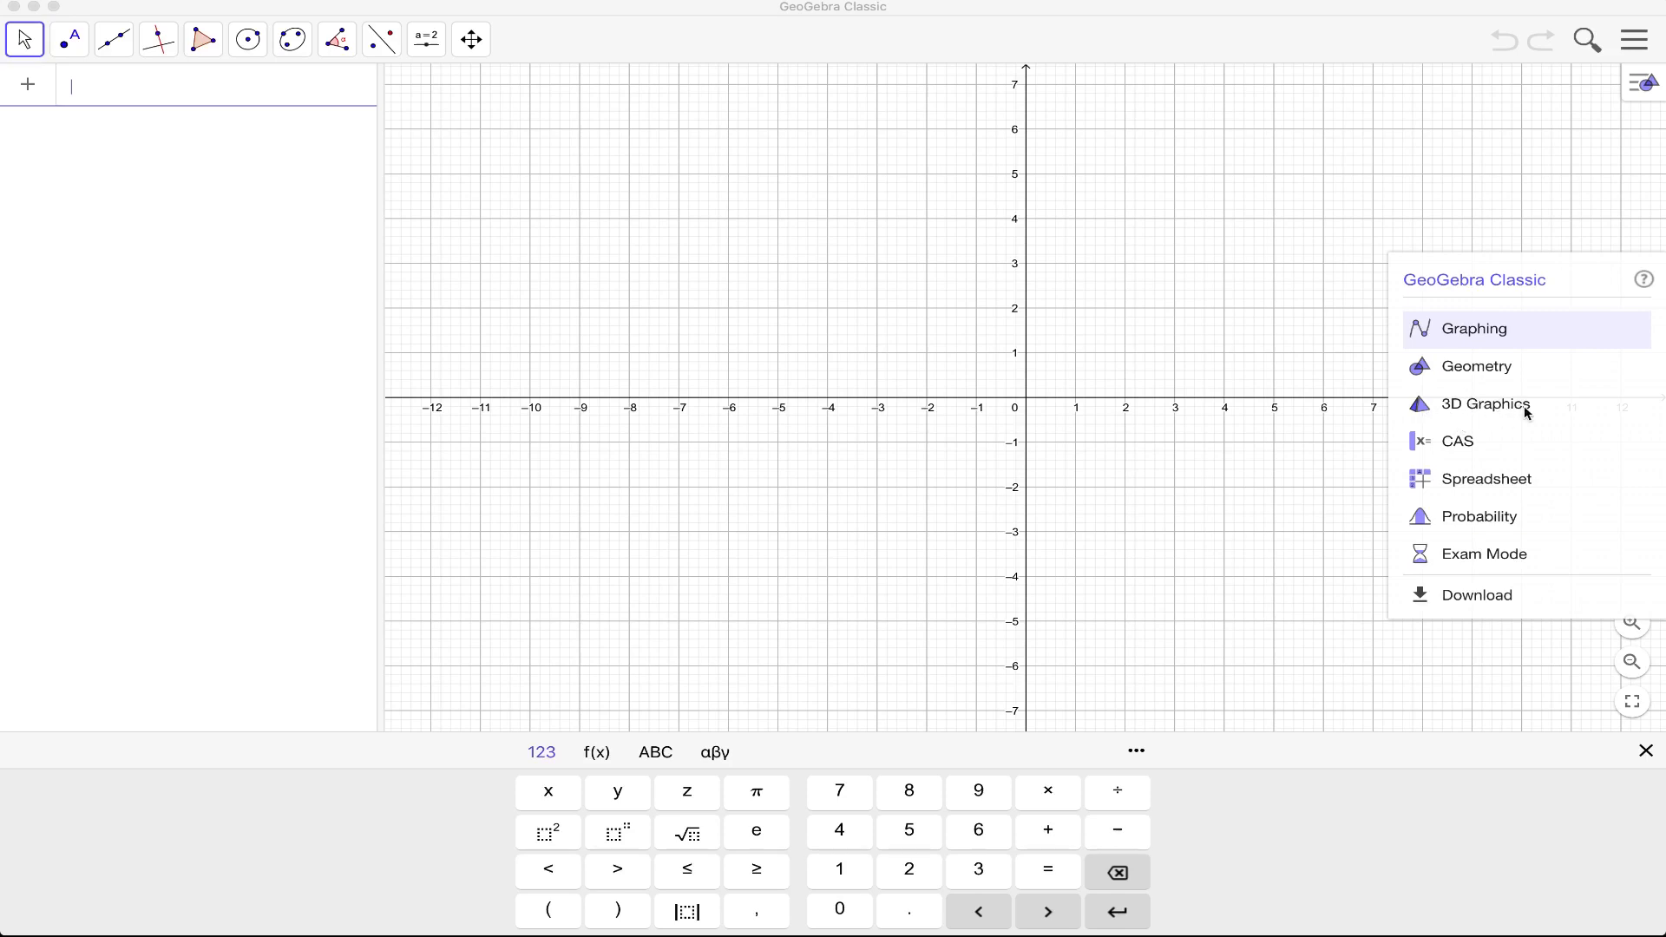
{"action": "mouse_move", "coordinate": [1557, 417]}
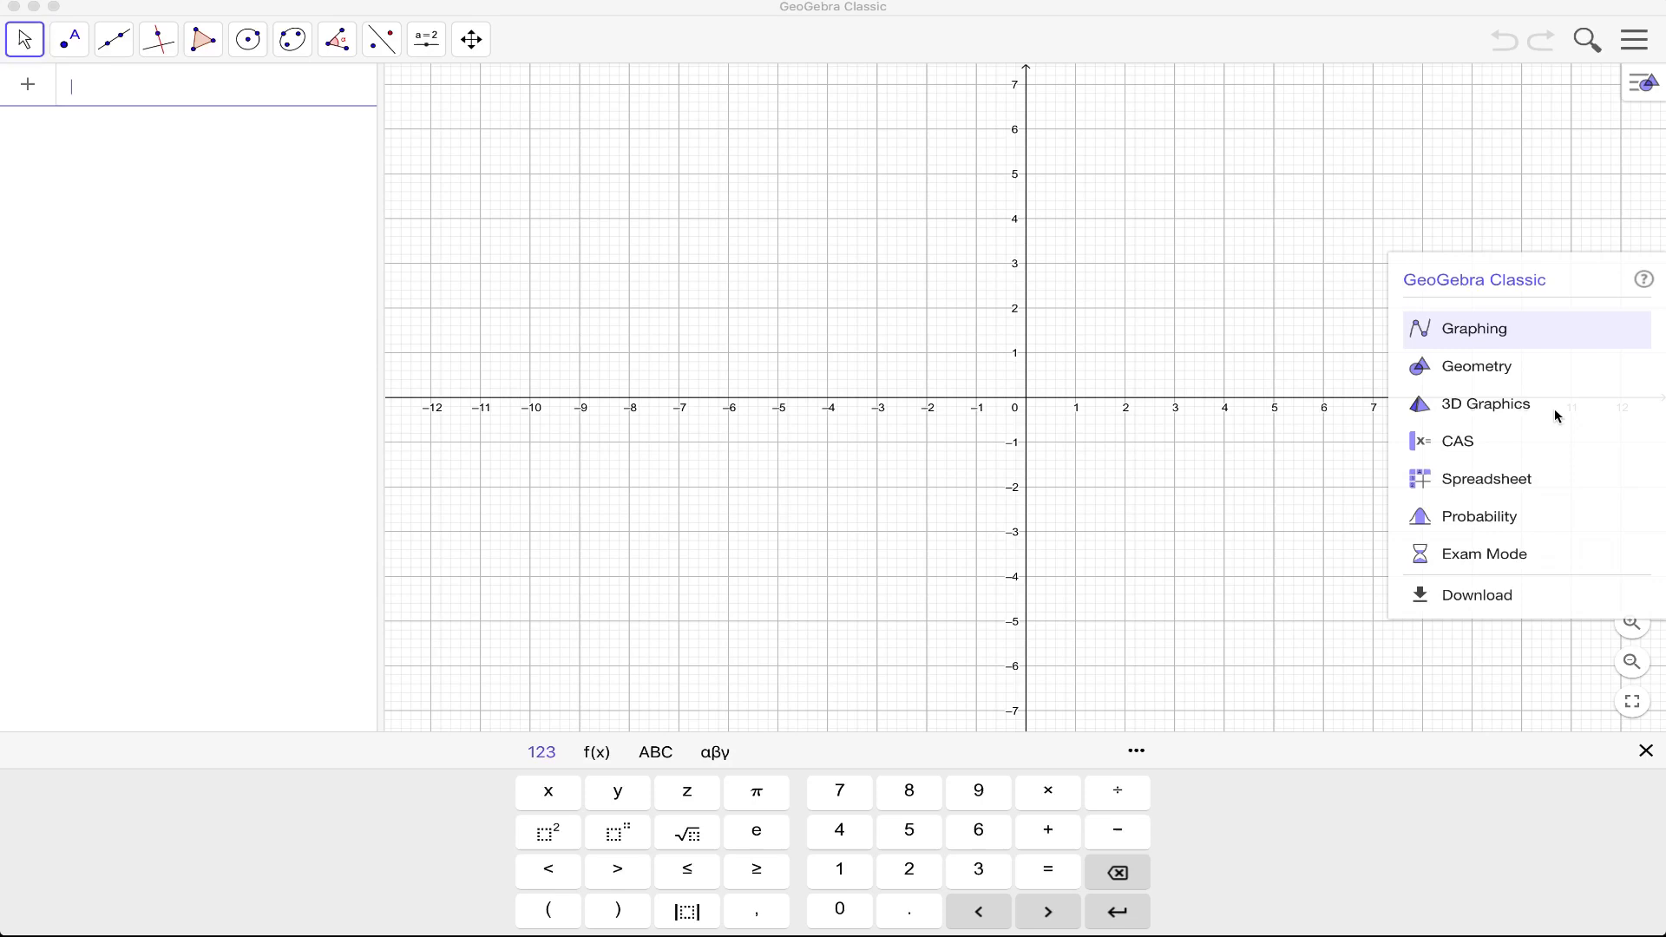
{"action": "mouse_move", "coordinate": [127, 164]}
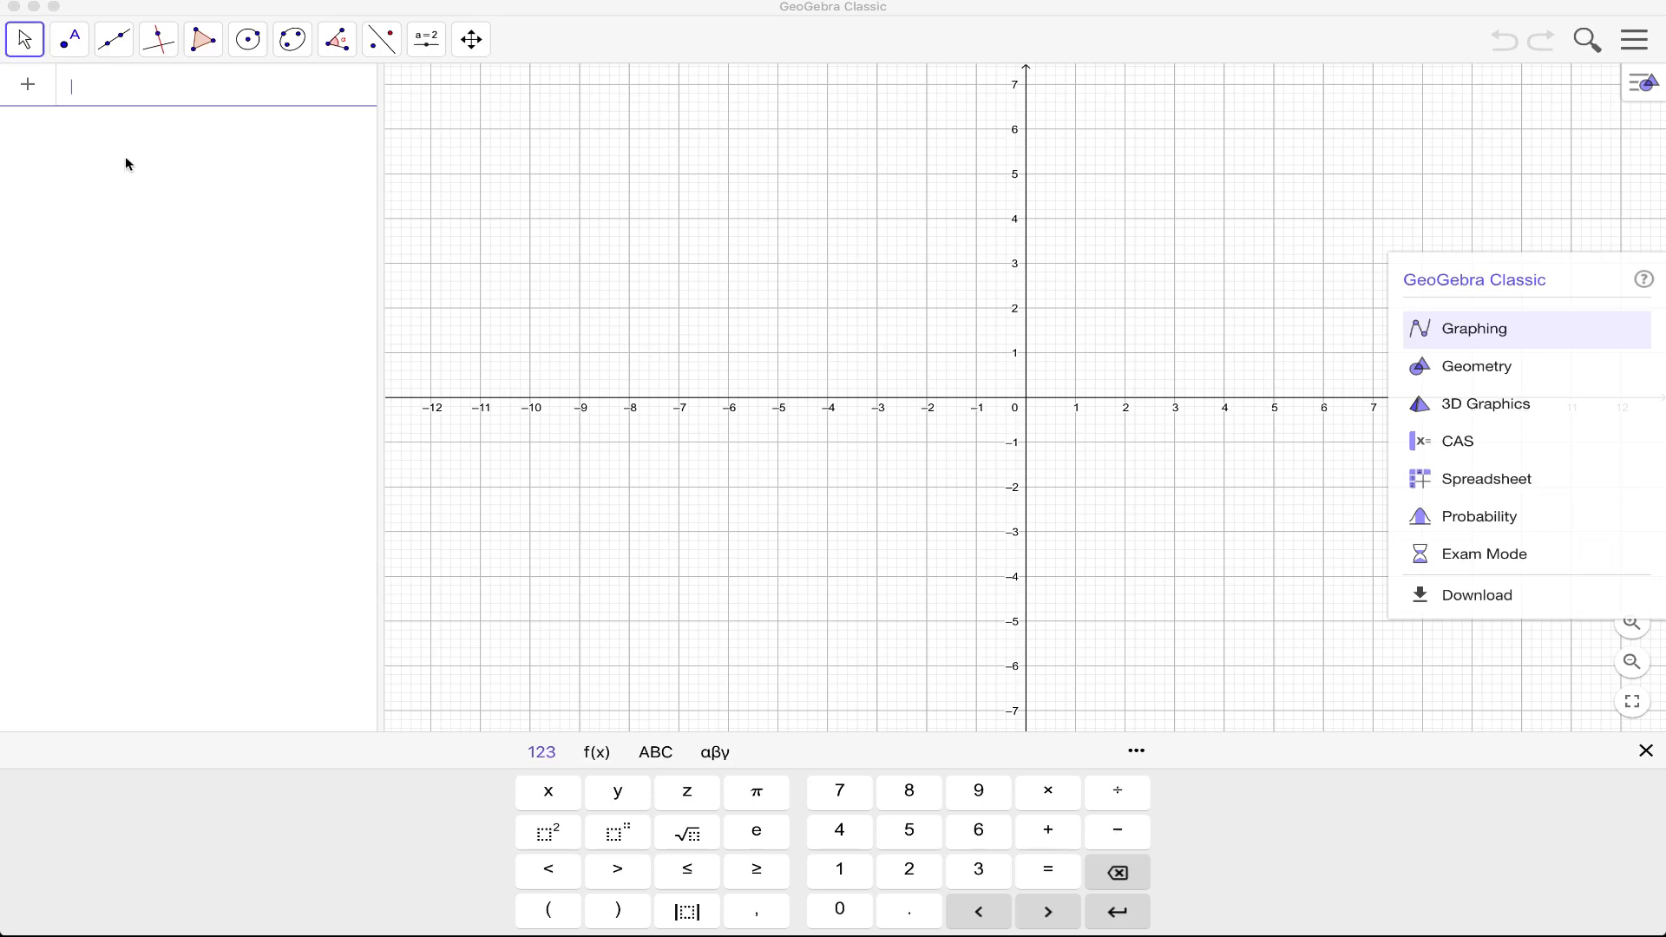
{"action": "mouse_move", "coordinate": [79, 45]}
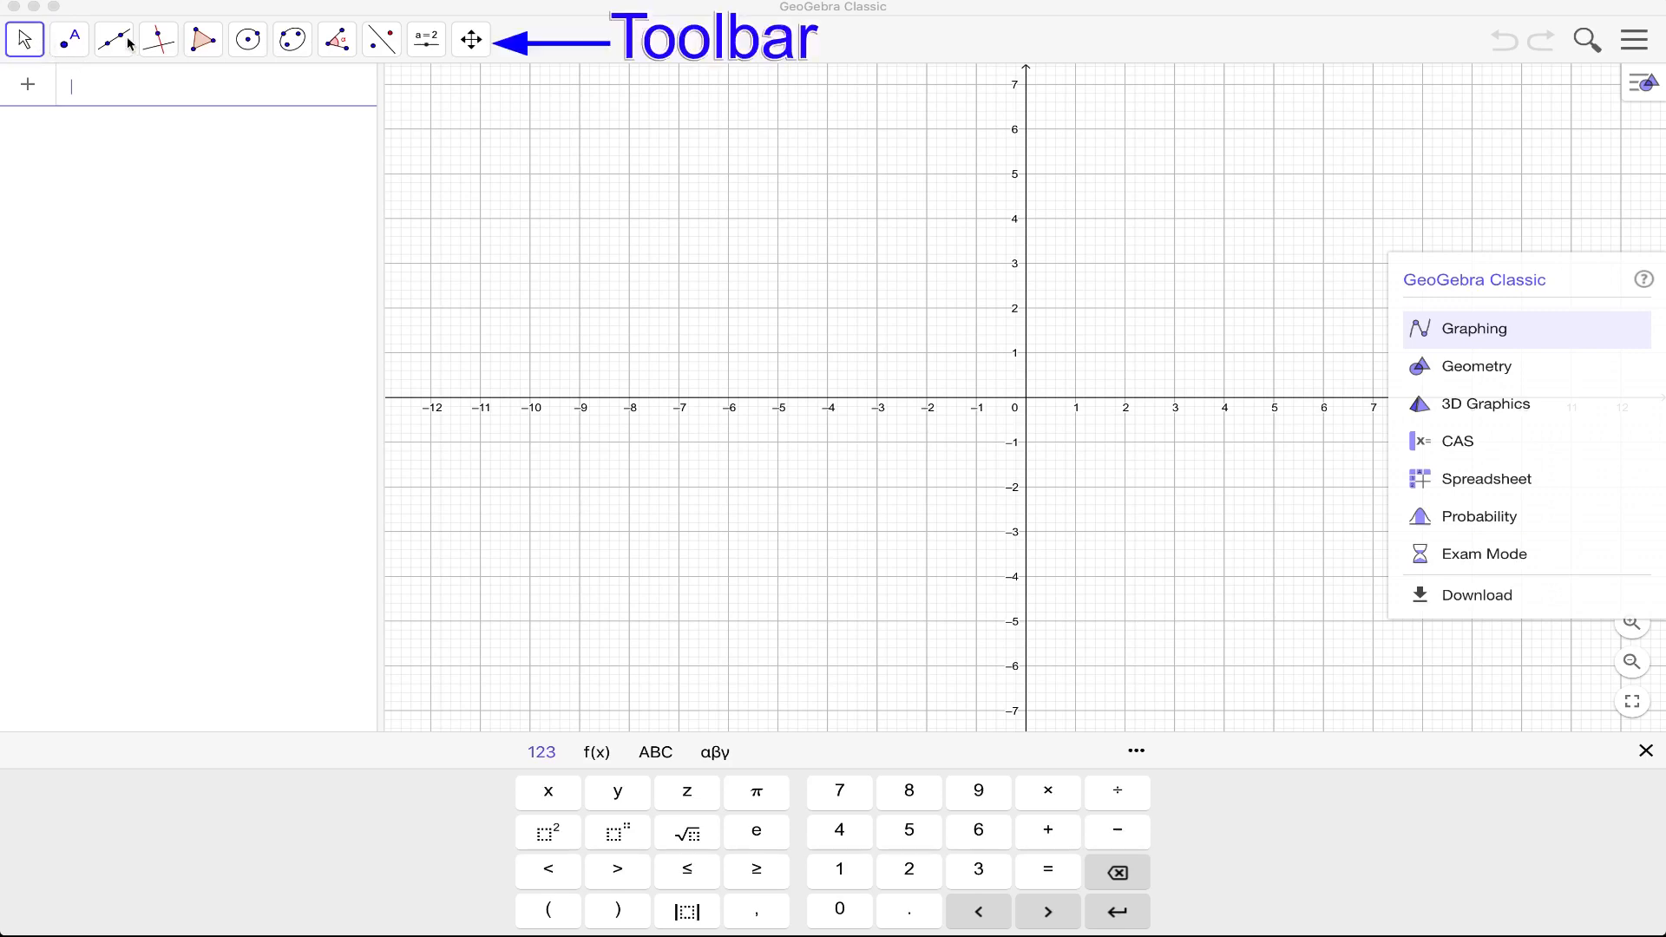
{"action": "mouse_move", "coordinate": [61, 54]}
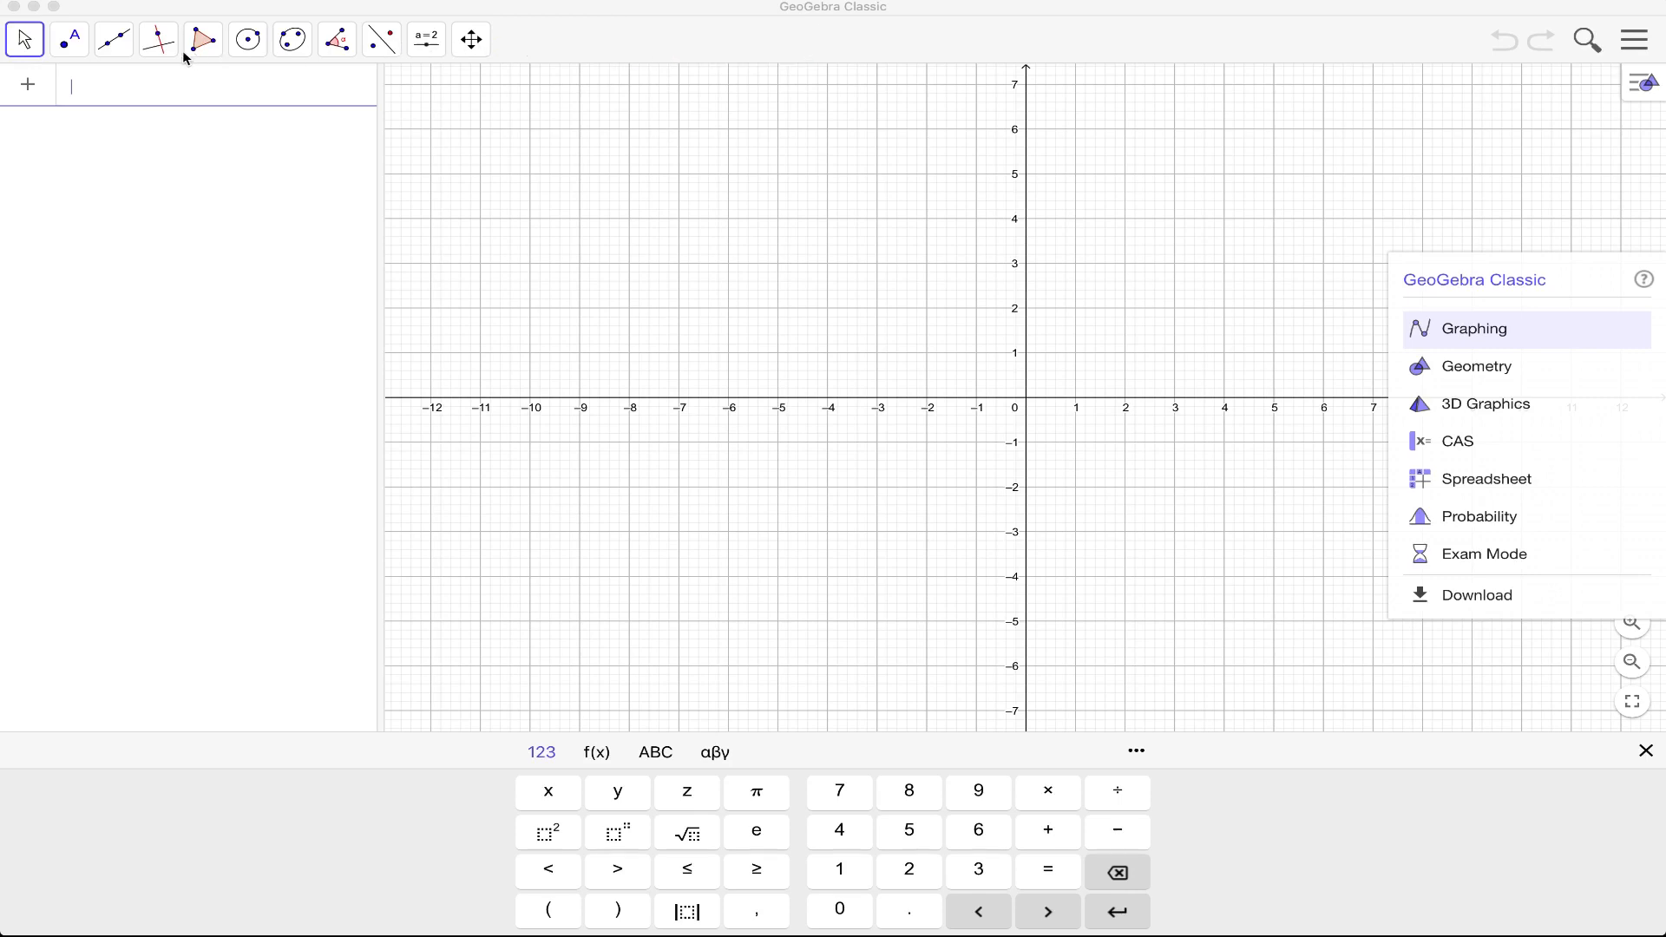
{"action": "mouse_move", "coordinate": [85, 56]}
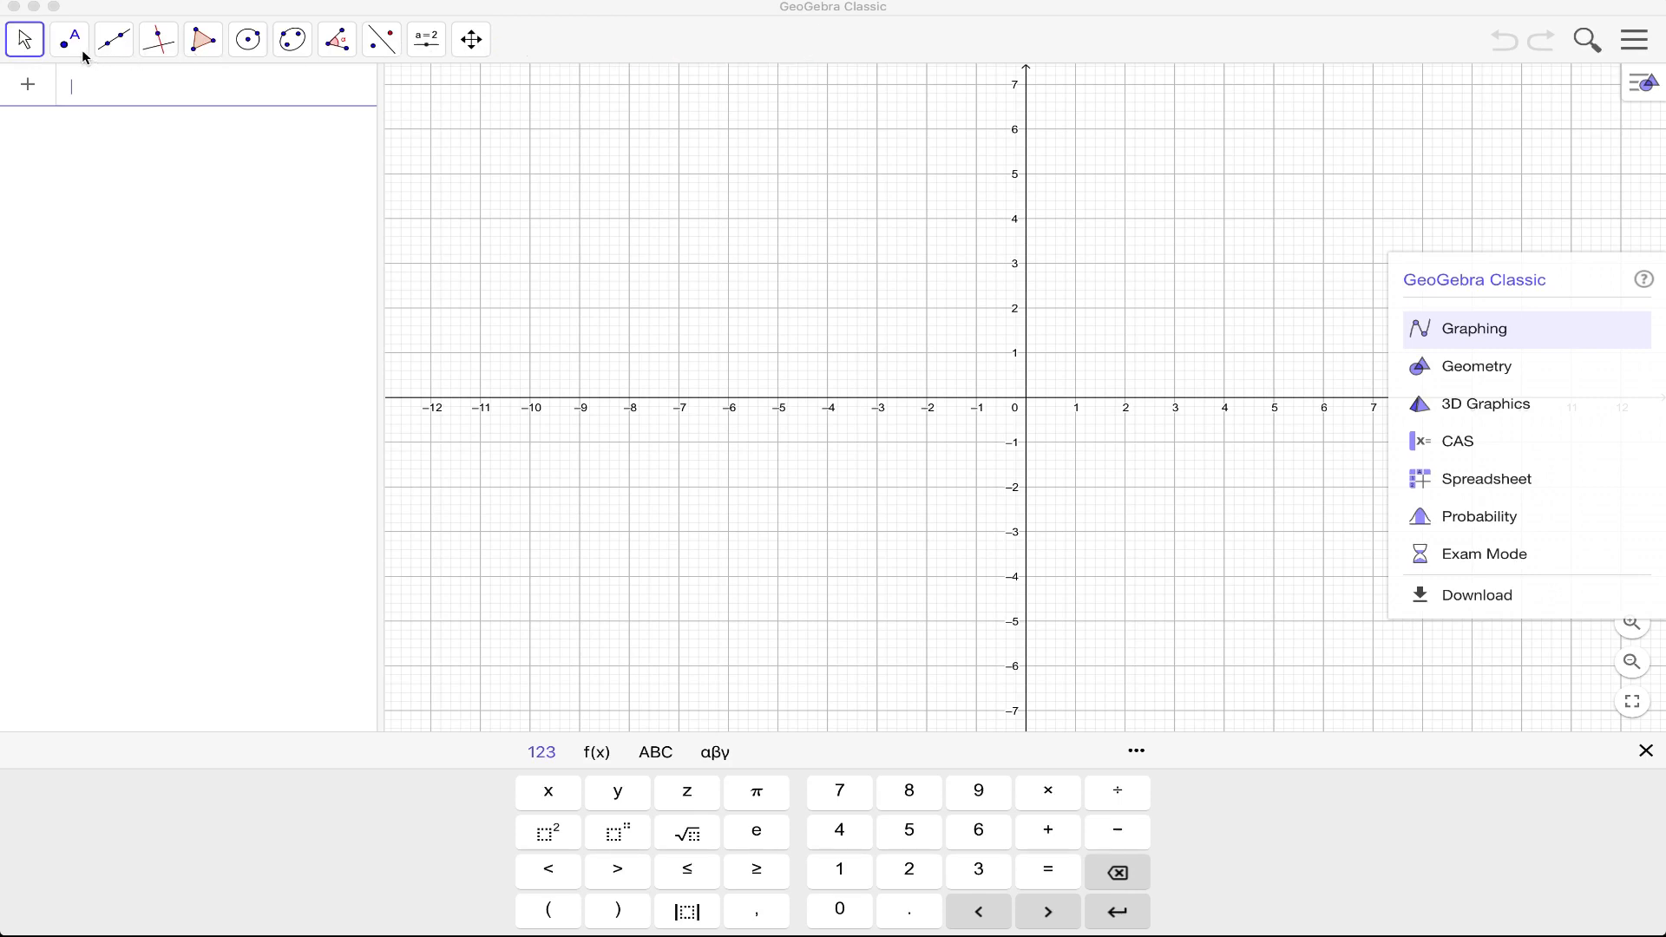
Step: Preview the point, line, circle, angle and view-moving tool groups, then close the tool list
{"action": "left_click", "coordinate": [70, 39]}
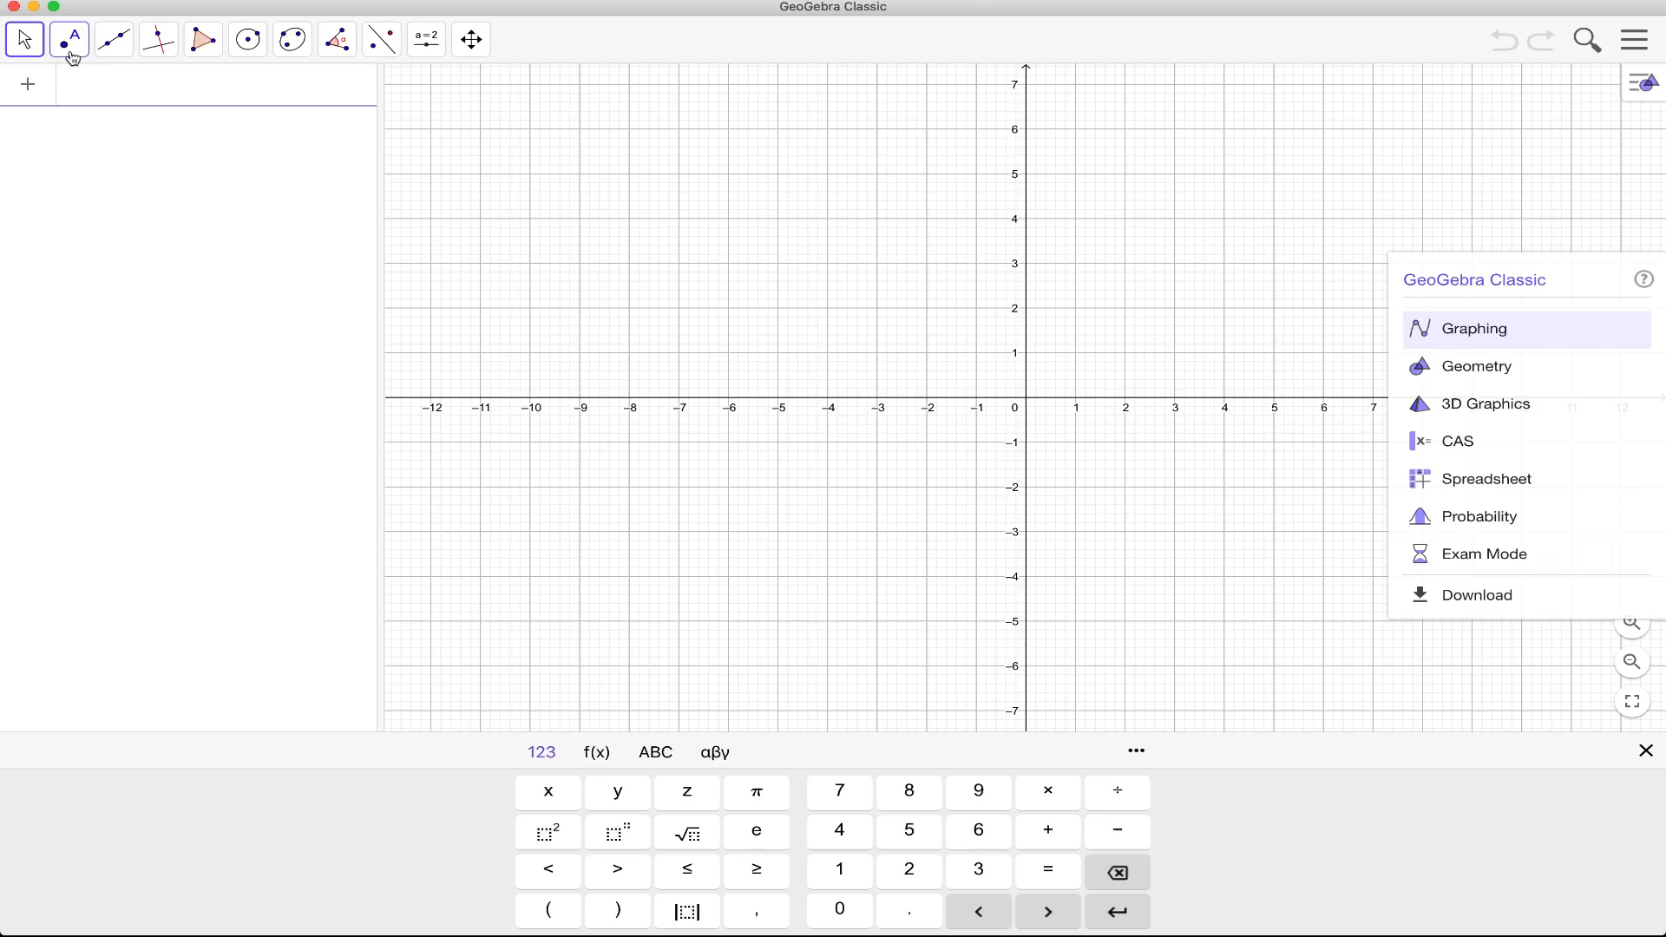
{"action": "left_click", "coordinate": [70, 39]}
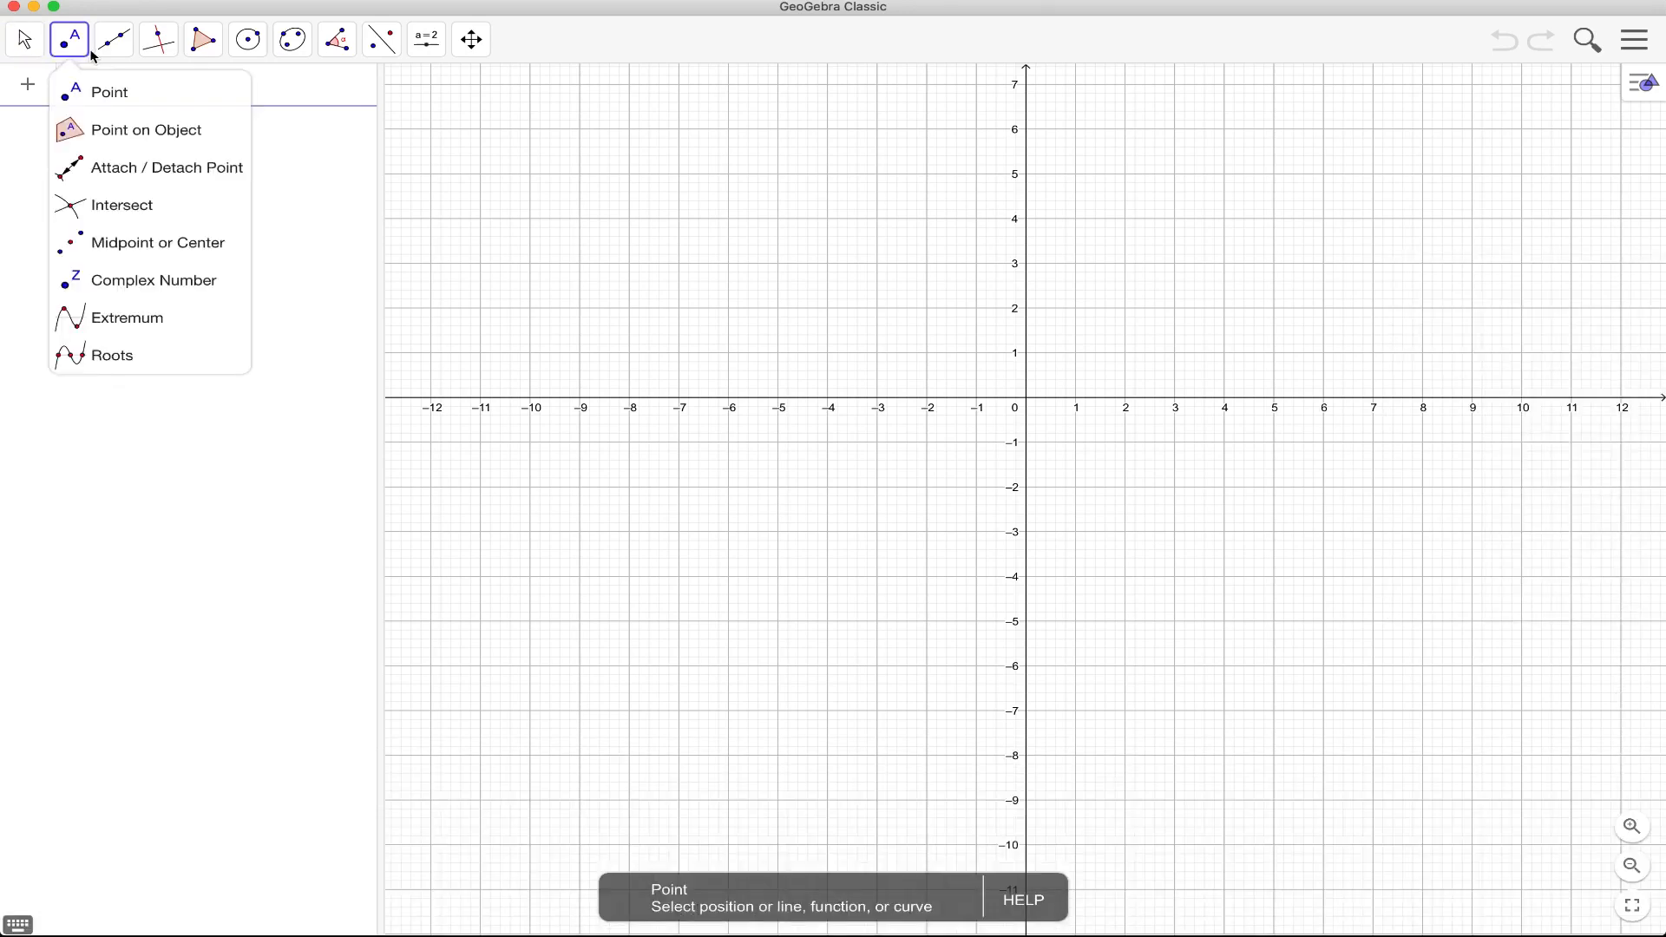
{"action": "left_click", "coordinate": [153, 39]}
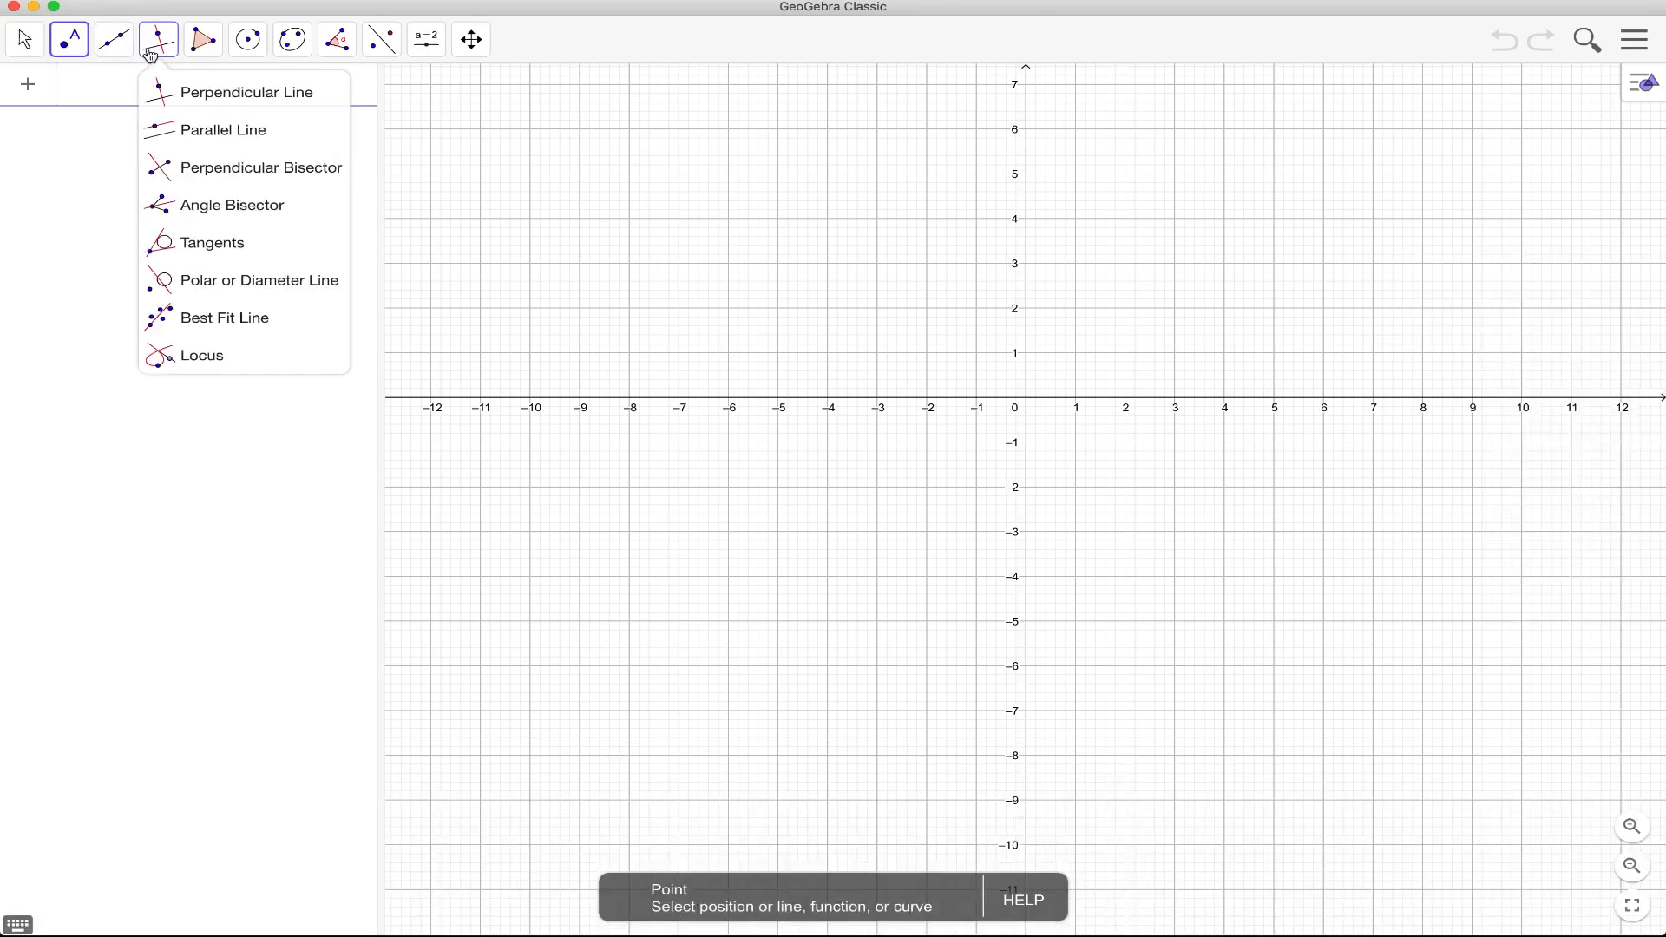
{"action": "left_click", "coordinate": [249, 39]}
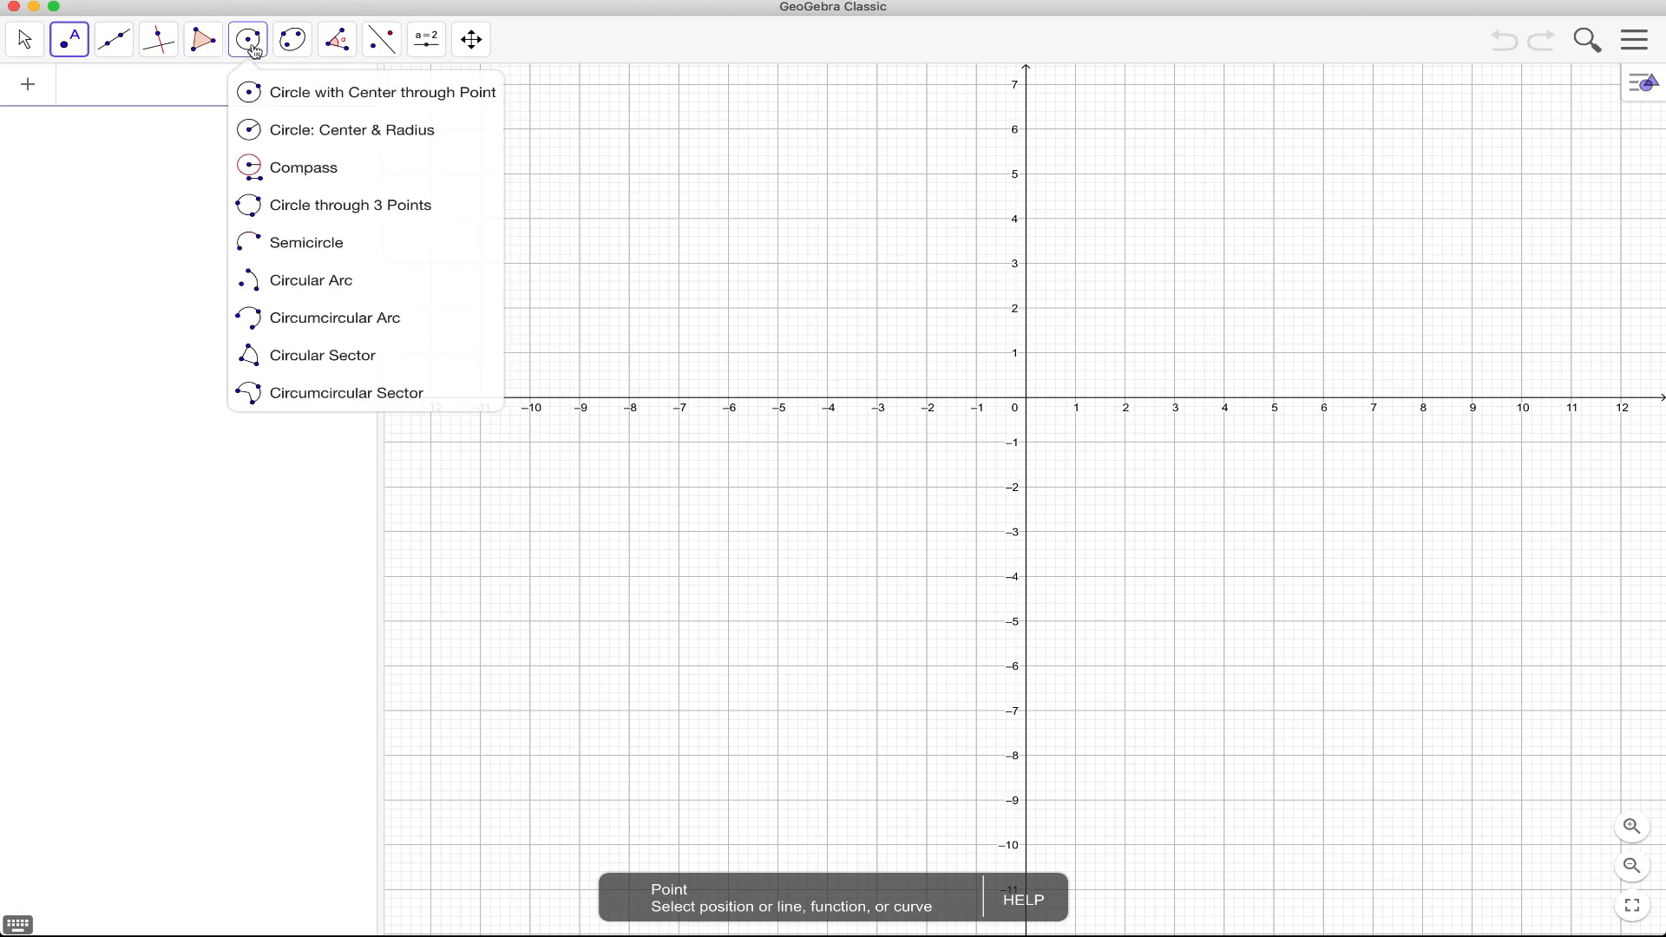
{"action": "left_click", "coordinate": [292, 38]}
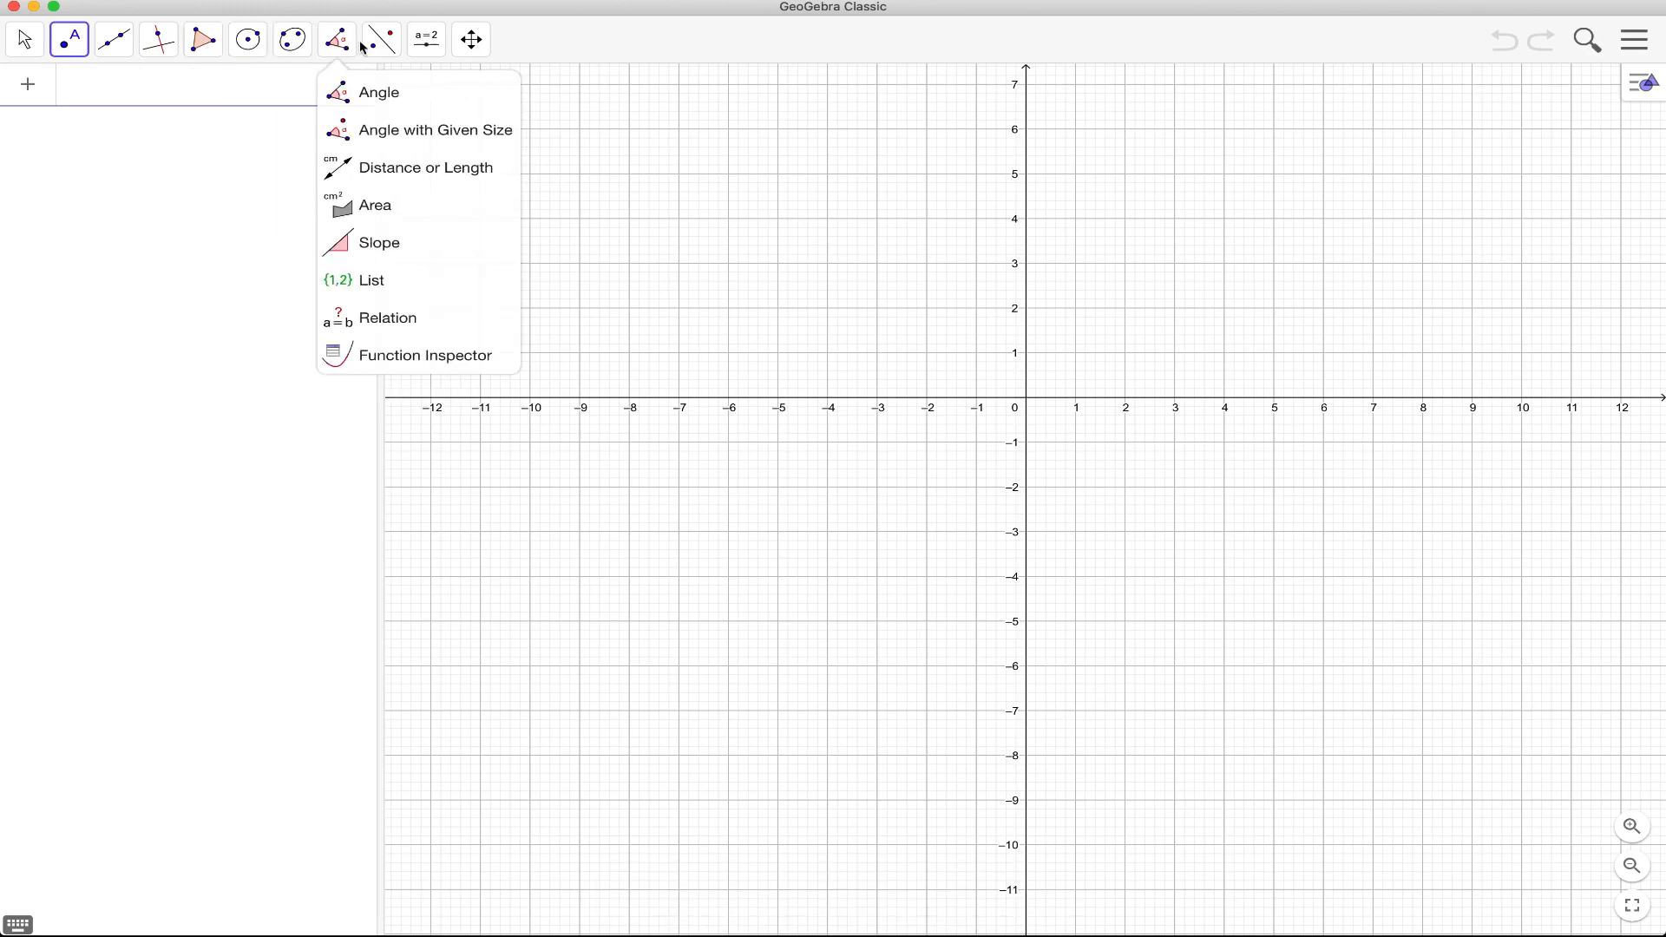
{"action": "left_click", "coordinate": [471, 38]}
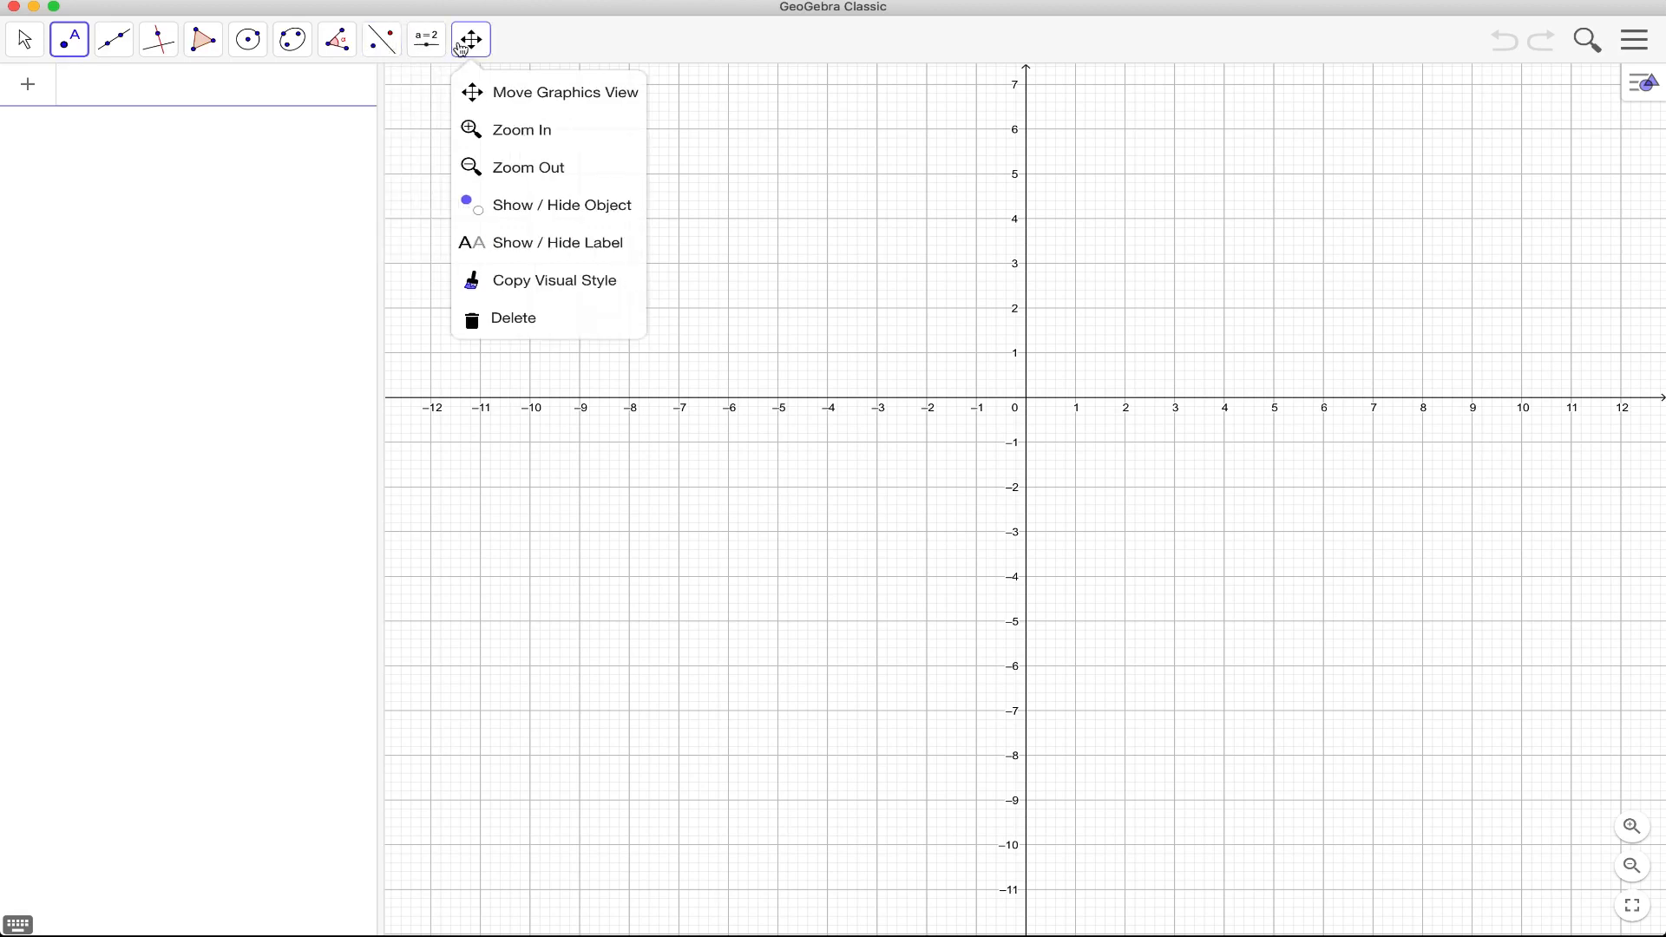
{"action": "mouse_move", "coordinate": [730, 111]}
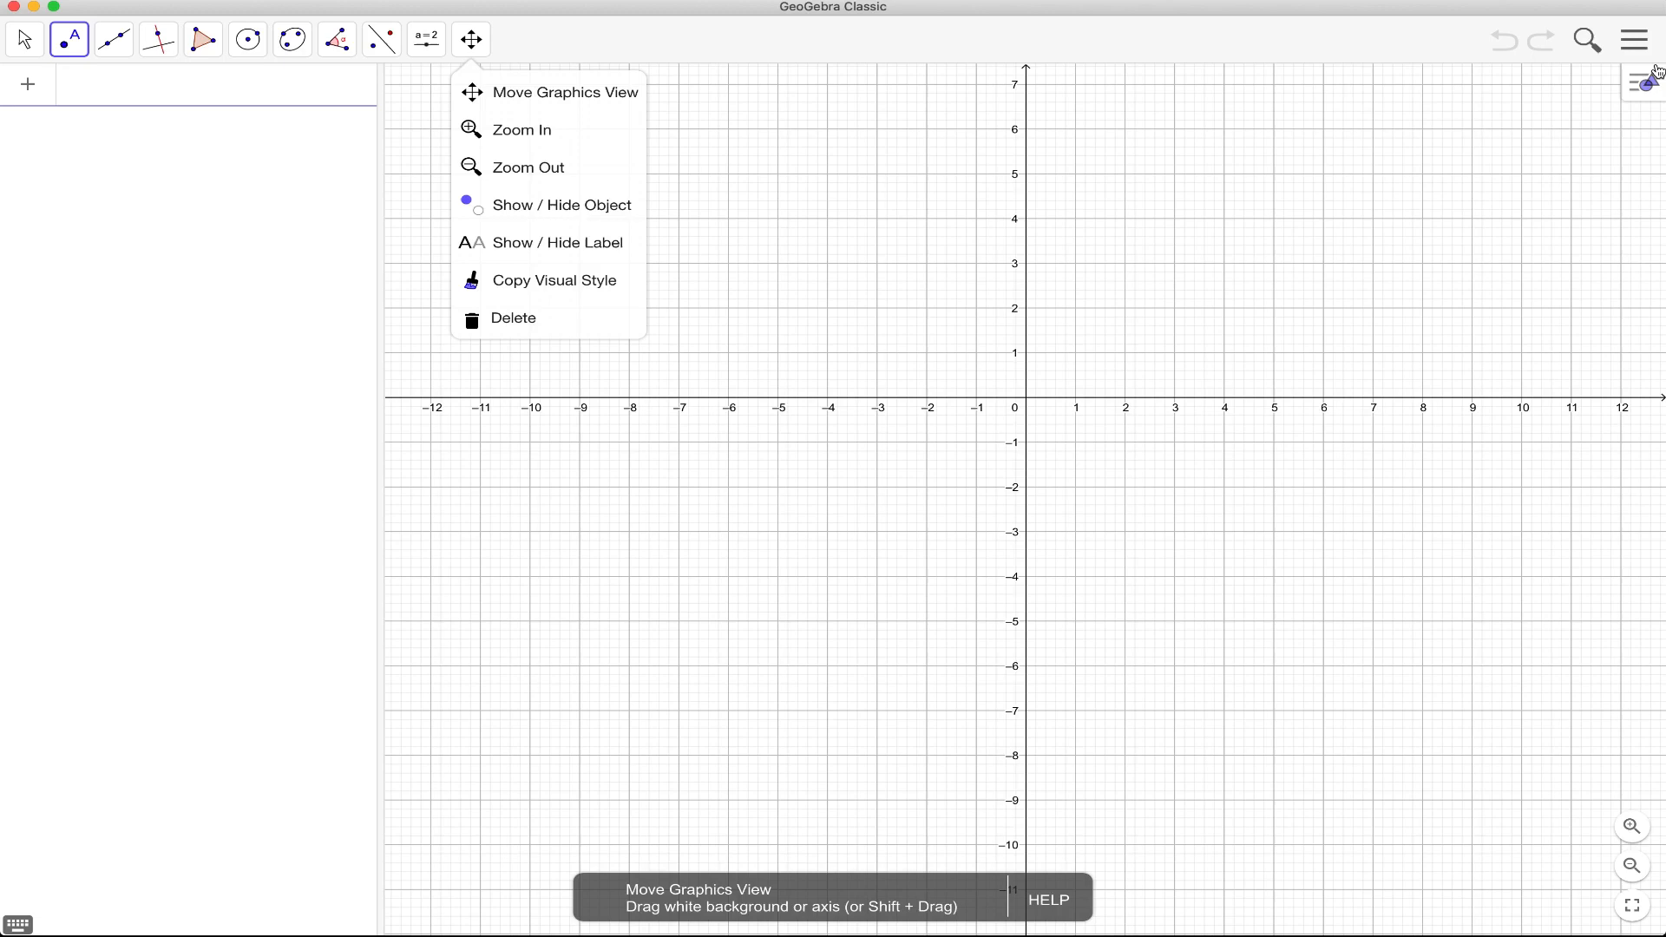
{"action": "left_click", "coordinate": [1634, 40]}
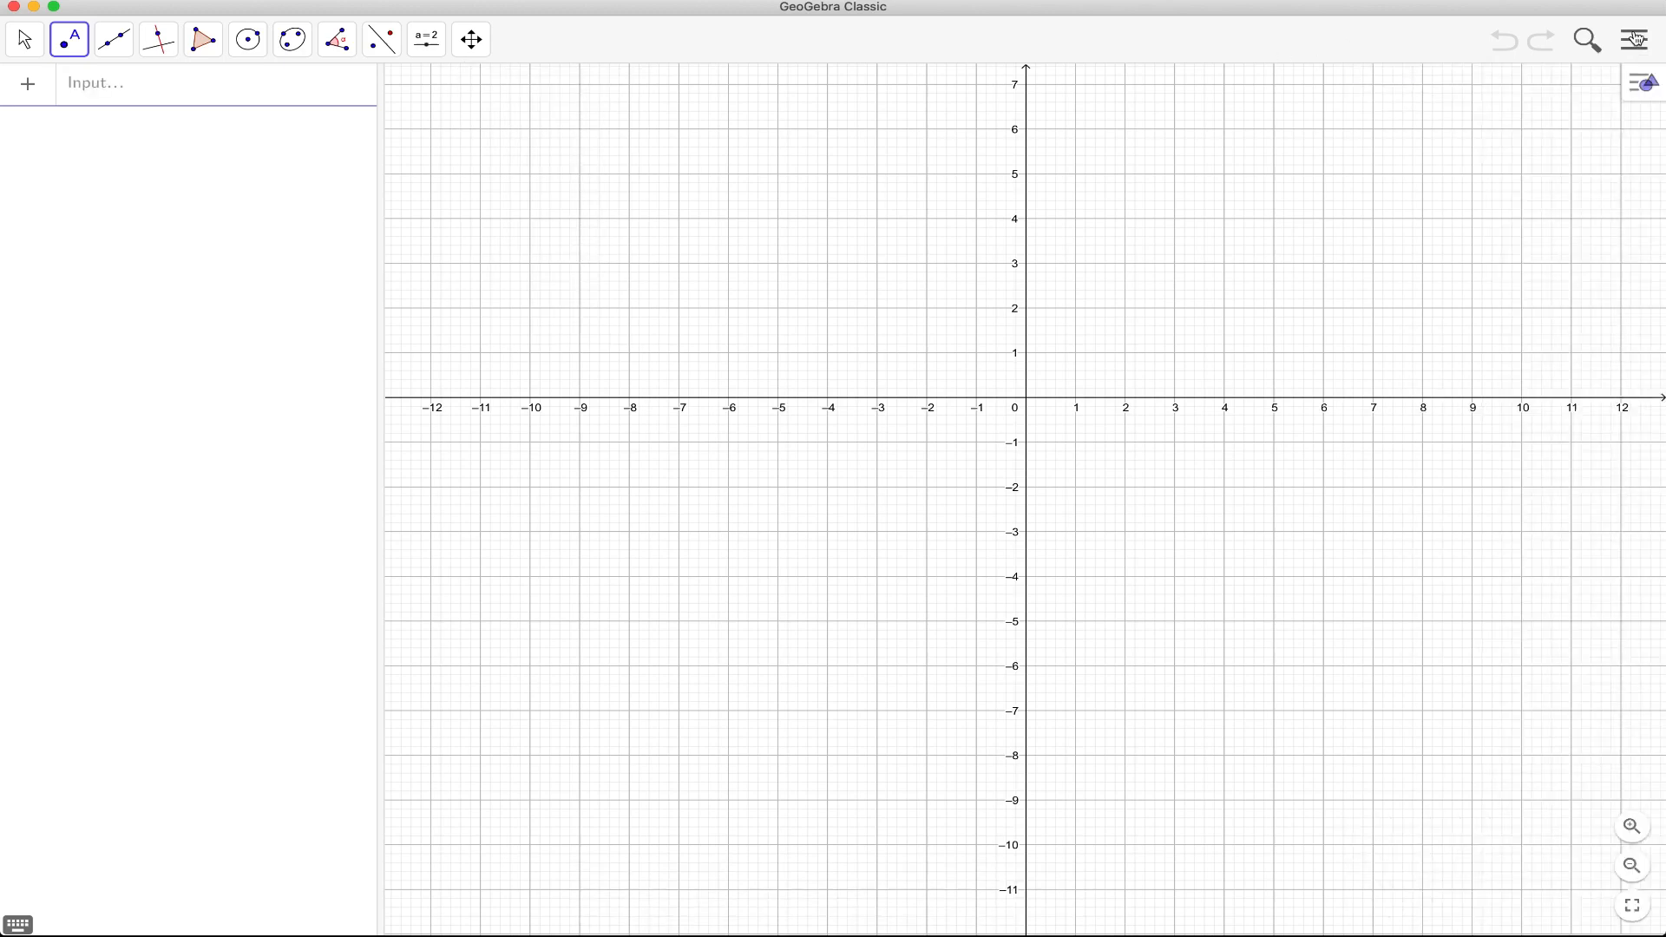
Step: Open the hamburger menu showing File, Edit, Perspectives, View, Settings and Tools
{"action": "left_click", "coordinate": [1635, 40]}
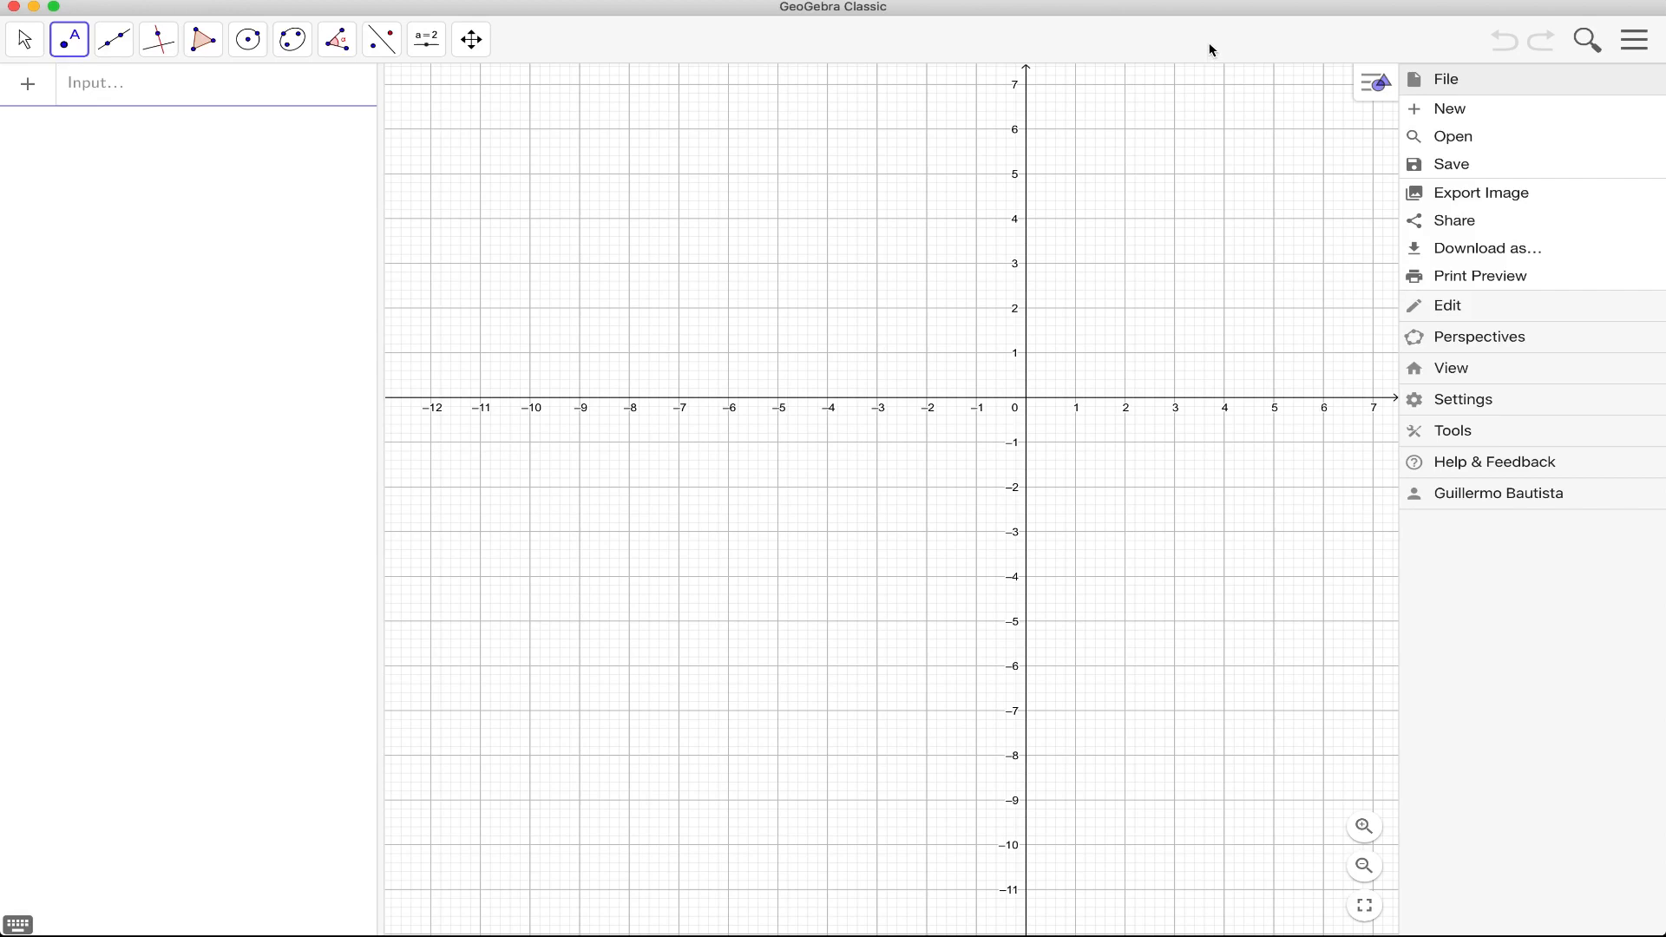
{"action": "mouse_move", "coordinate": [1479, 176]}
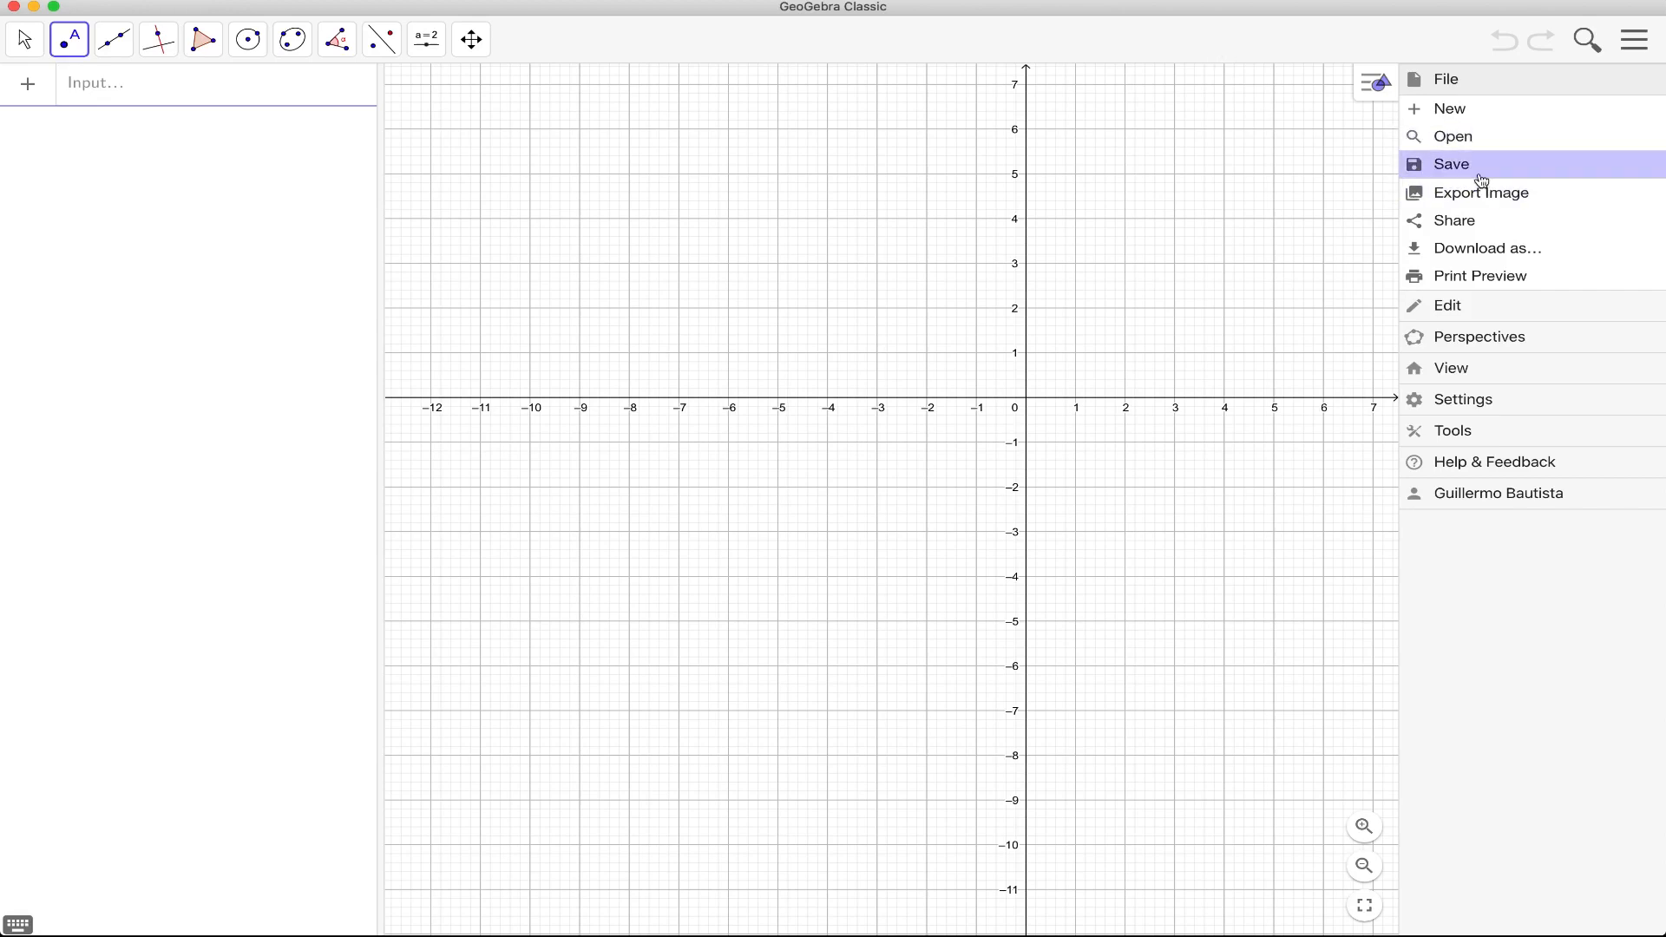
{"action": "mouse_move", "coordinate": [1476, 176]}
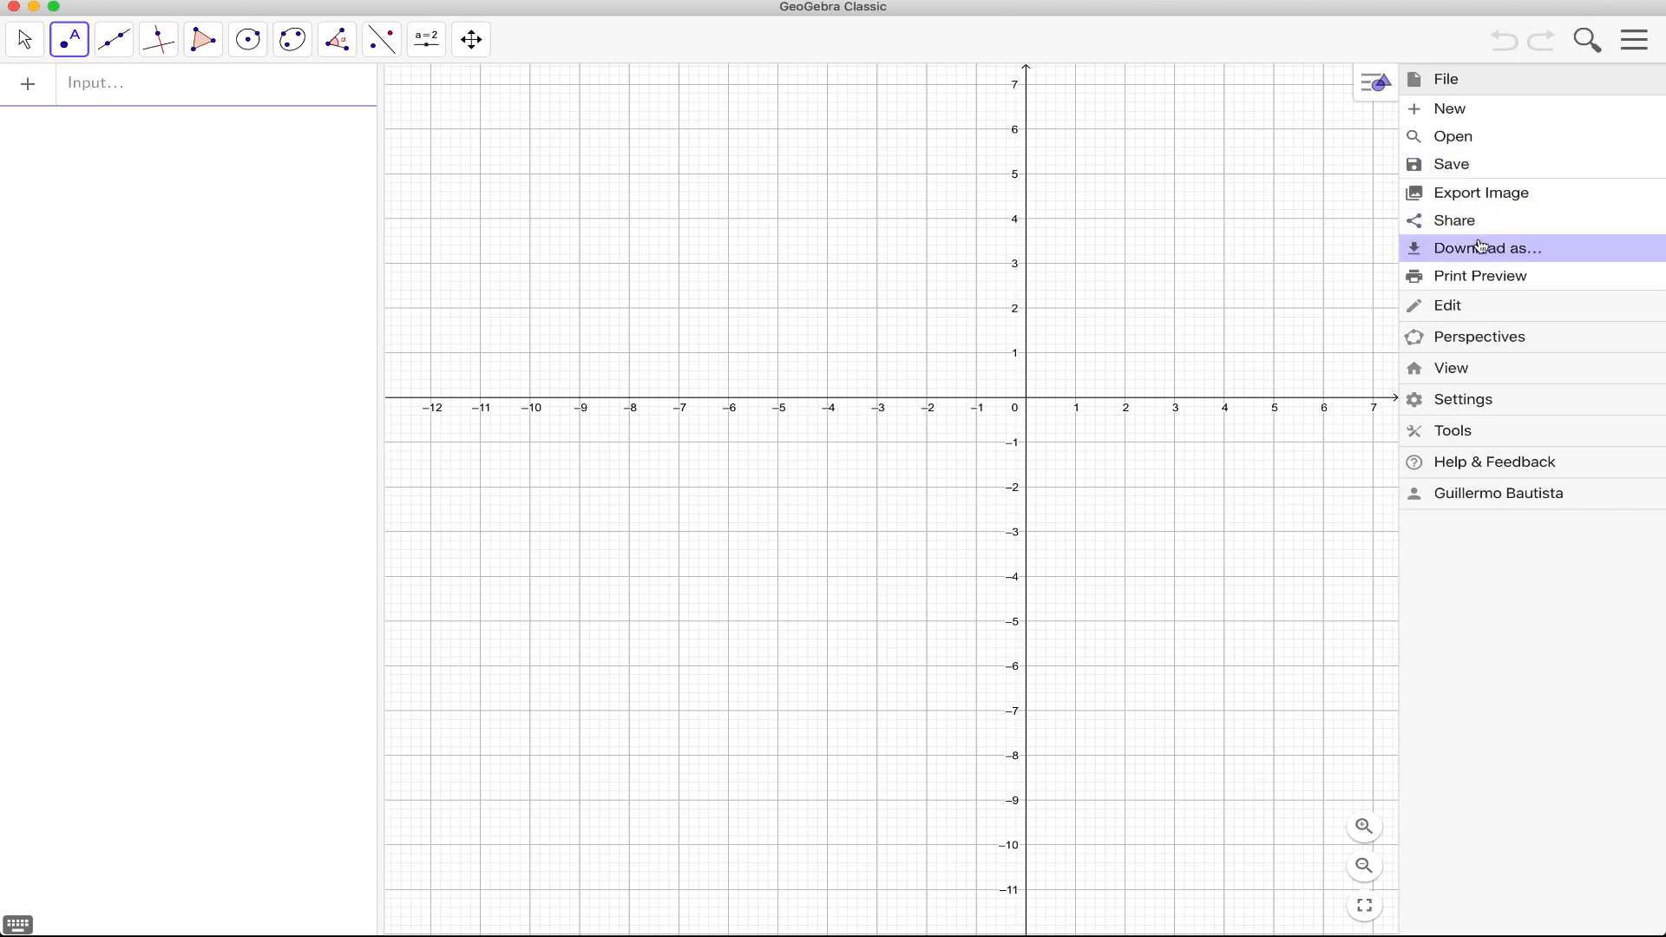
{"action": "mouse_move", "coordinate": [1081, 269]}
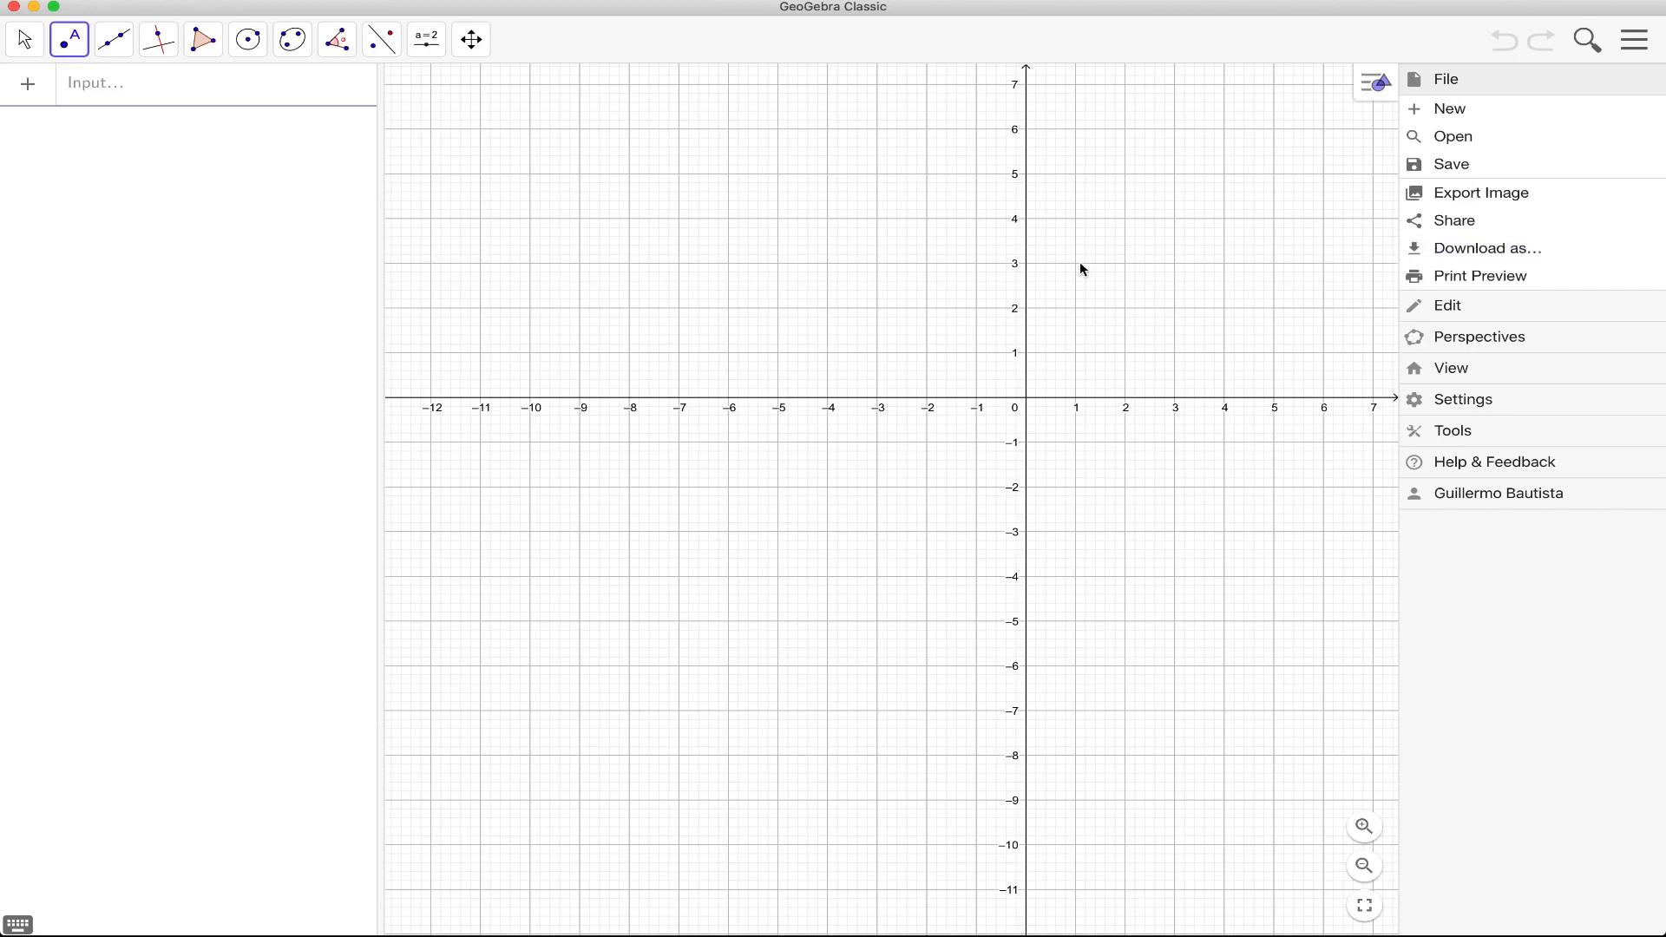
Step: Place points A (1, 3), B (-2.94, -2.49) and C (5.36, -1.93) in the Graphics view
{"action": "left_click", "coordinate": [1075, 263]}
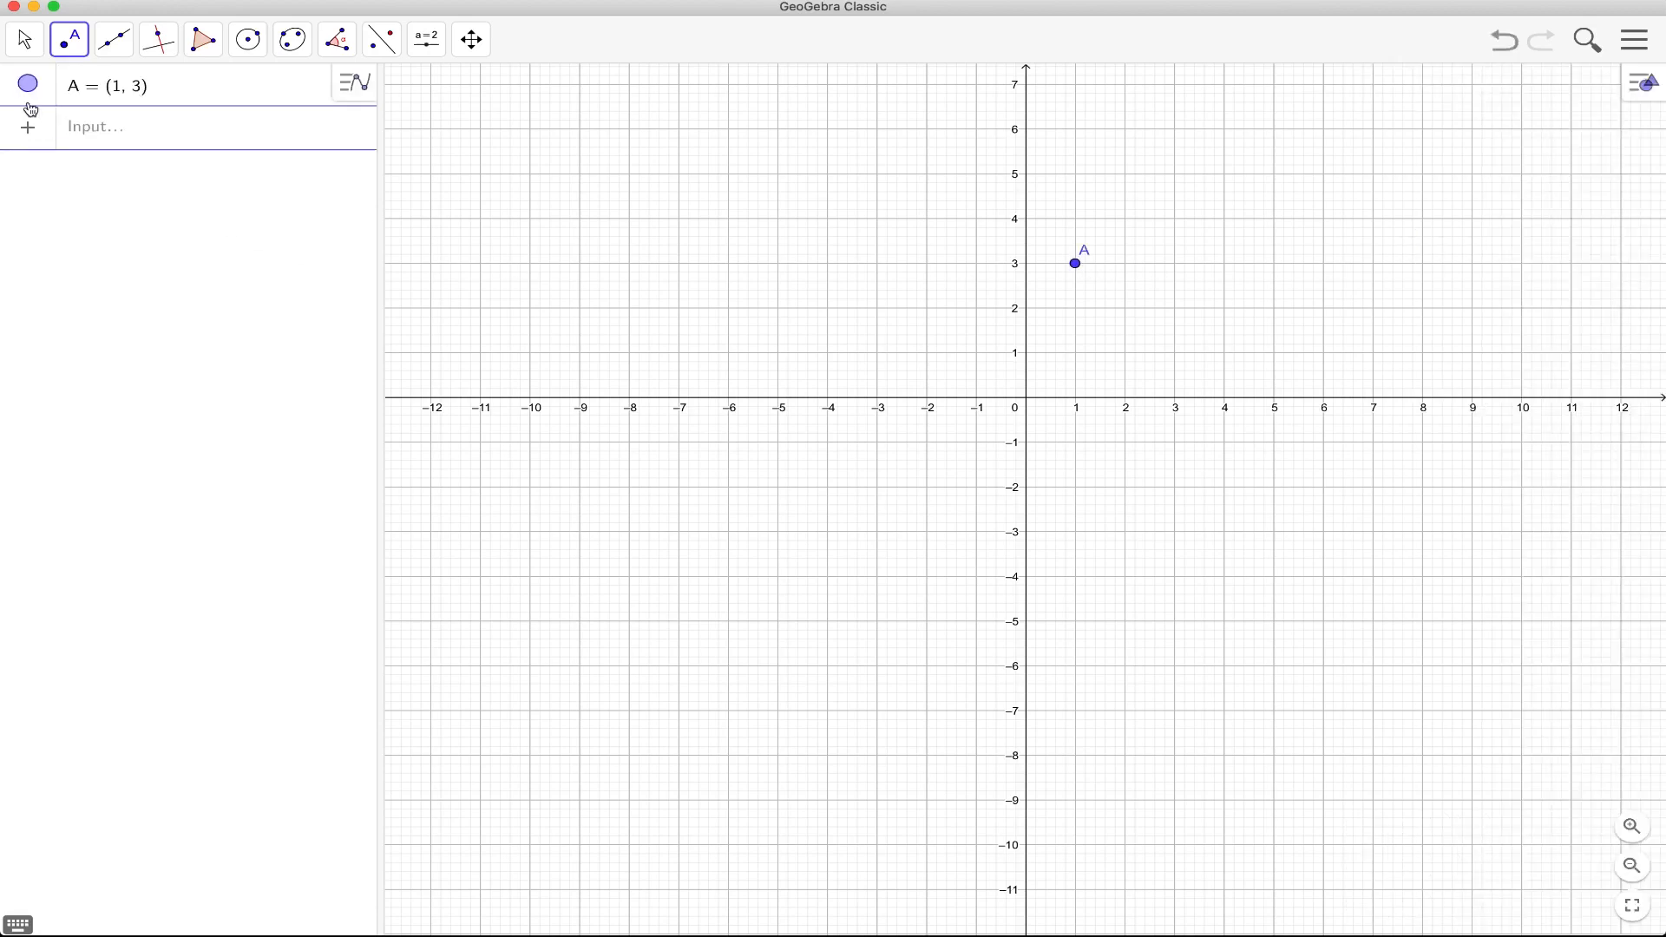
{"action": "left_click", "coordinate": [28, 40]}
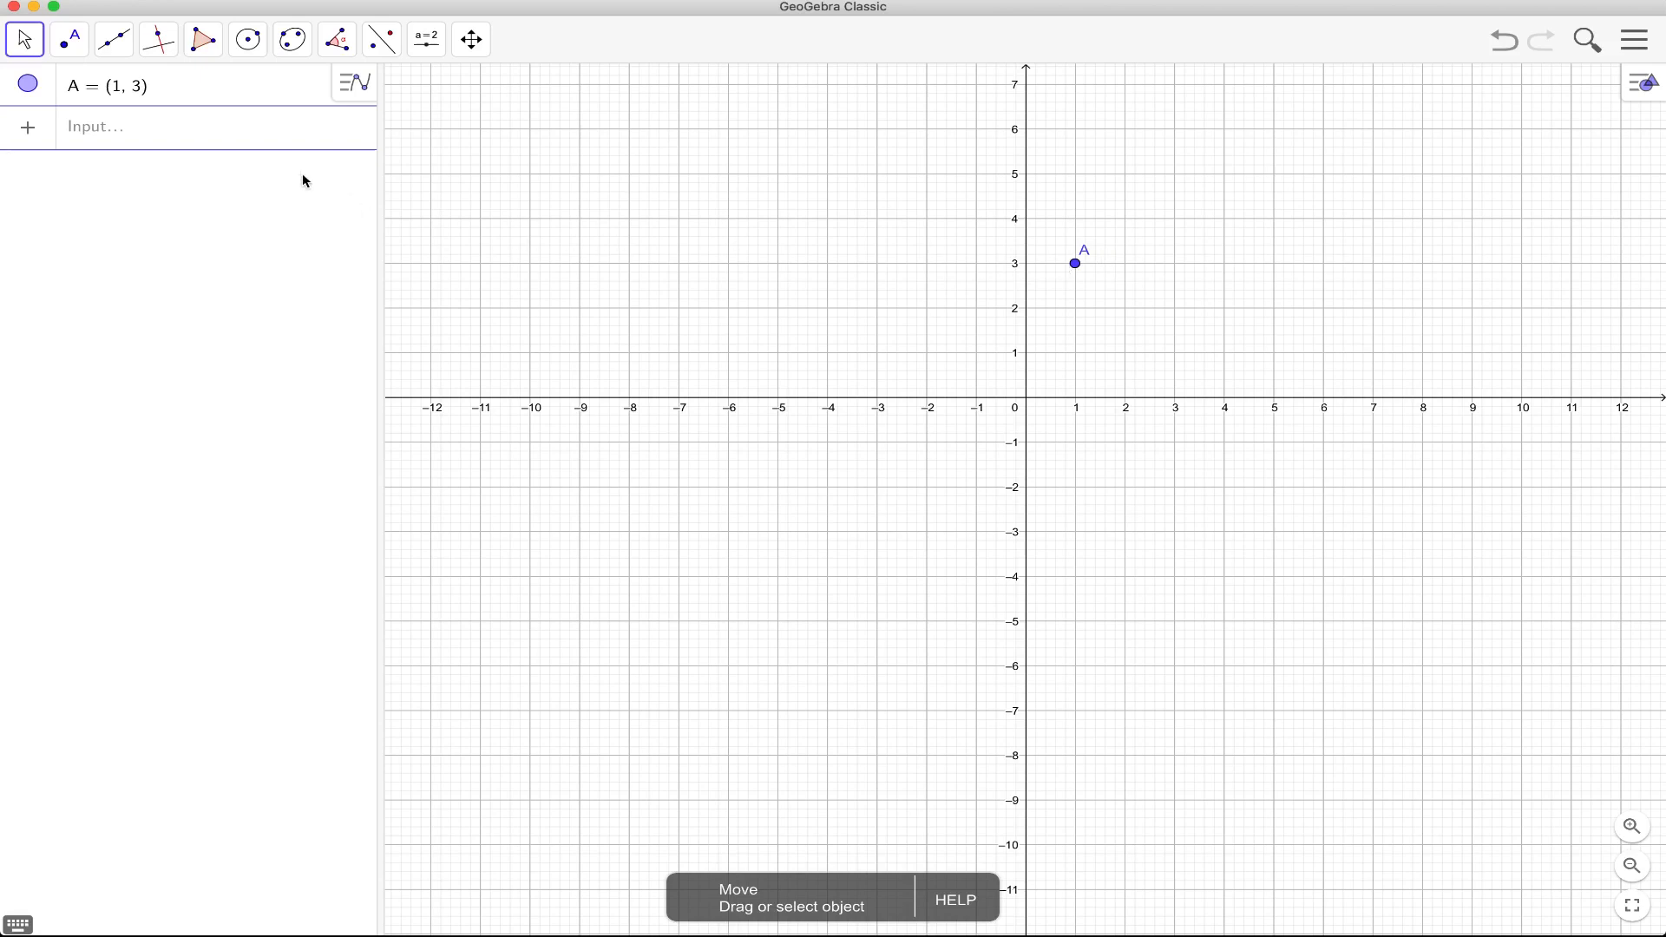
{"action": "left_click", "coordinate": [72, 39]}
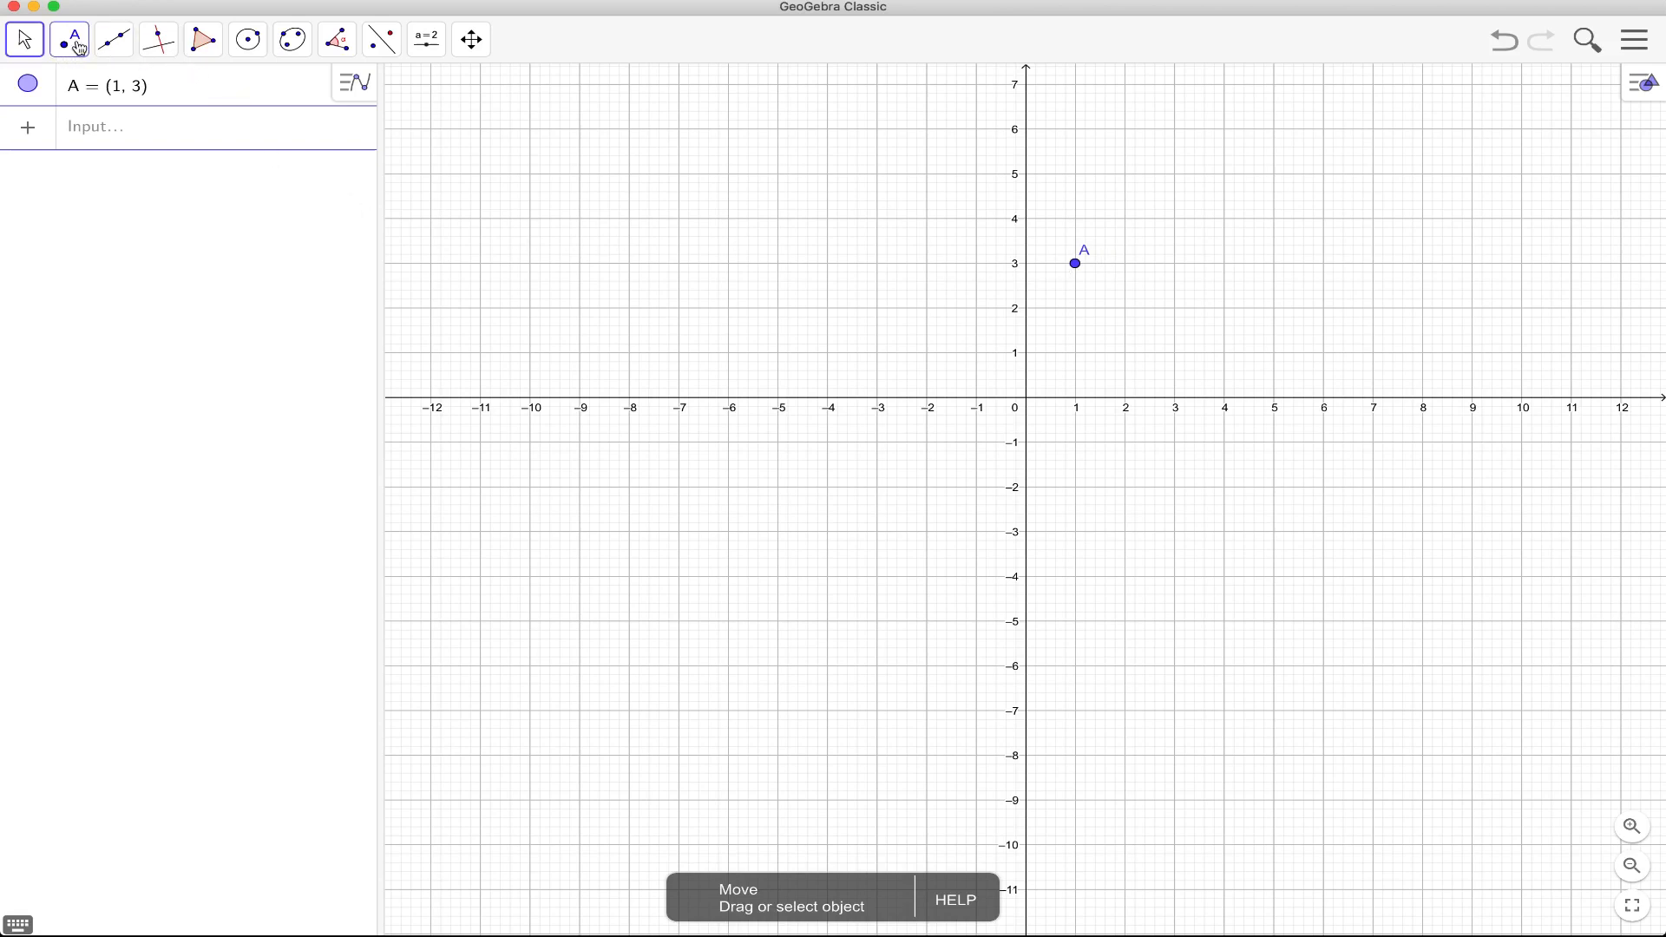
{"action": "left_click", "coordinate": [884, 508]}
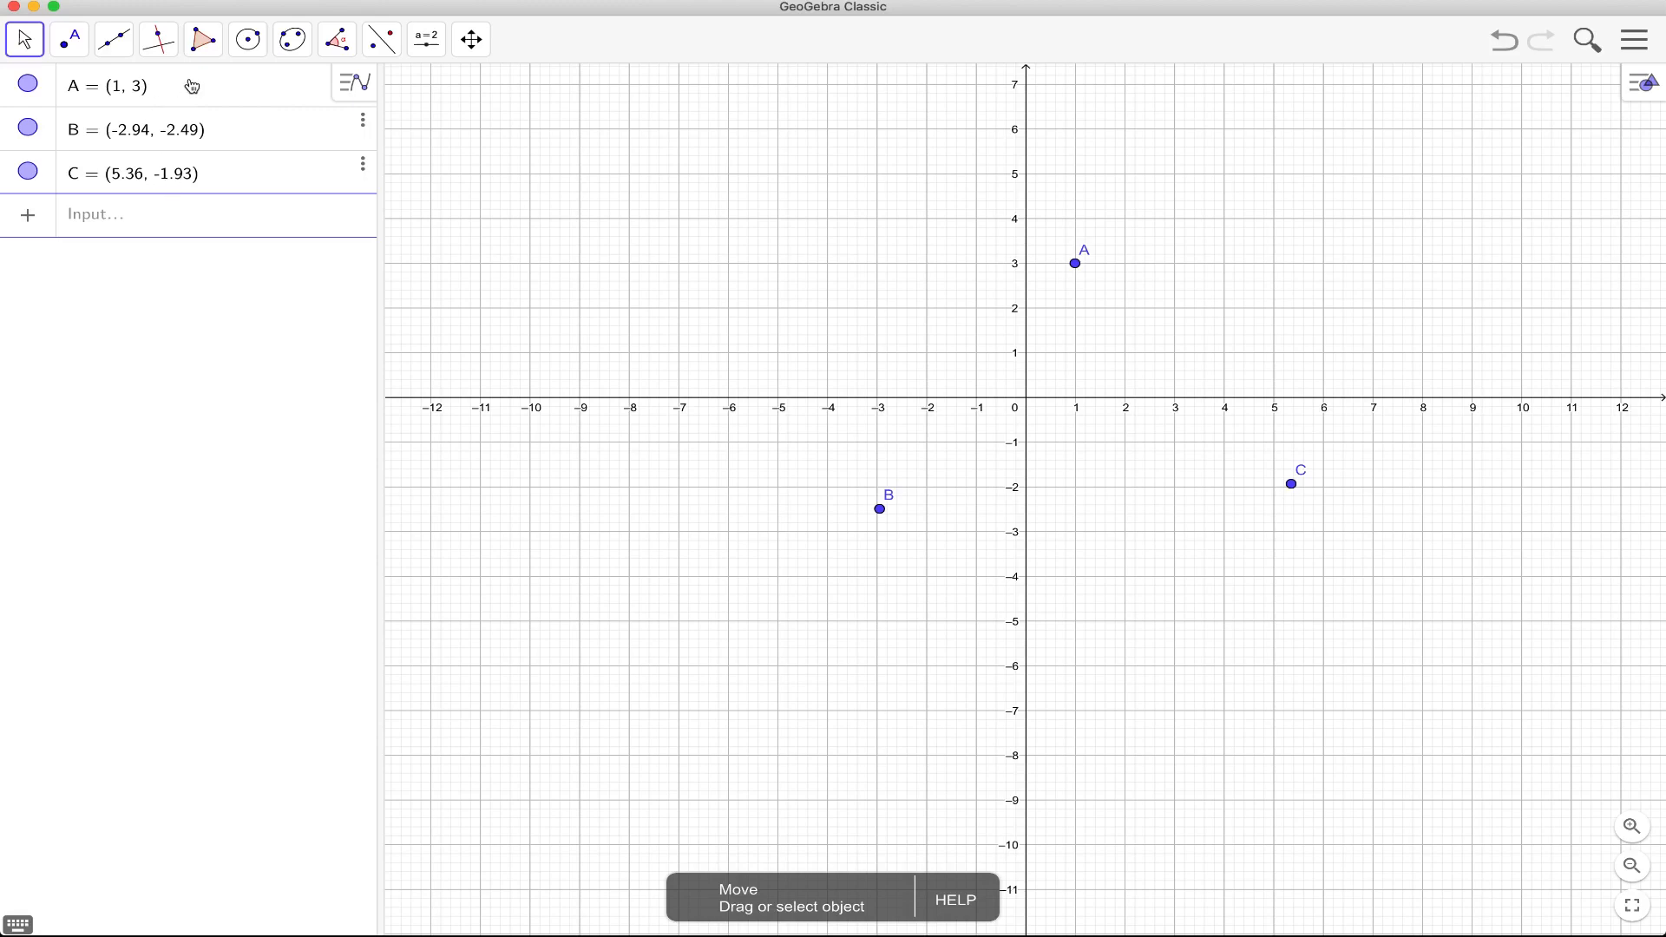
Step: Draw triangle t1 through A, B, C with sides 8.32, 6.58, 6.76 and area 21.68
{"action": "left_click", "coordinate": [202, 38]}
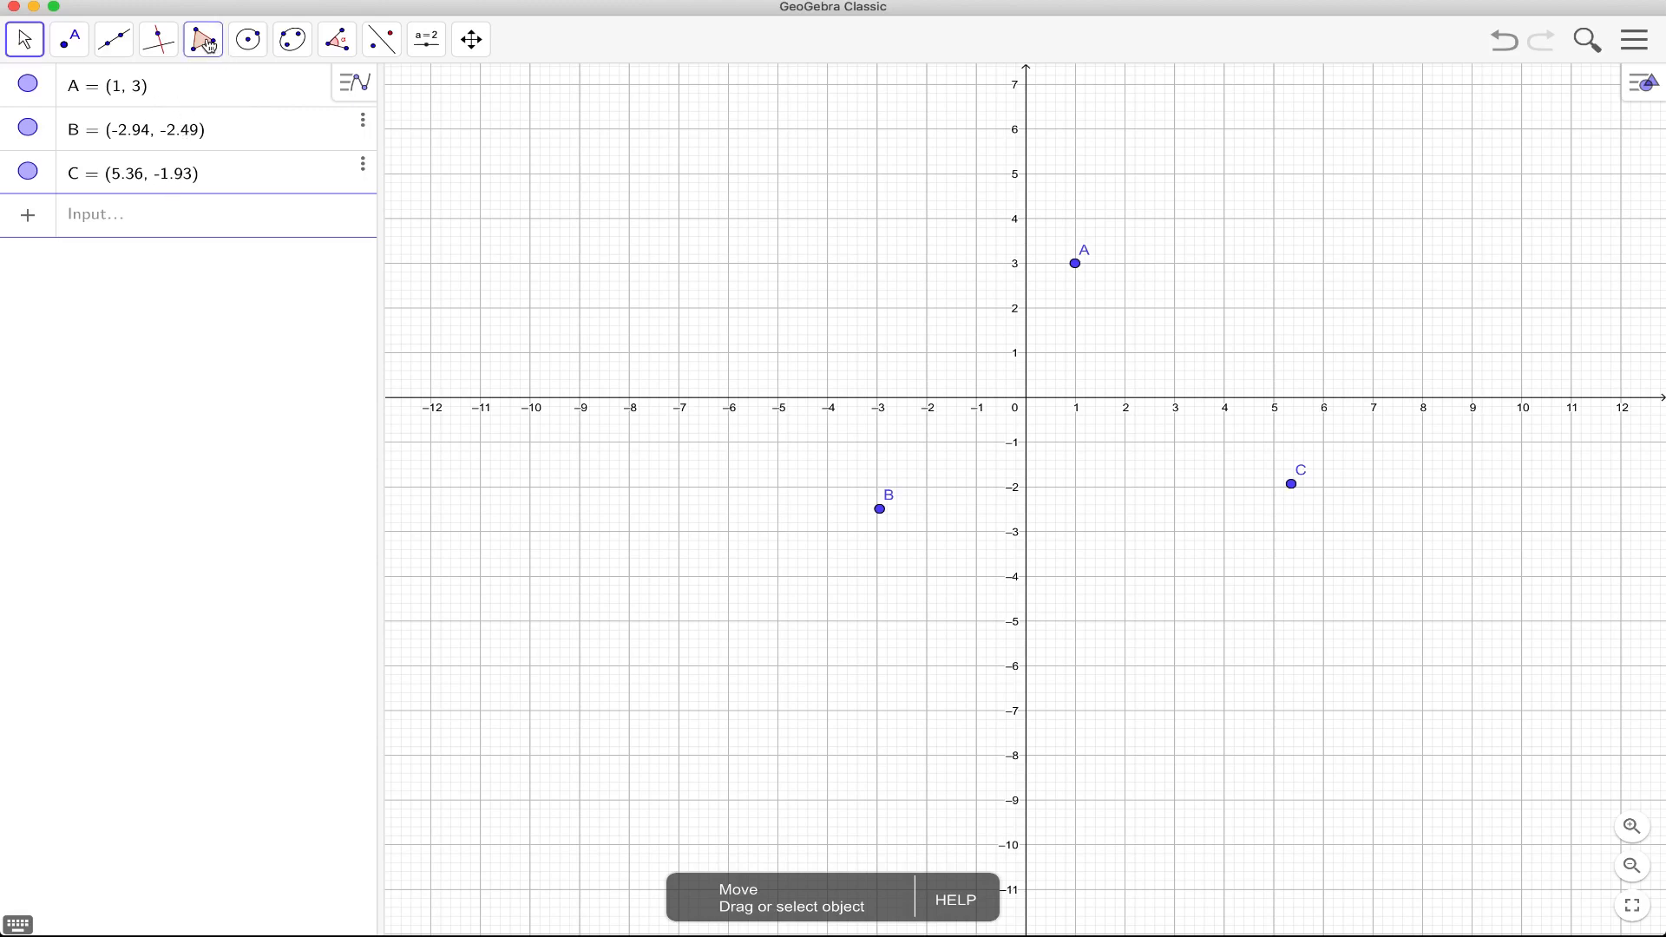
{"action": "left_click", "coordinate": [206, 37]}
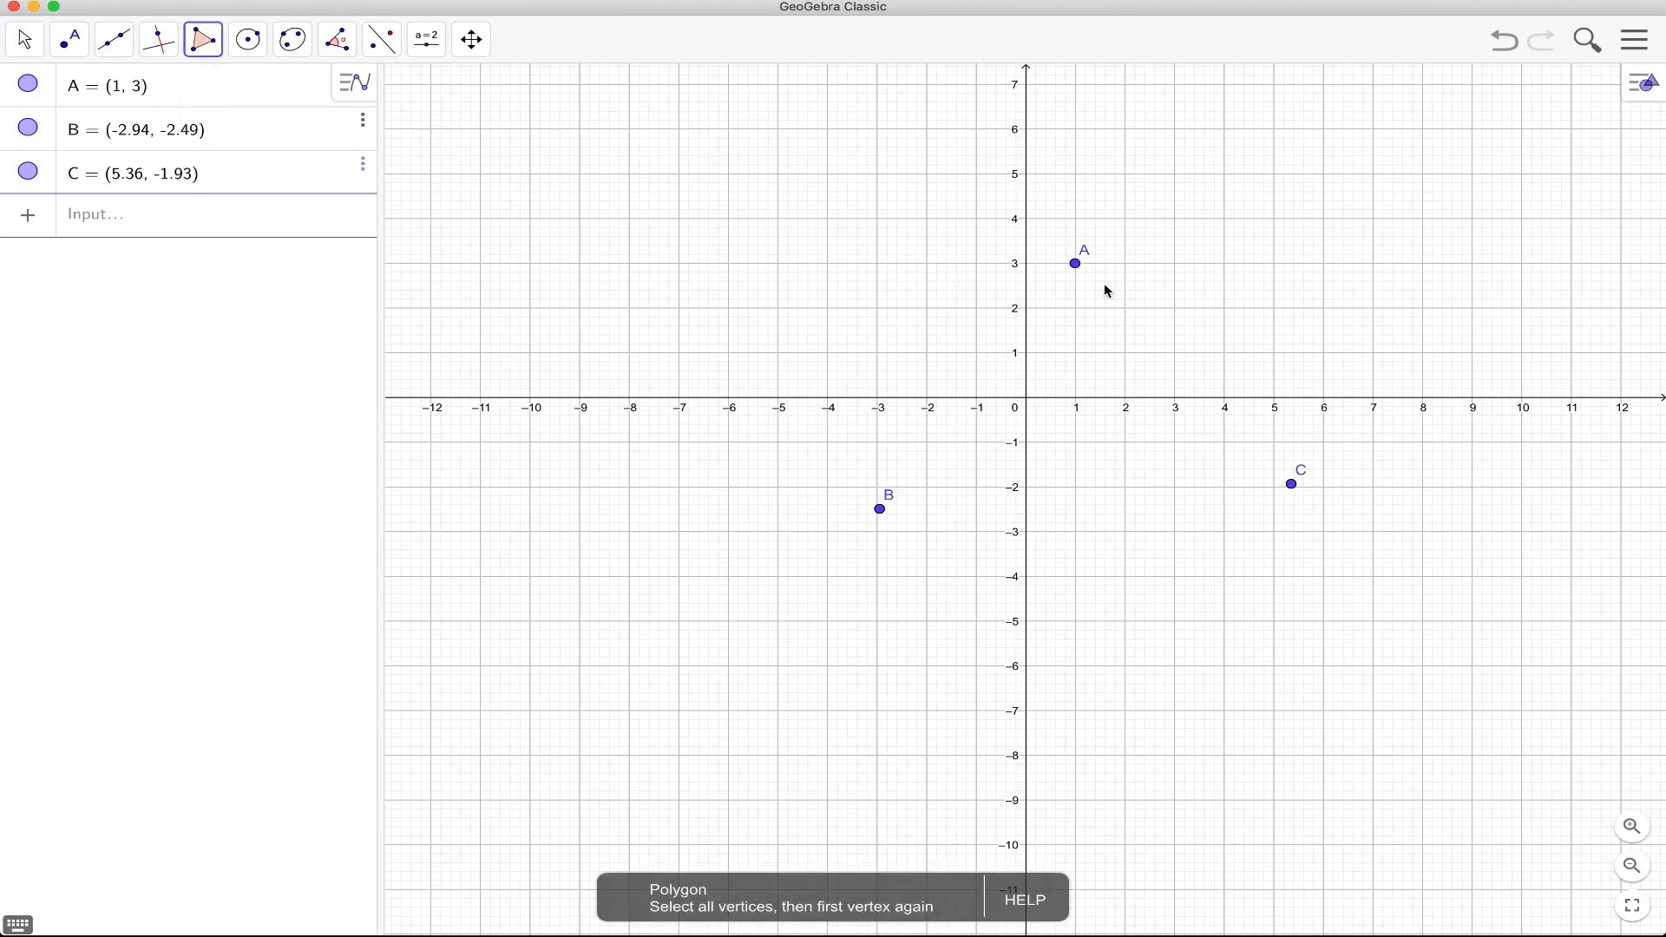
{"action": "left_click", "coordinate": [881, 507]}
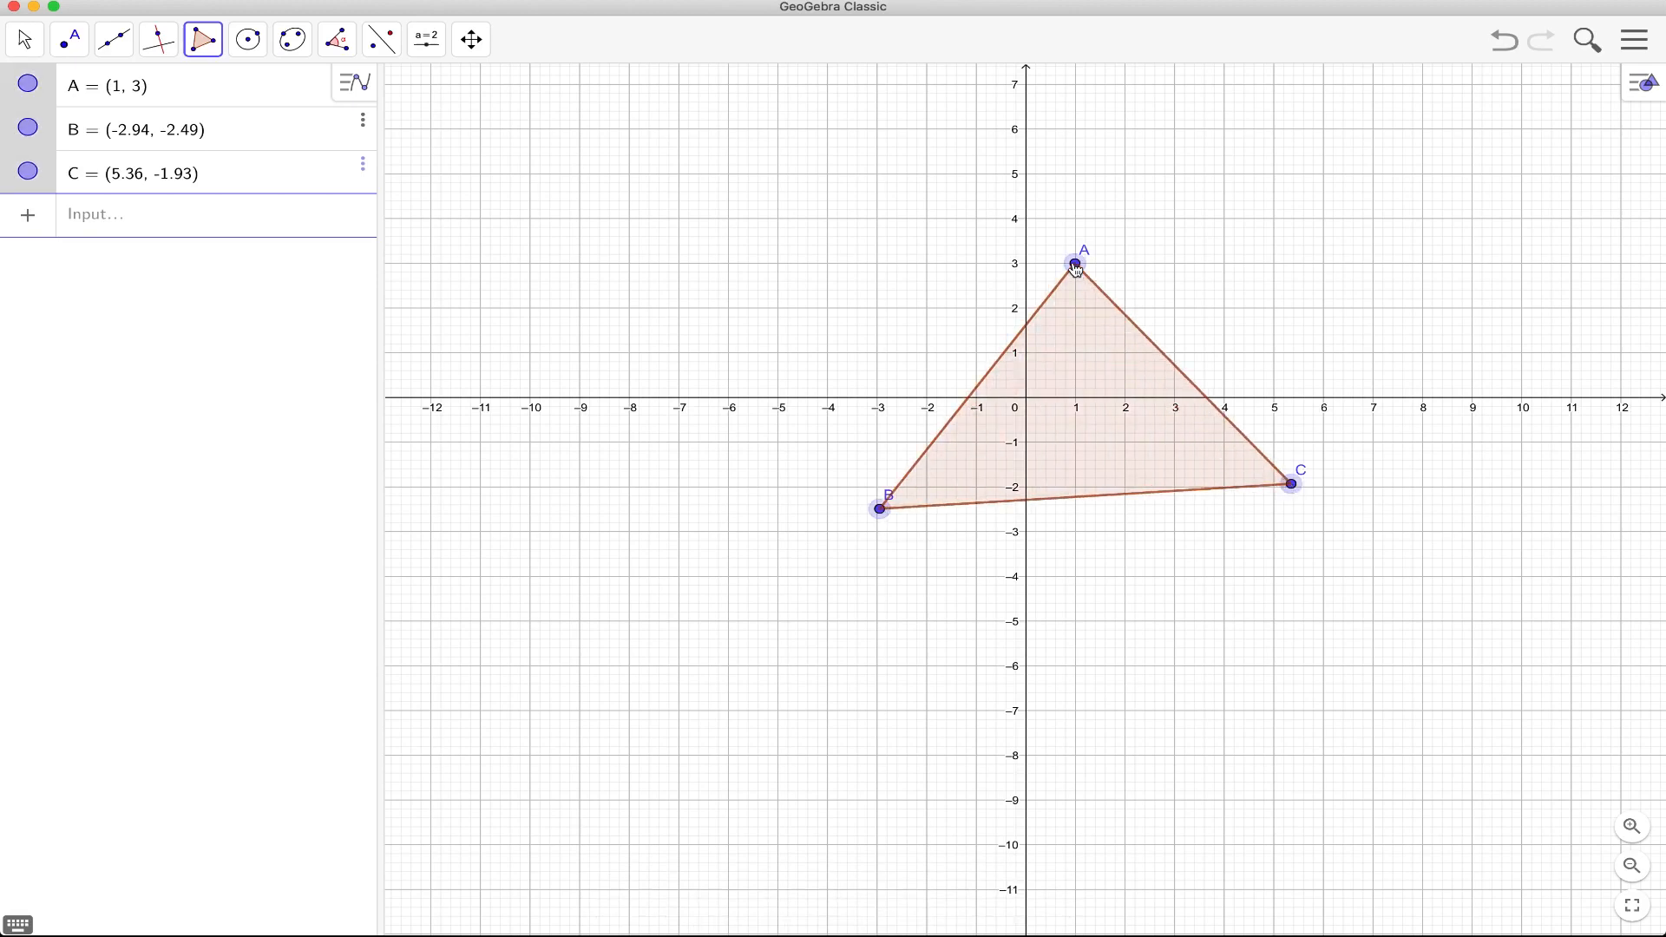
{"action": "left_click", "coordinate": [24, 41]}
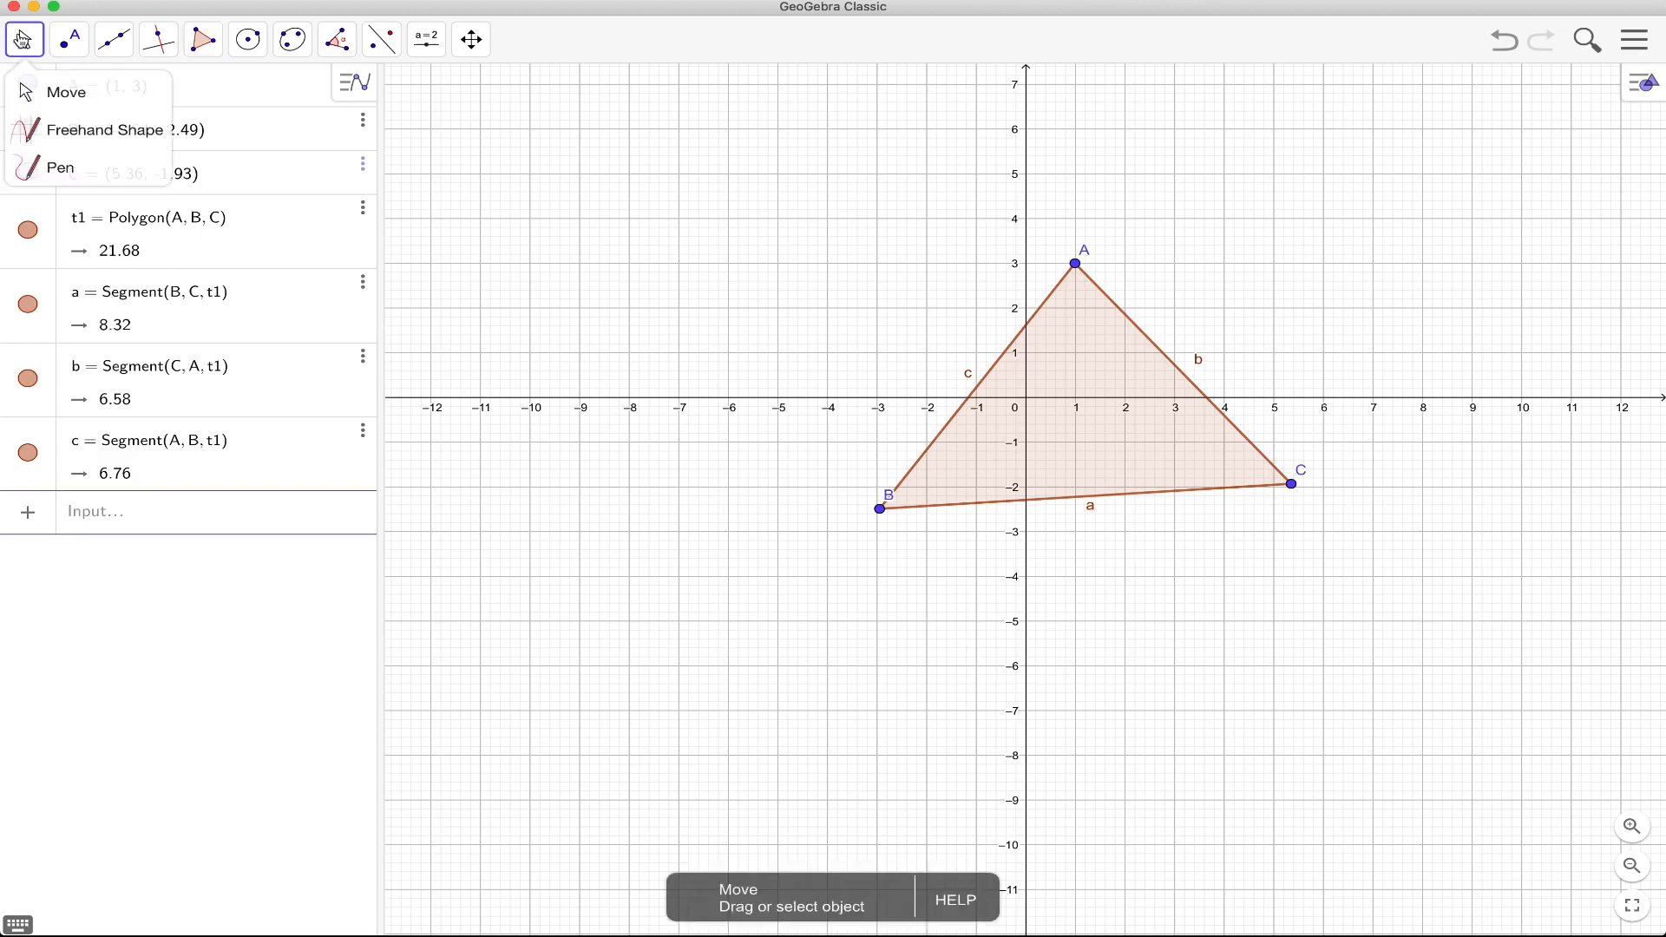
{"action": "left_click", "coordinate": [50, 91]}
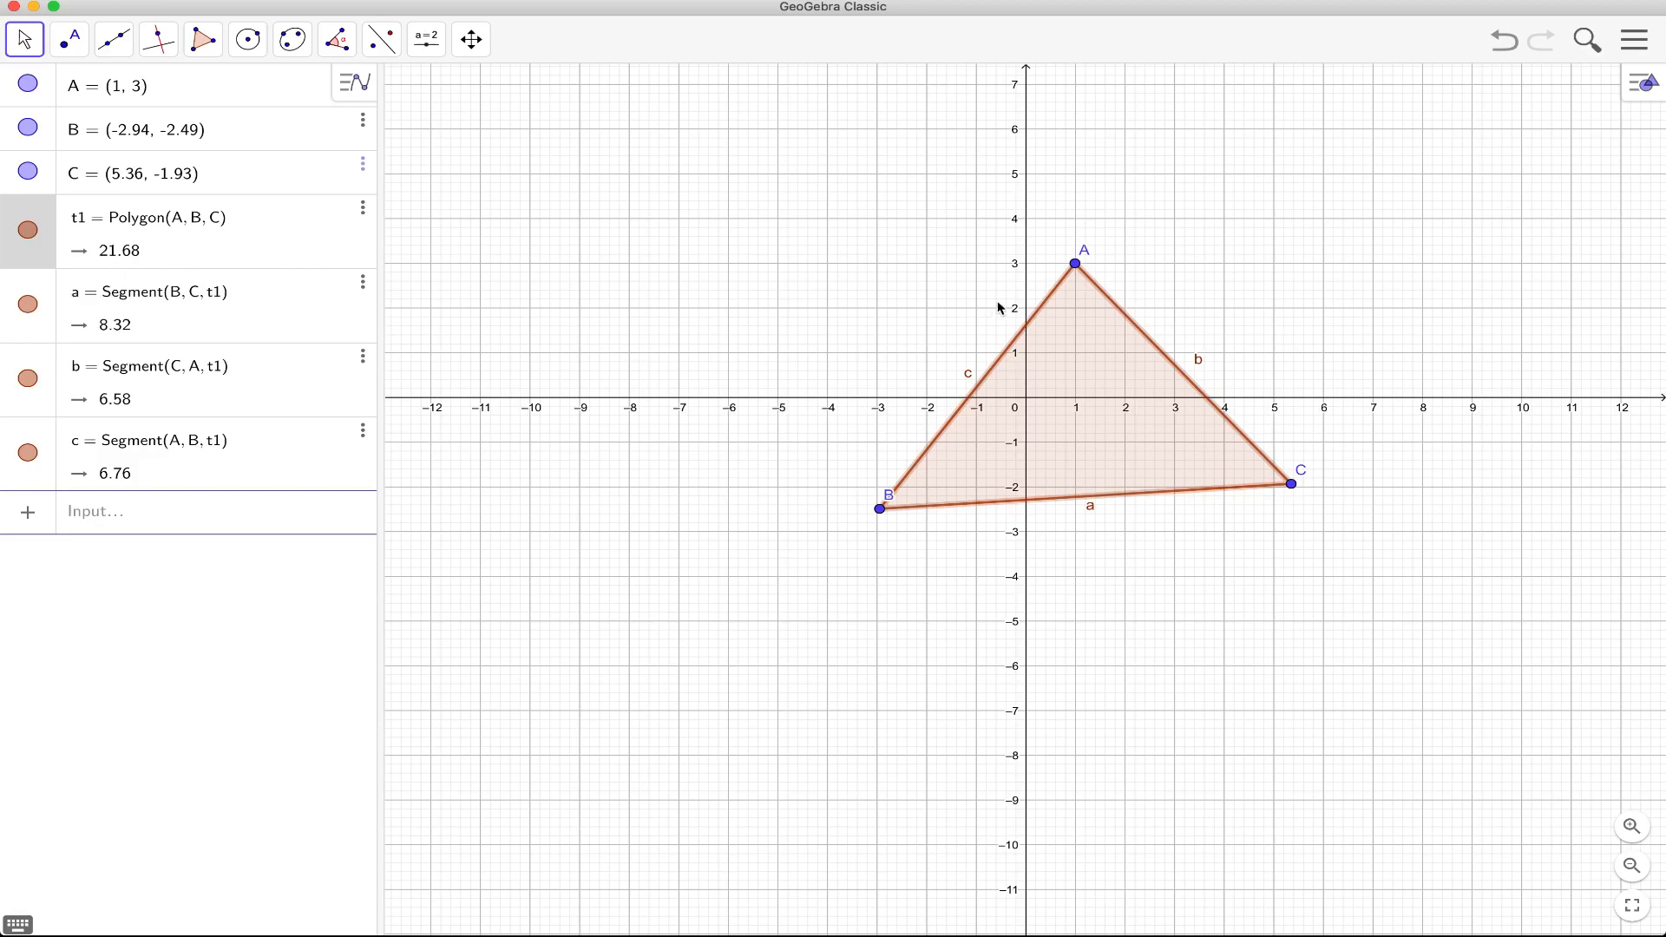
Step: Drag vertices to A (-6.64, 2.75), B (-4.04, -3.33), C (5.3, -1.99), giving area 30.14
{"action": "left_click_drag", "start_coordinate": [1074, 262], "coordinate": [1015, 244]}
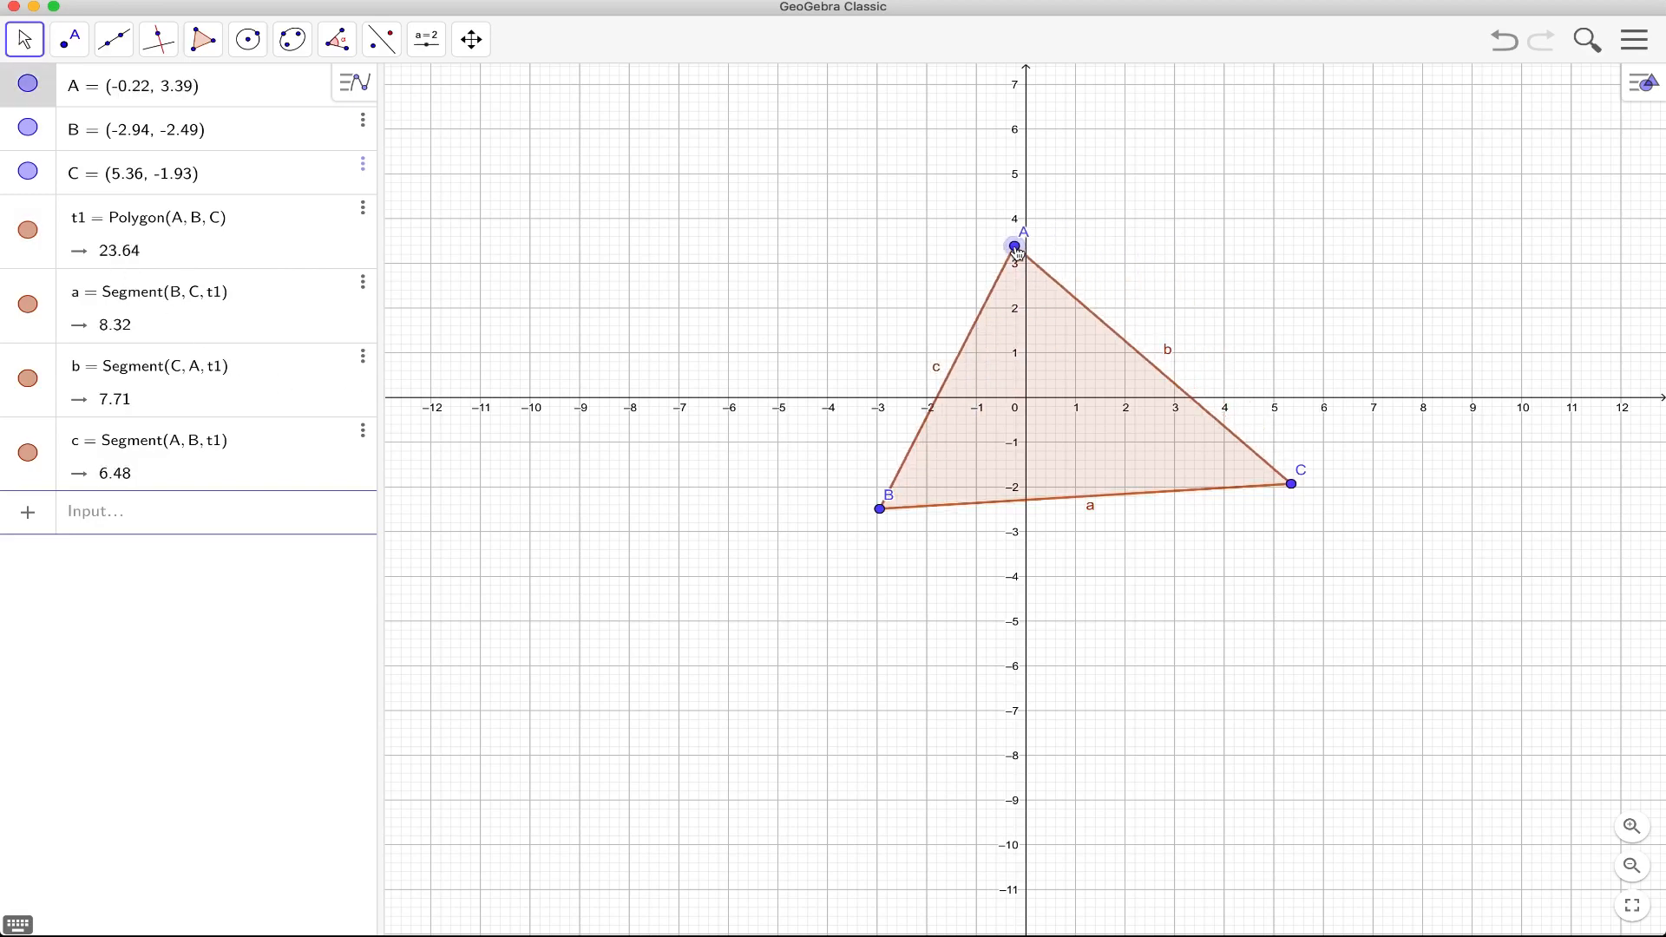
{"action": "left_click_drag", "start_coordinate": [1013, 245], "coordinate": [720, 257]}
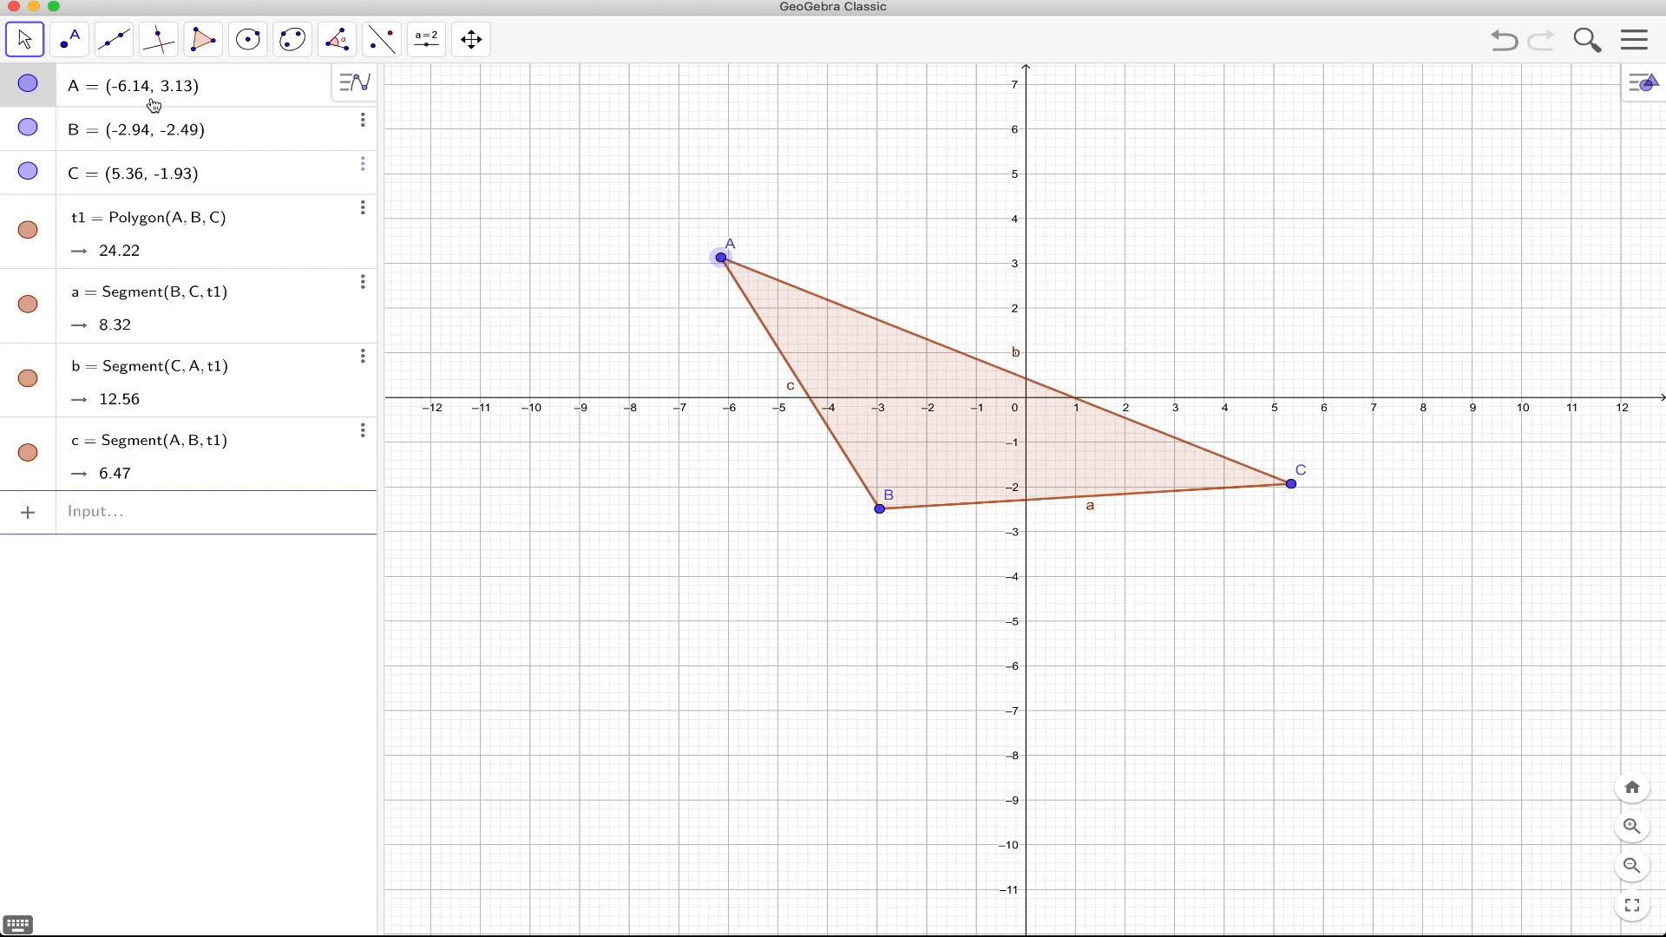
{"action": "mouse_move", "coordinate": [914, 591]}
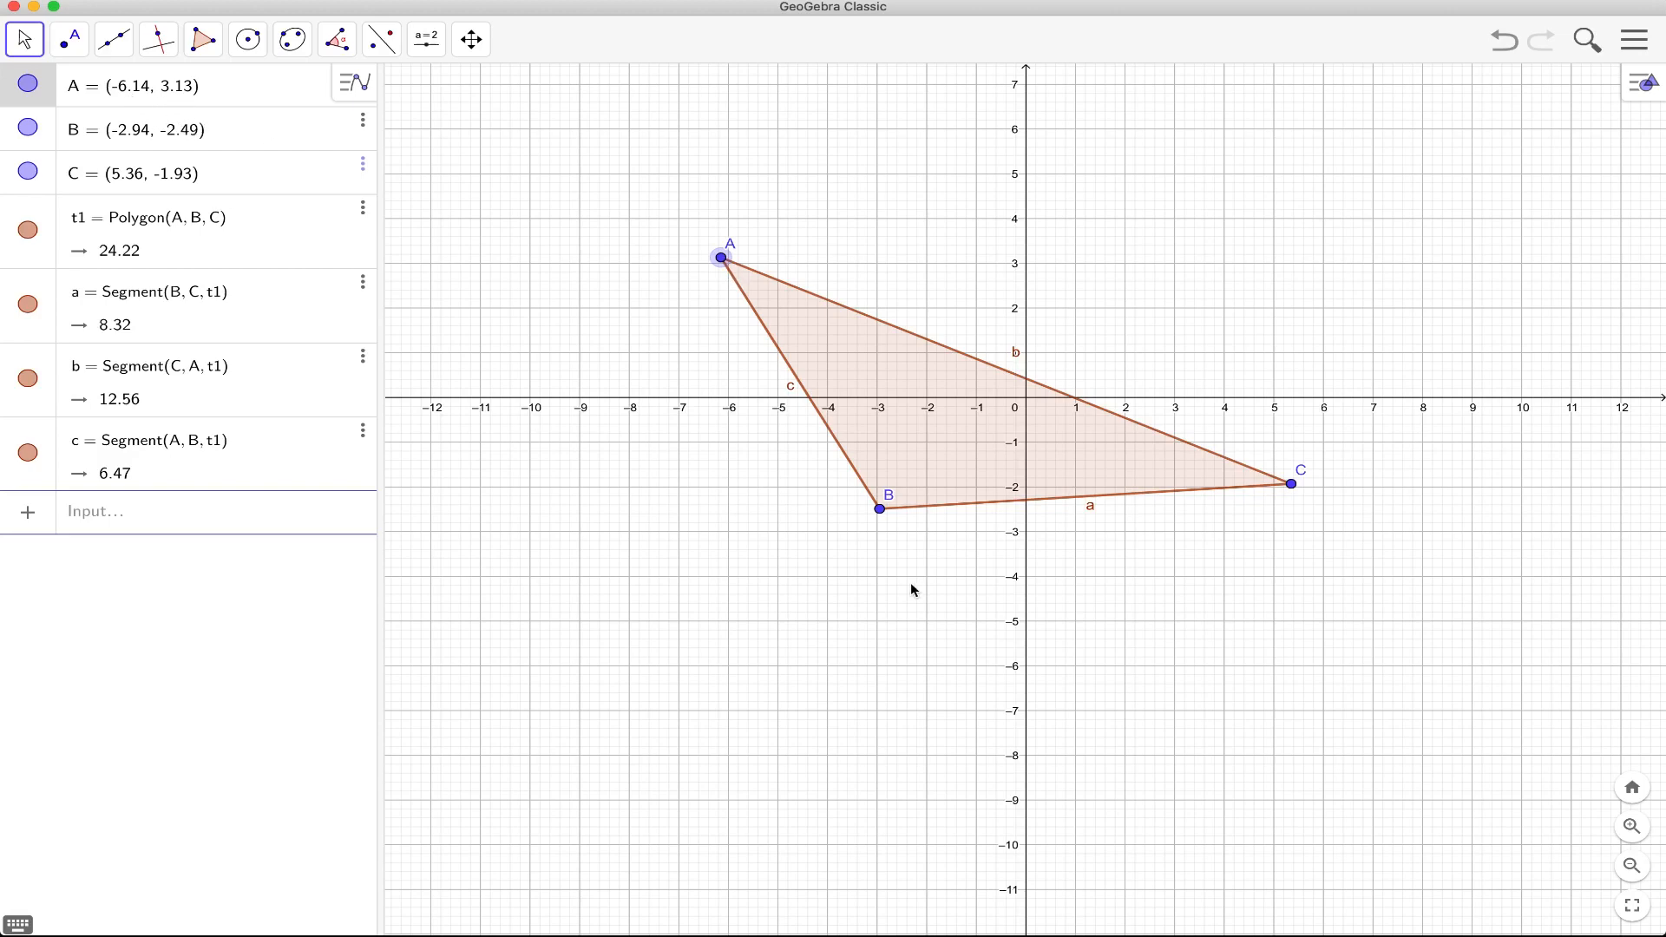
{"action": "left_click_drag", "start_coordinate": [880, 508], "coordinate": [823, 548]}
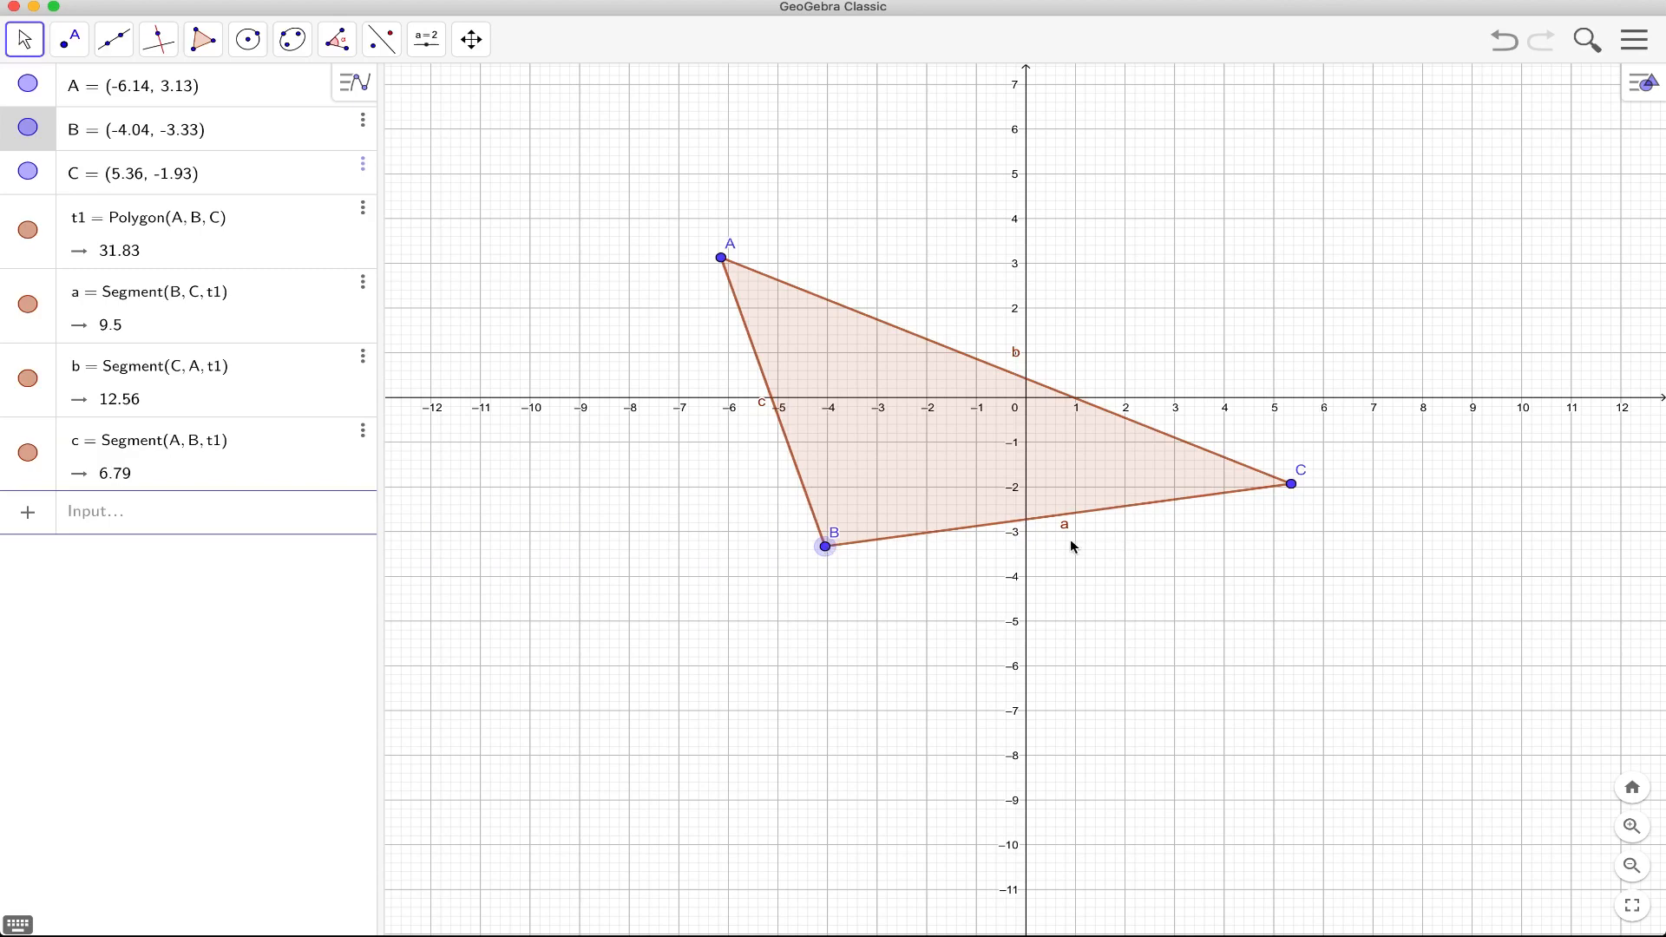
{"action": "left_click_drag", "start_coordinate": [1286, 483], "coordinate": [1312, 469]}
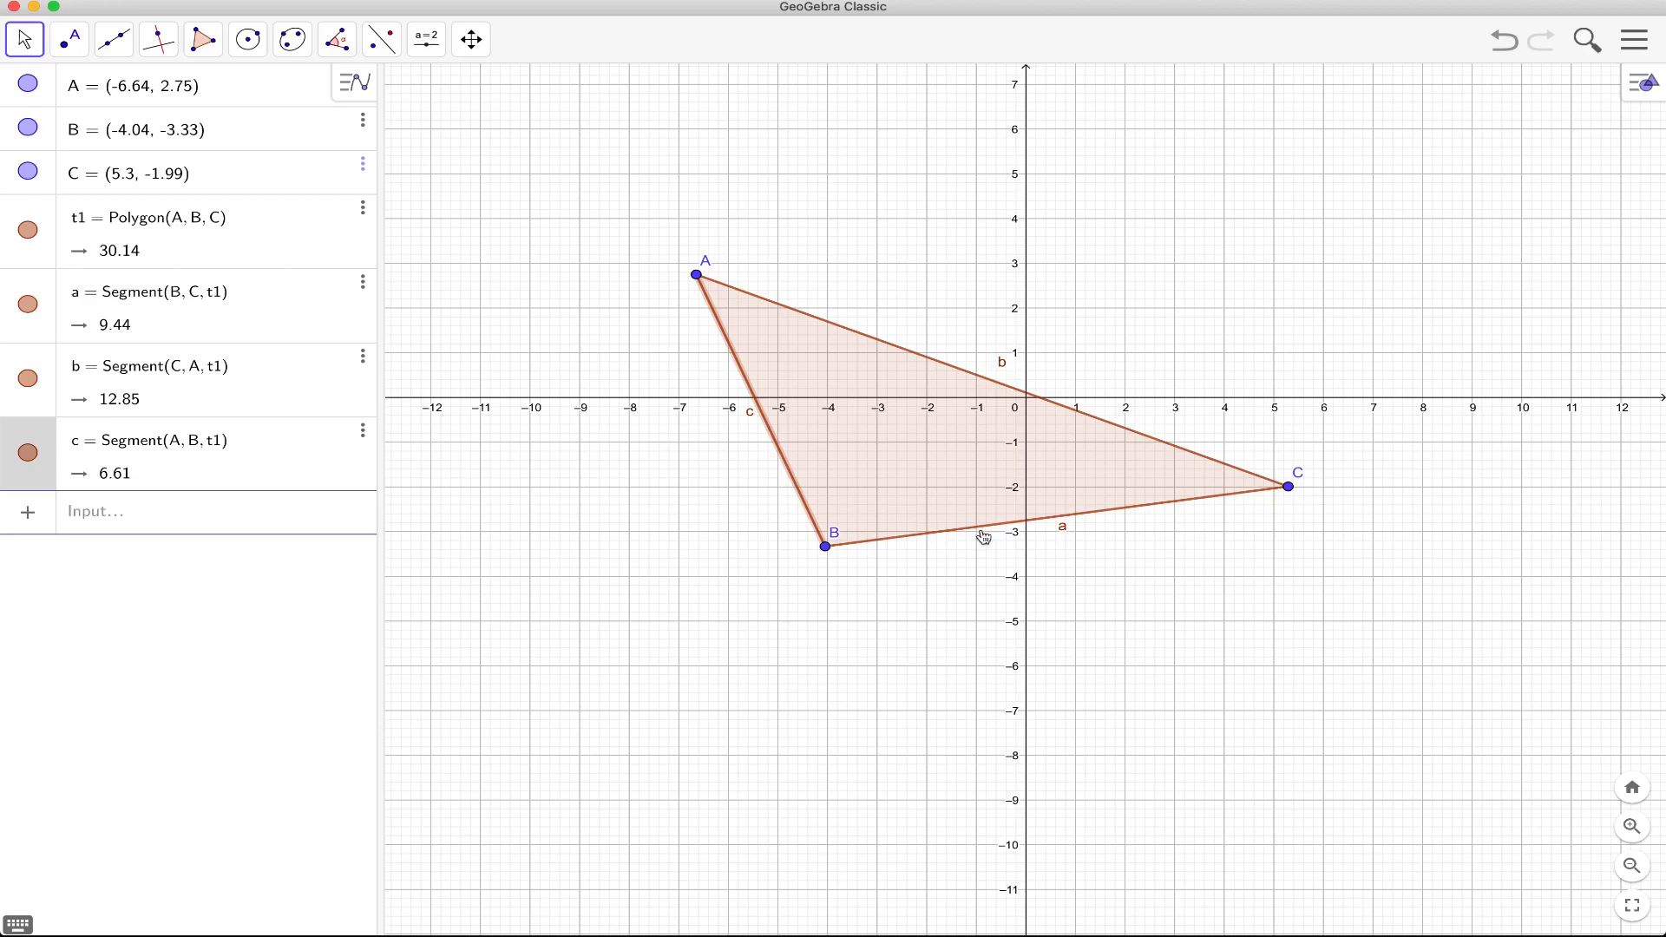
Step: Hide the axes and choose No Grid from the Graphics style bar
{"action": "left_click", "coordinate": [1644, 83]}
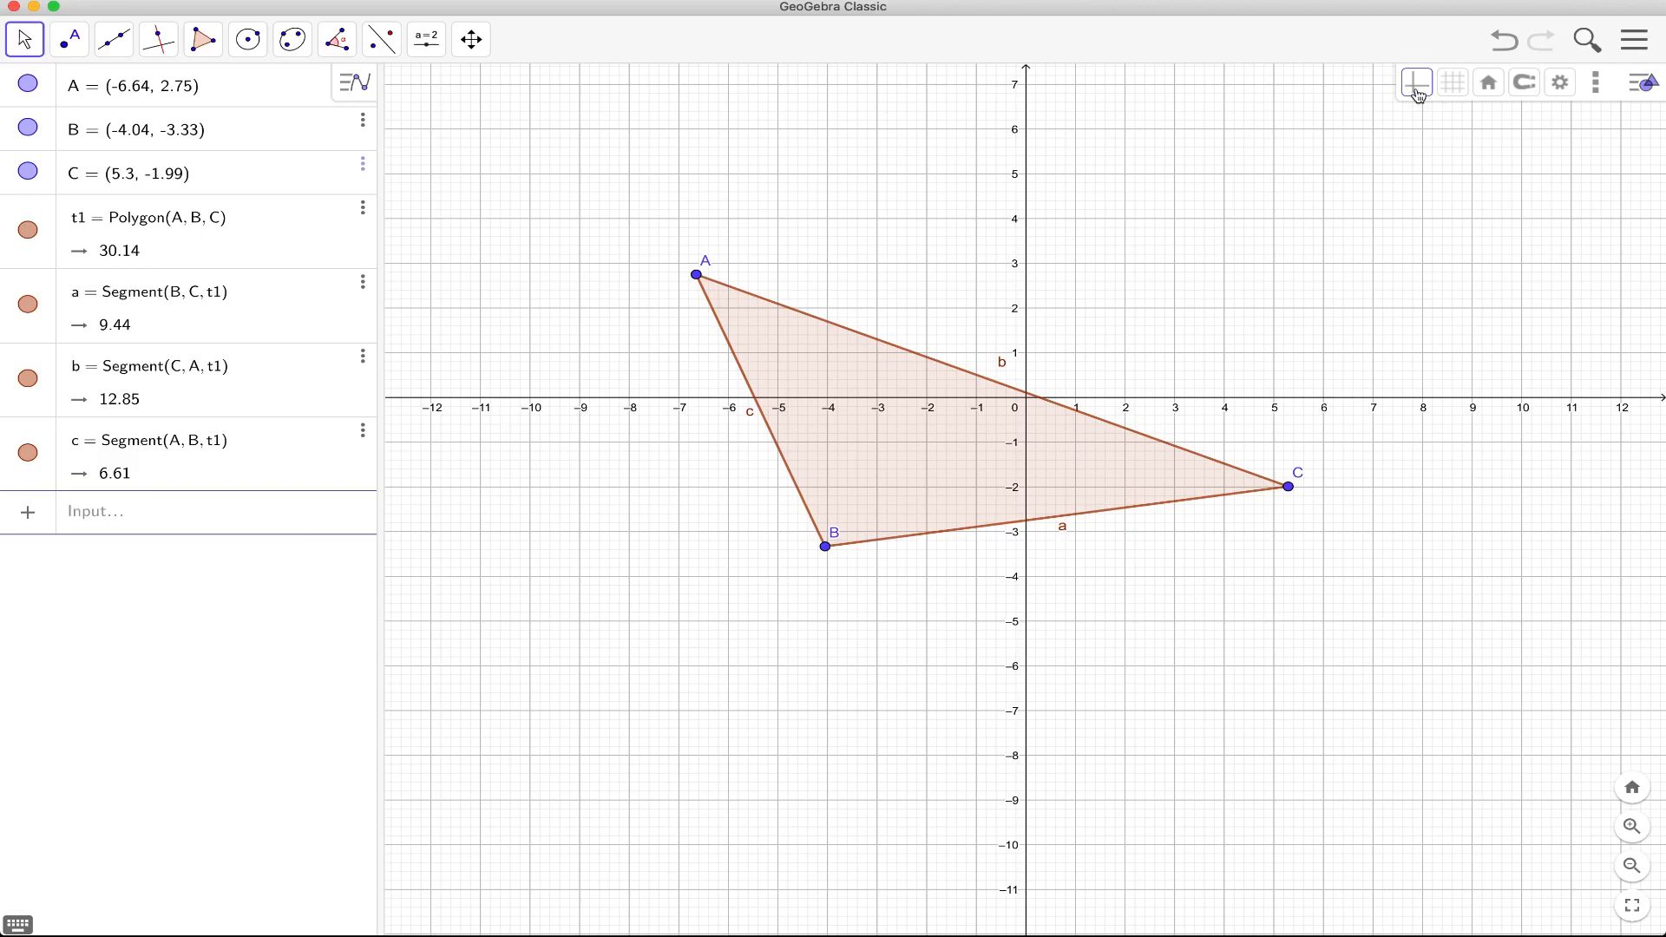
{"action": "mouse_move", "coordinate": [1417, 87]}
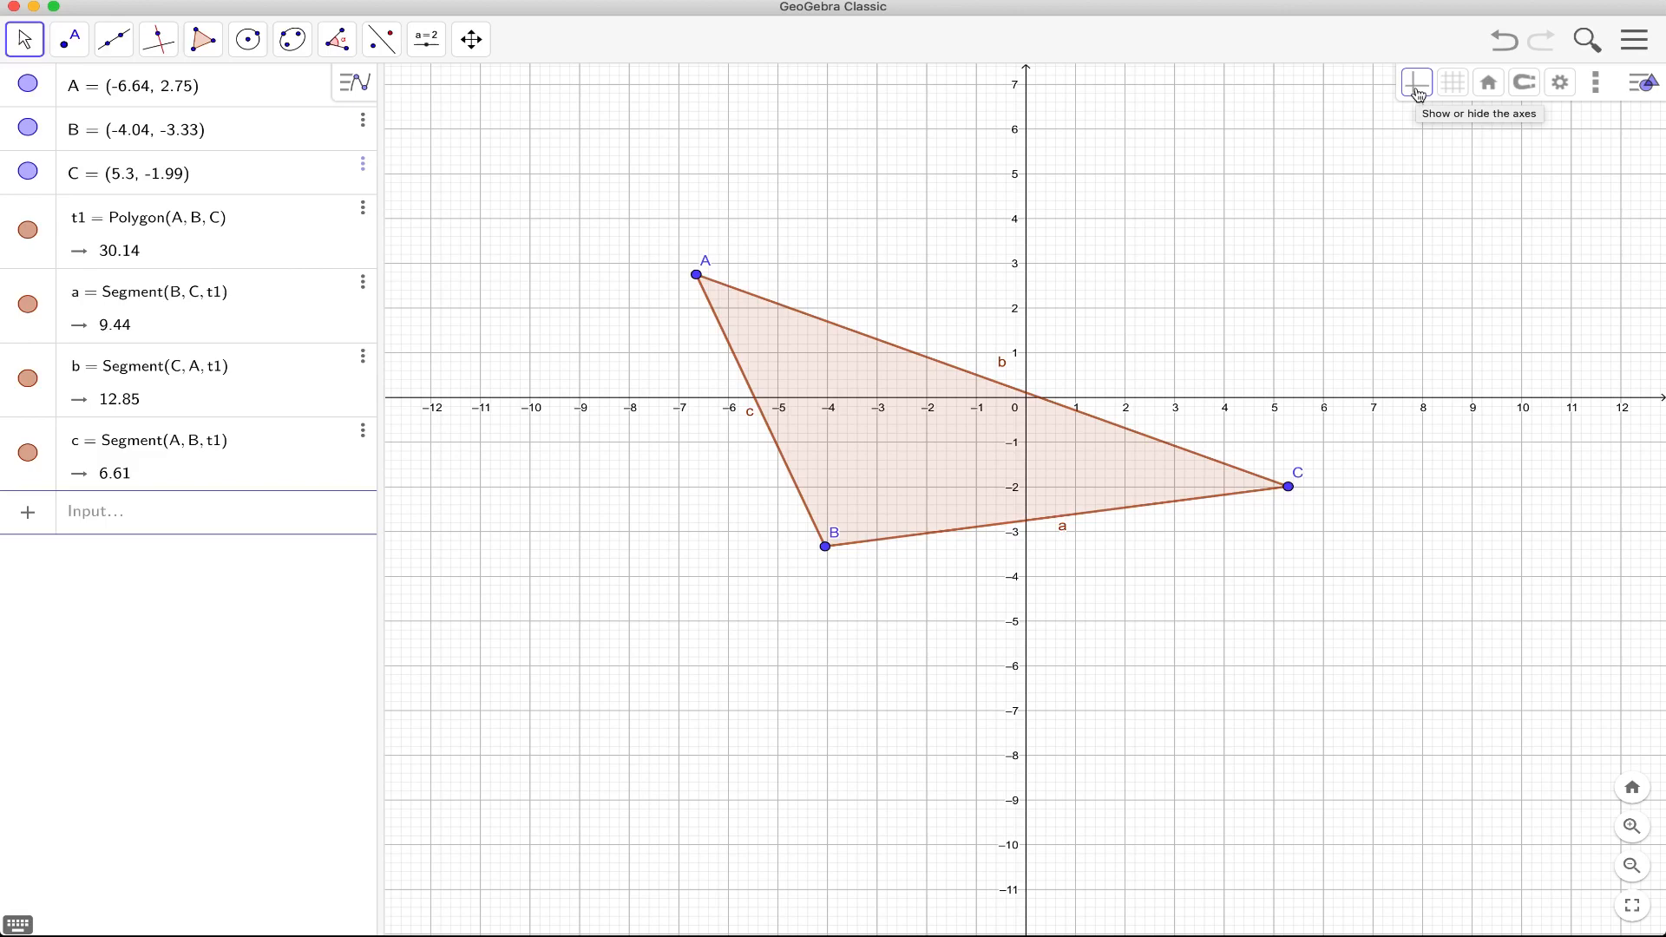
{"action": "left_click", "coordinate": [1452, 81]}
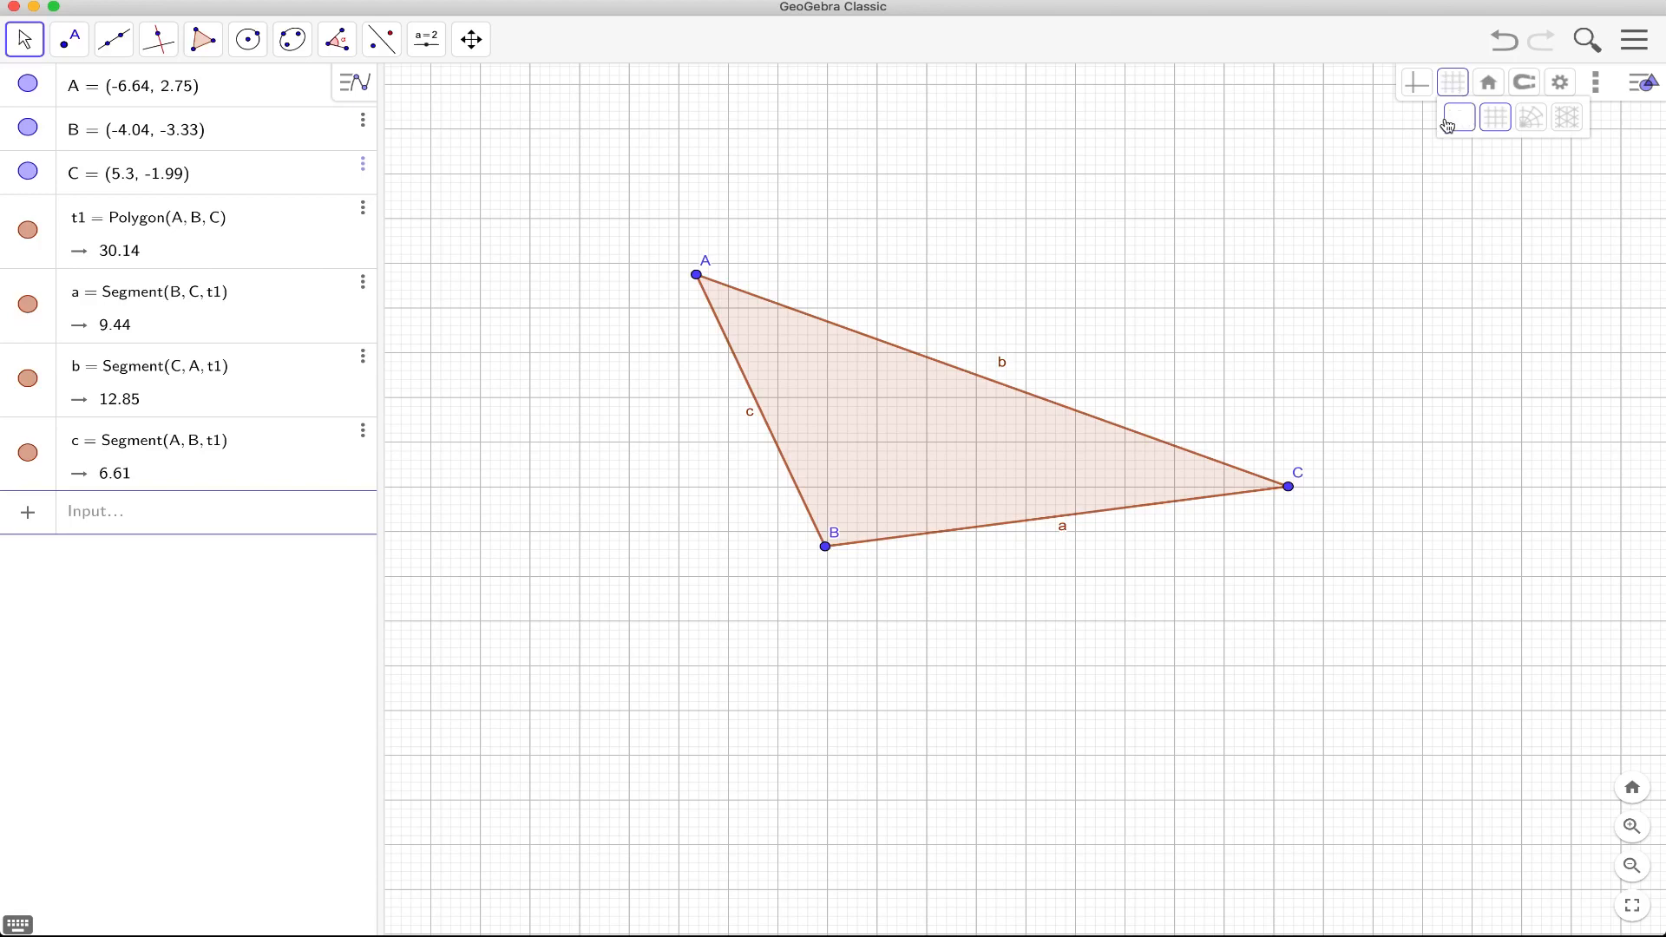
{"action": "left_click", "coordinate": [1459, 116]}
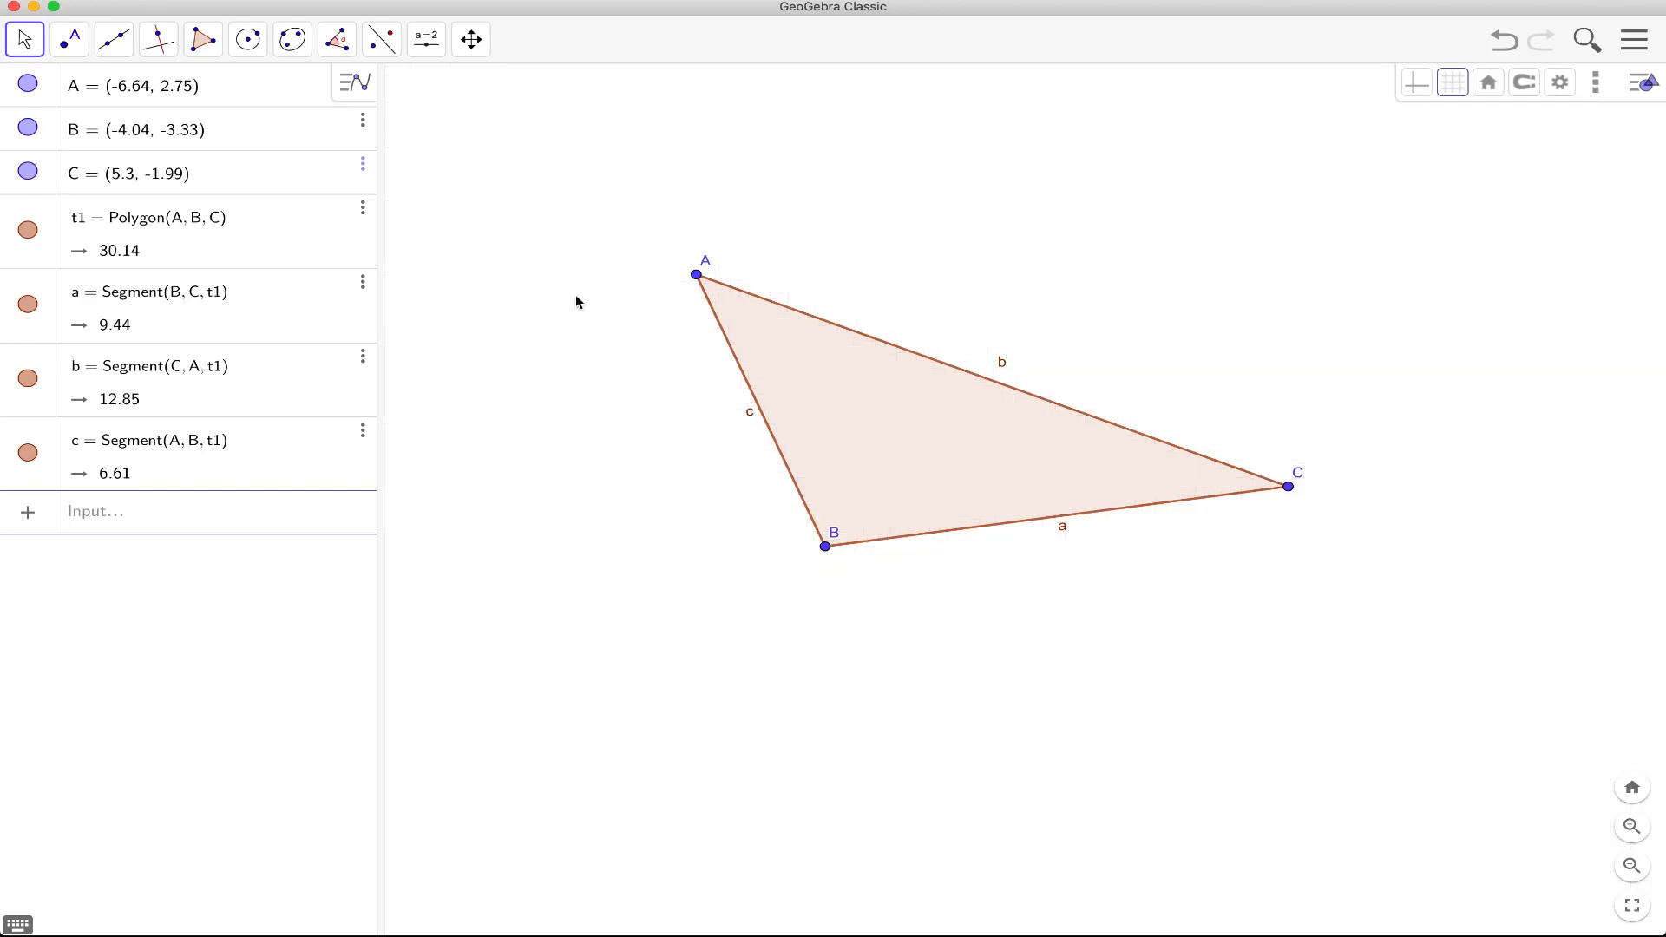
{"action": "mouse_move", "coordinate": [863, 244]}
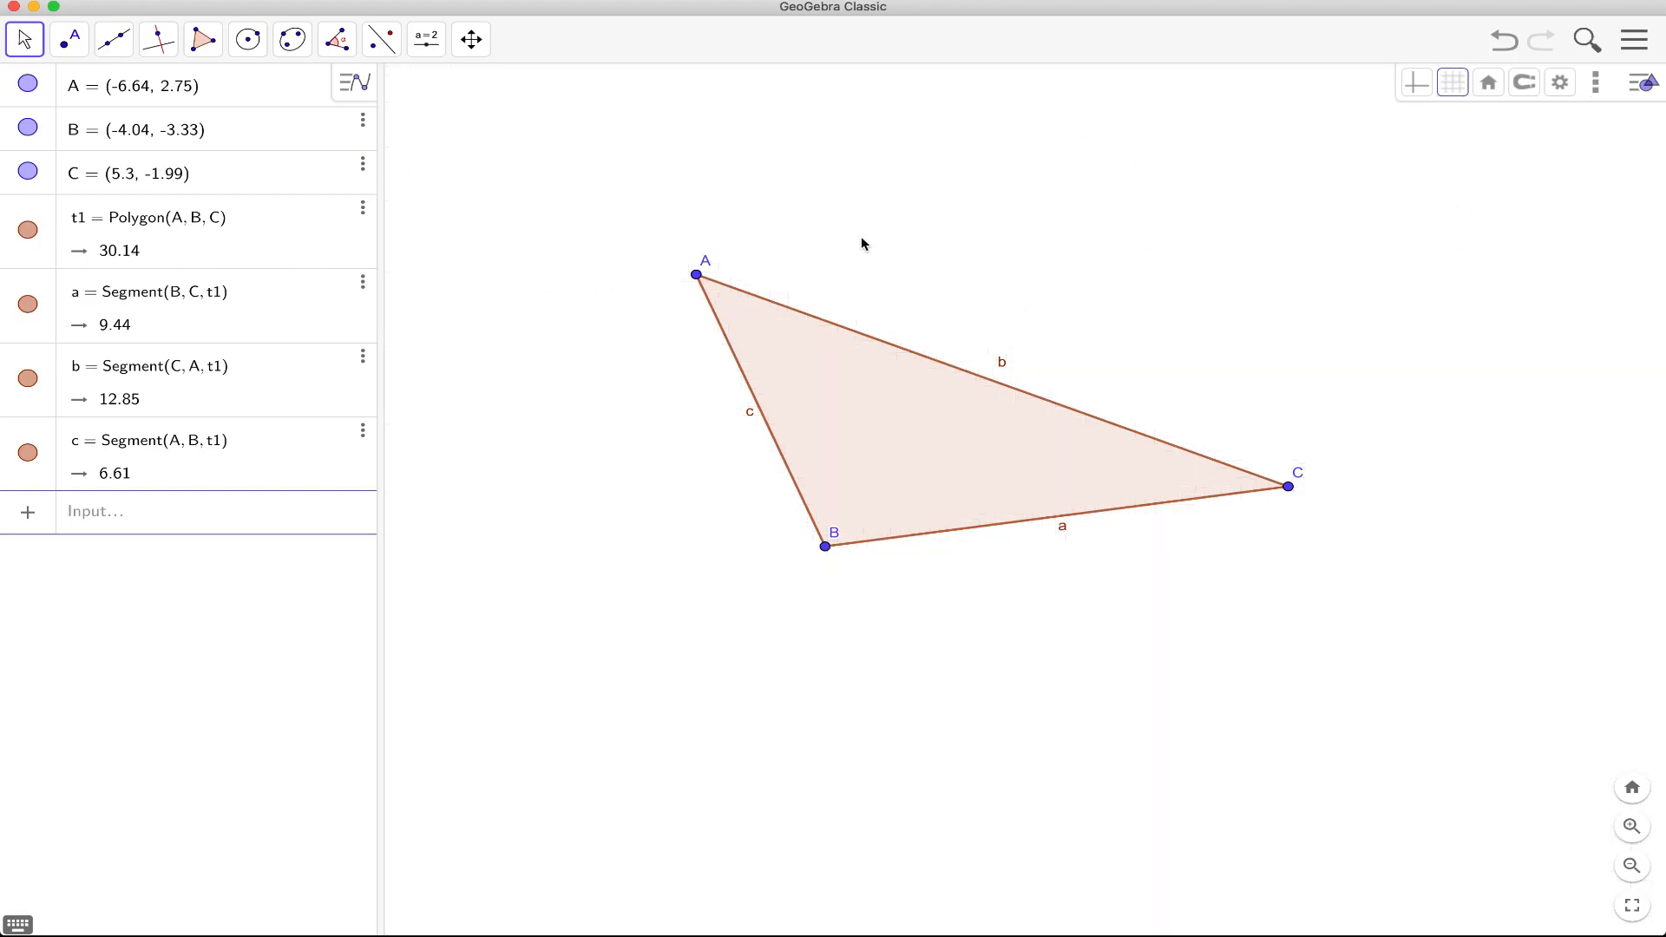